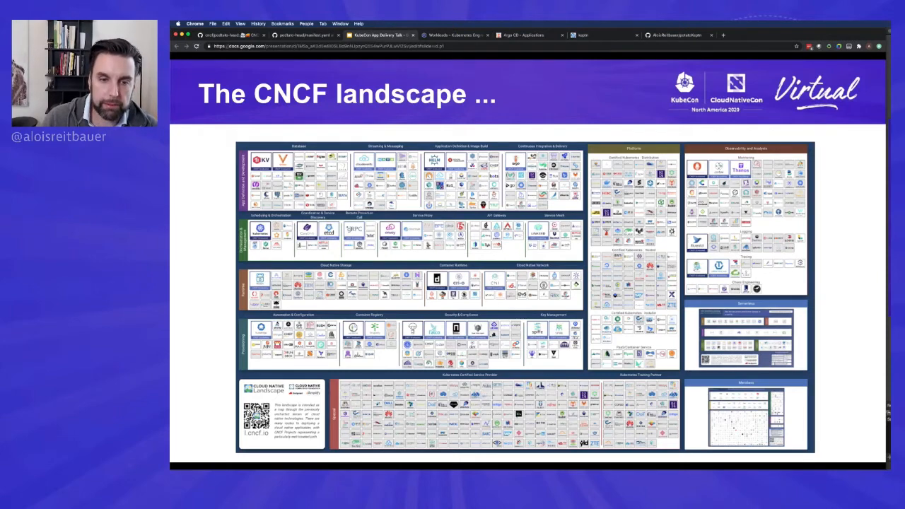
# Step: Advance through the CNCF landscape and puzzle slides to the app-delivery projects slide
pyautogui.press('right')
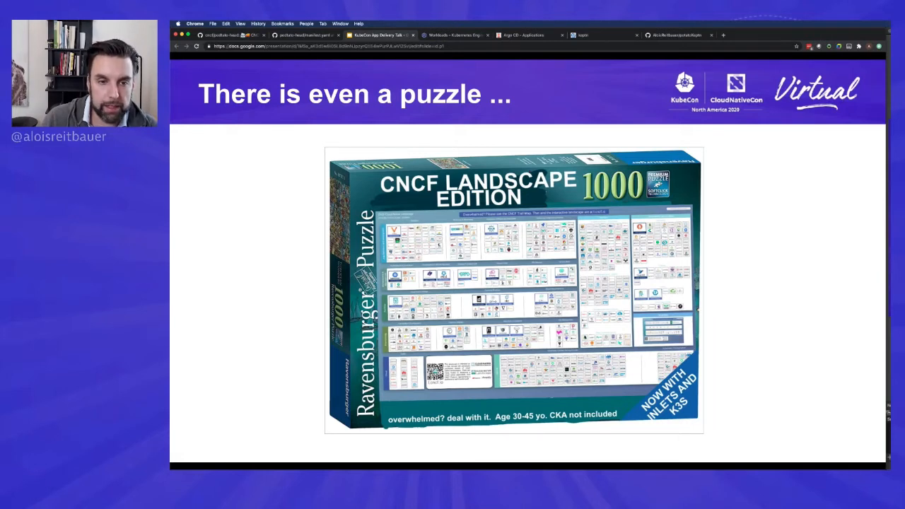
pyautogui.press('right')
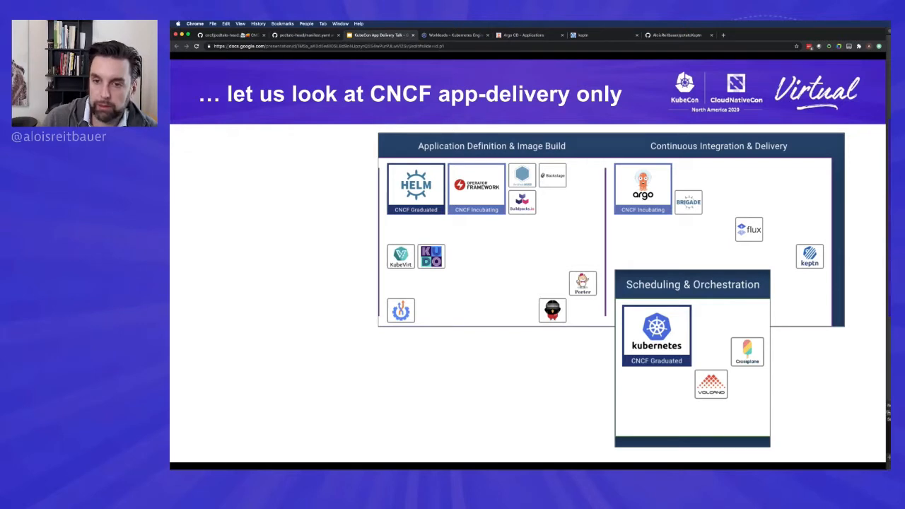
# Step: Advance past the CNCF tech radar slide to the App Delivery Reference Model slide
pyautogui.press('right')
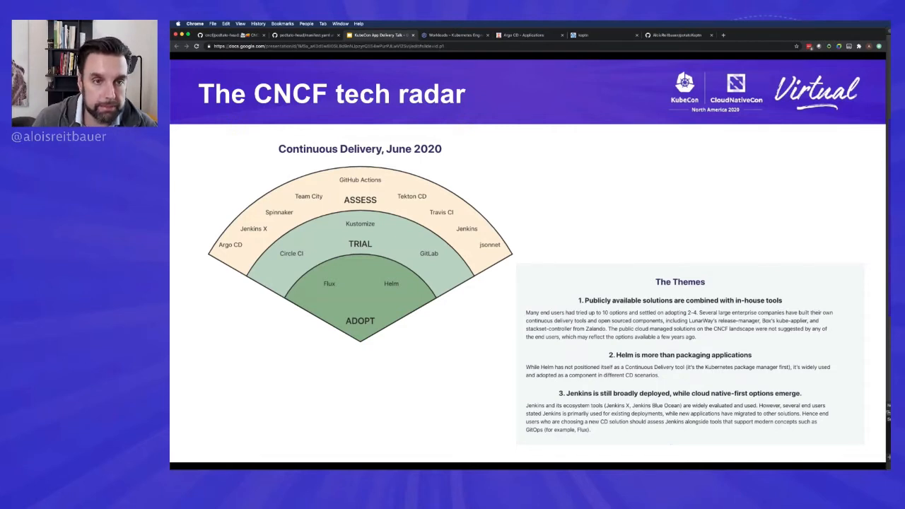
pyautogui.press('right')
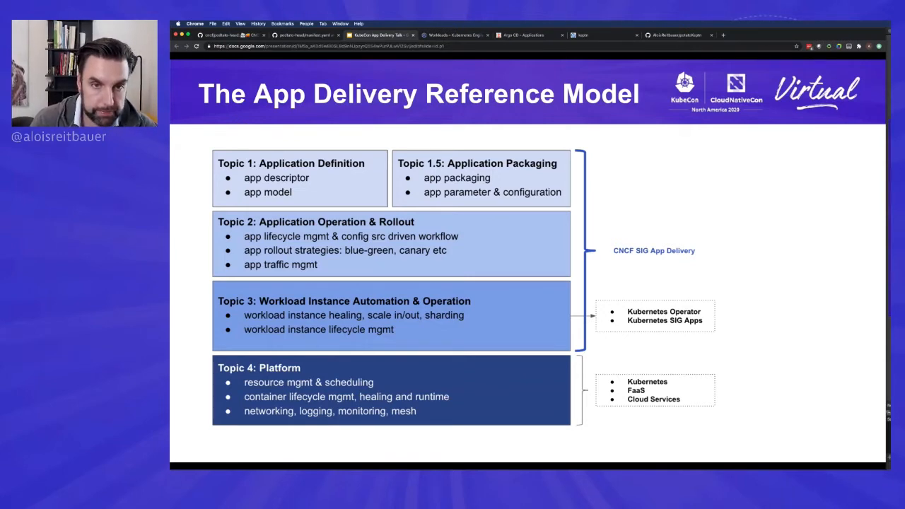
pyautogui.press('right')
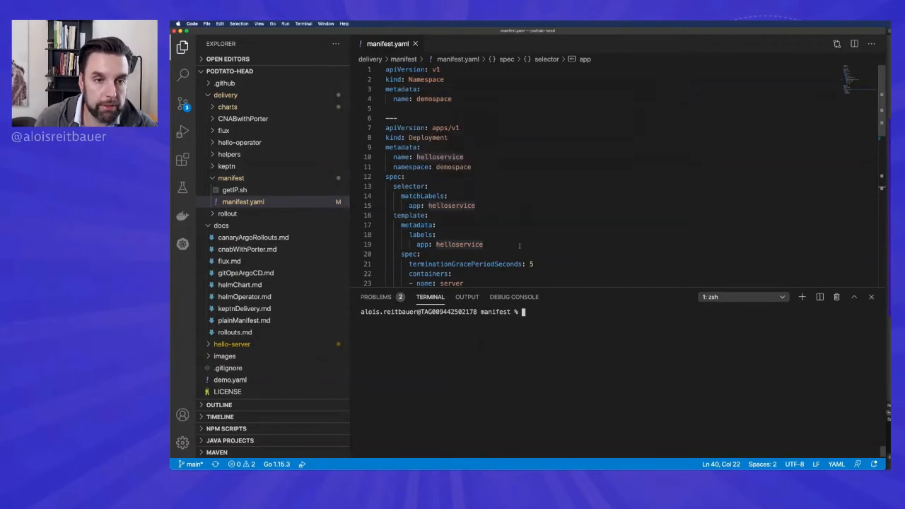
# Step: Review manifest.yaml and apply it with kubectl, creating demospace, the helloservice deployment and service
pyautogui.scroll(-3)
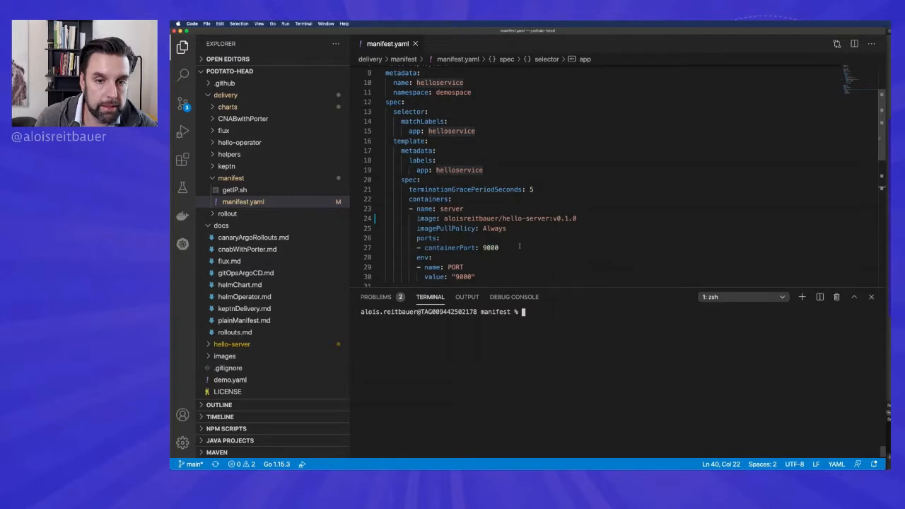
pyautogui.scroll(-3)
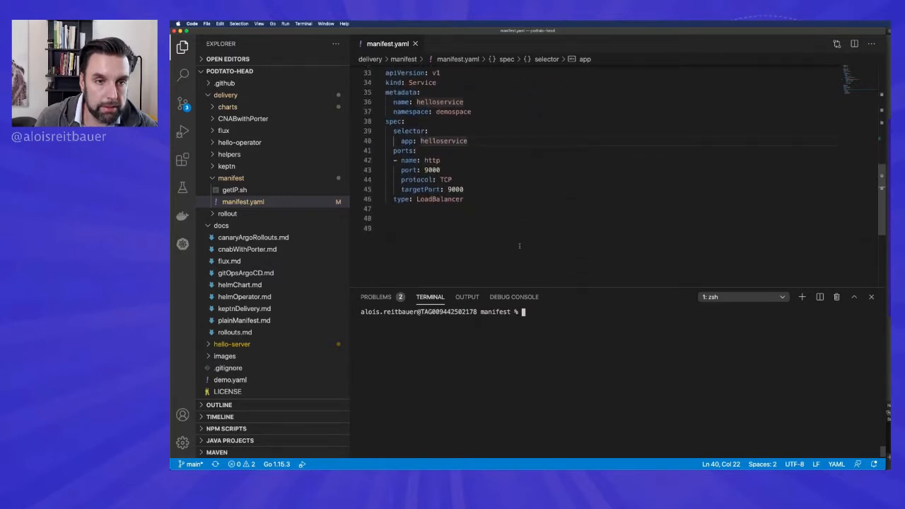
pyautogui.scroll(3)
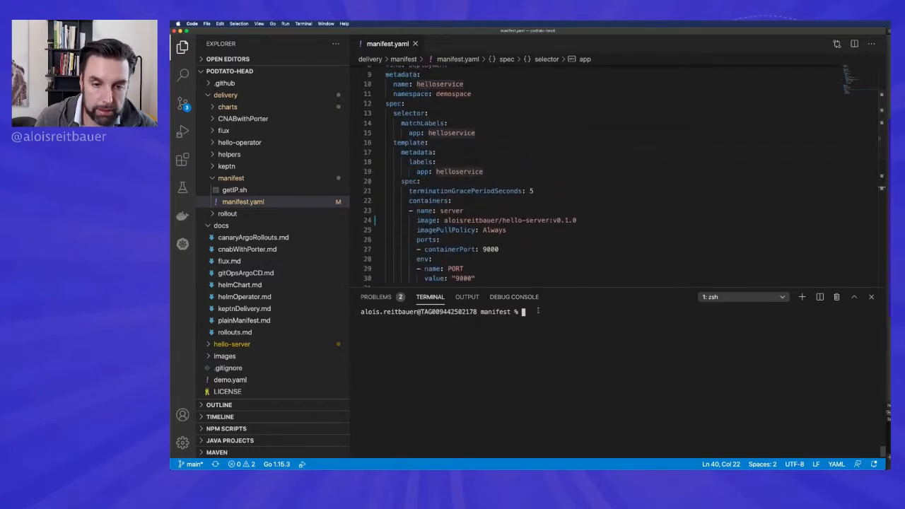
pyautogui.write('kubectl apply -f ./manifest.yaml')
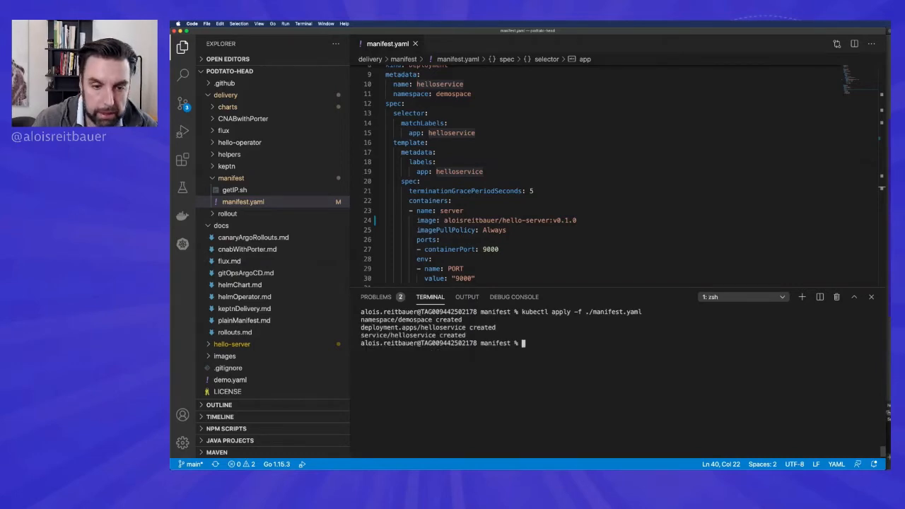
# Step: Run ./getIP.sh repeatedly; the service still reports only :9000 with no external IP
pyautogui.write('./getIP.sh')
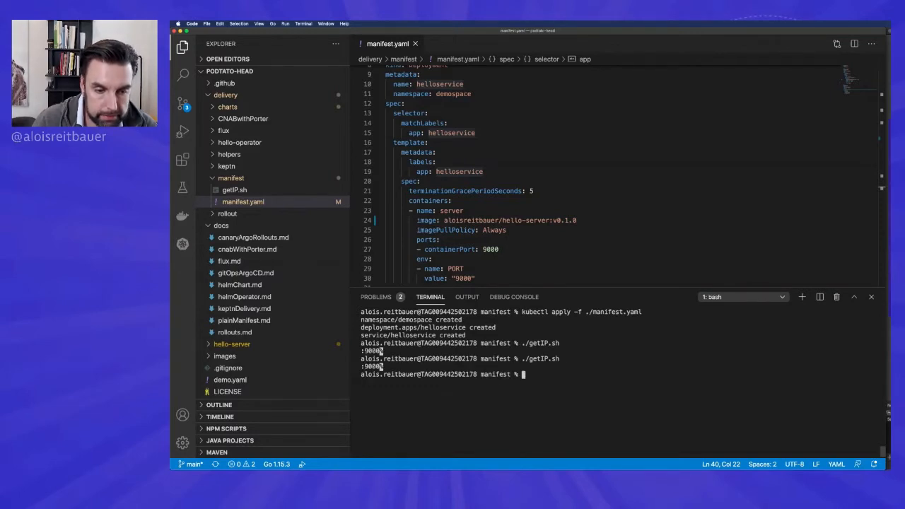
pyautogui.write('./getIP.sh')
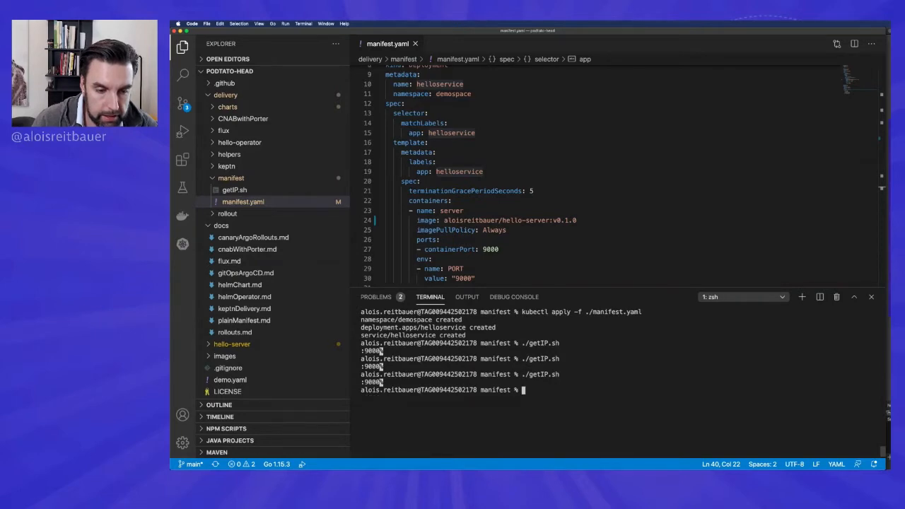
pyautogui.write('./getIP.sh')
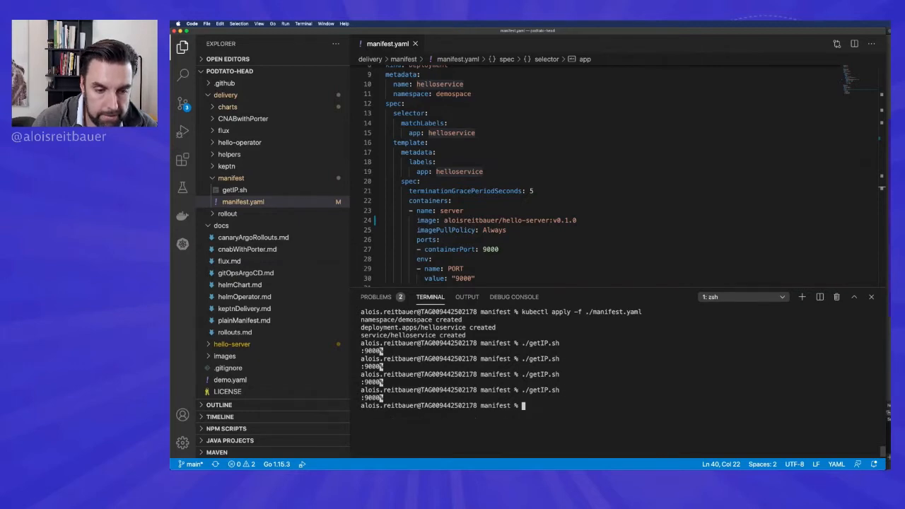
pyautogui.write('./getIP.sh')
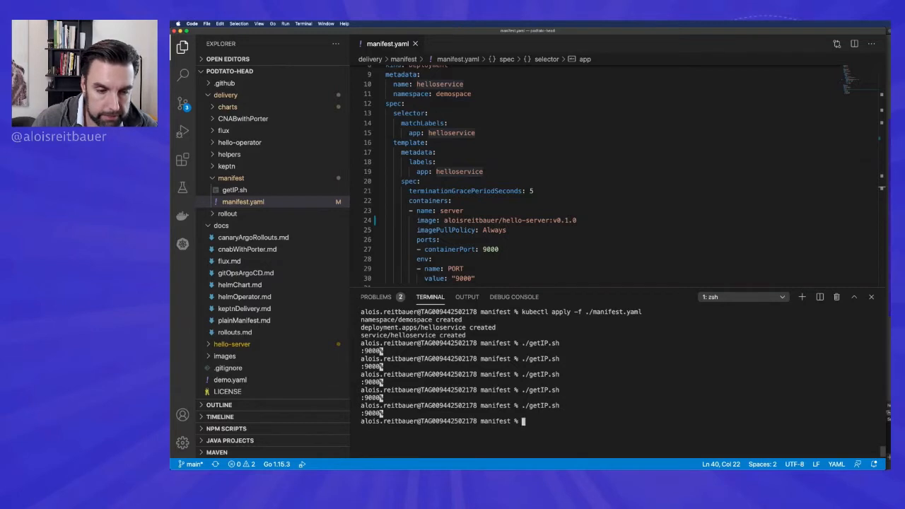
pyautogui.write('./getIP.sh')
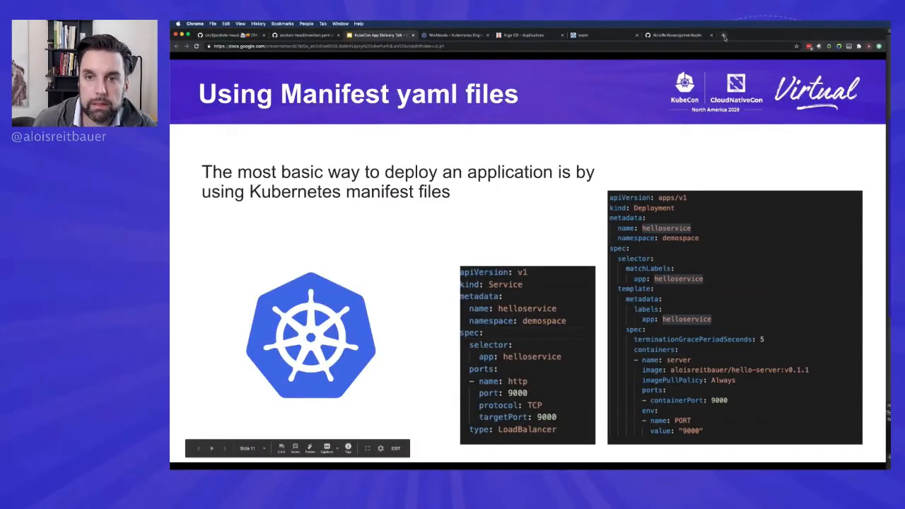
# Step: Switch from the Using Manifest yaml files slide back to the VS Code window
pyautogui.click(797, 34)
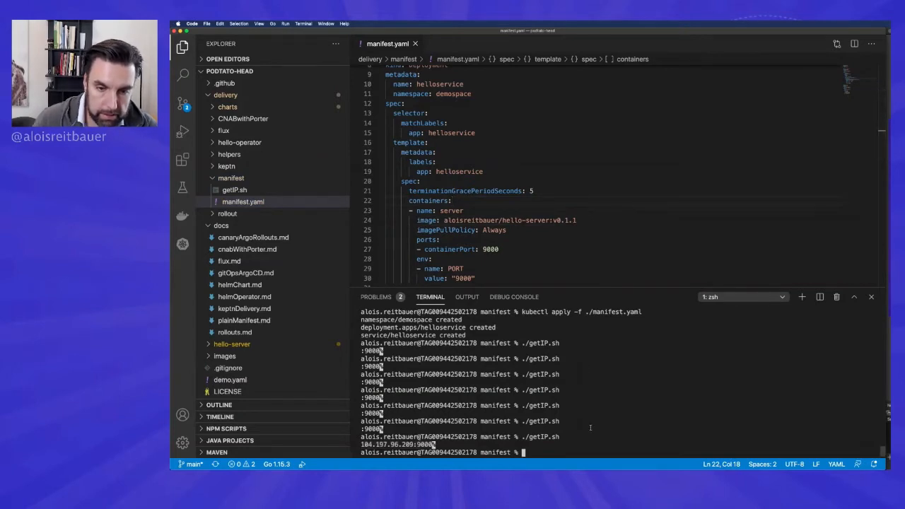
# Step: Re-apply manifest.yaml with hello-server v0.1.1, reconfiguring the helloservice deployment
pyautogui.write('./getIP.sh')
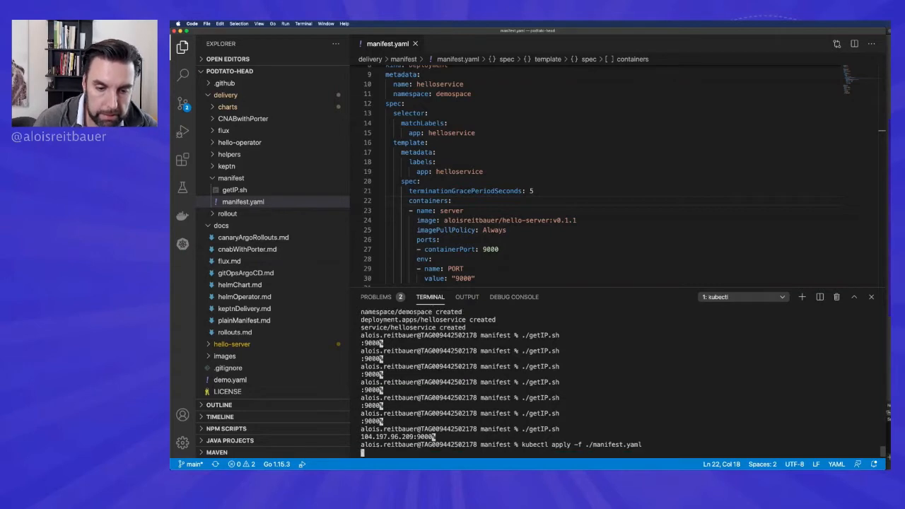
pyautogui.press('Return')
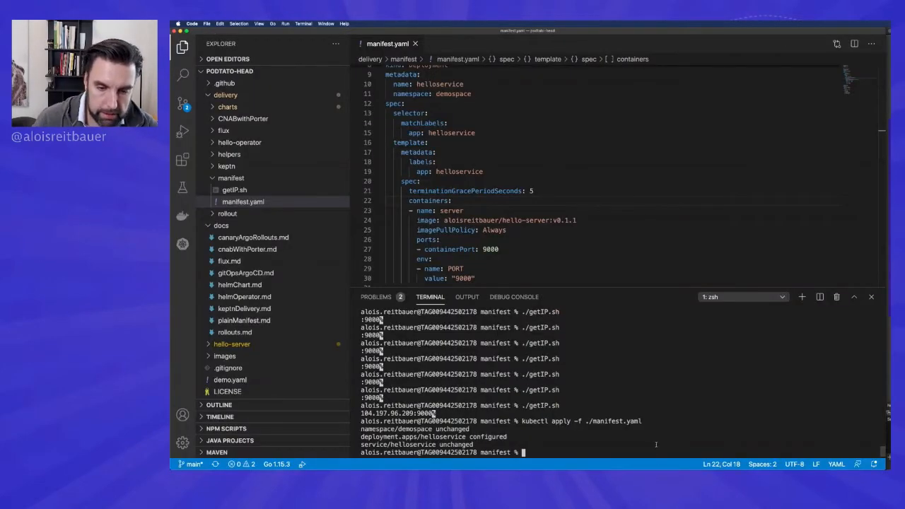
pyautogui.write('kubectl apply -f ./manifest.yaml')
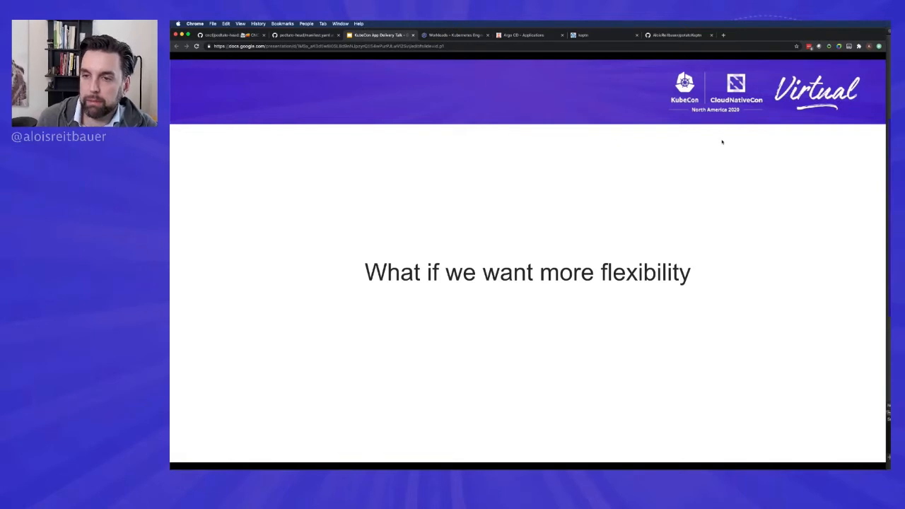
# Step: Advance to the Using Helm templates slide with templated Deployment and Service YAML
pyautogui.press('Right')
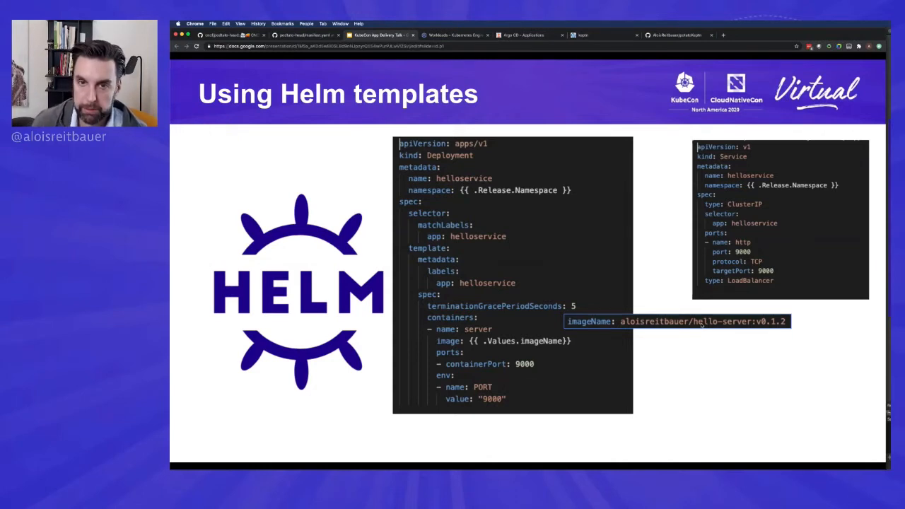
pyautogui.moveTo(724, 325)
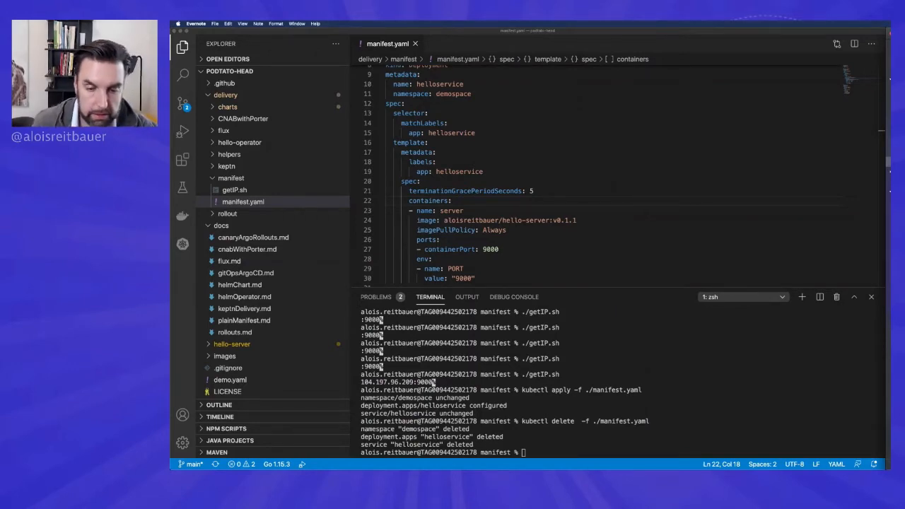
# Step: Move the terminal into the charts folder and reveal the hello-server chart's Chart.yaml and values.yaml
pyautogui.write('cd ..')
pyautogui.write('cd charts')
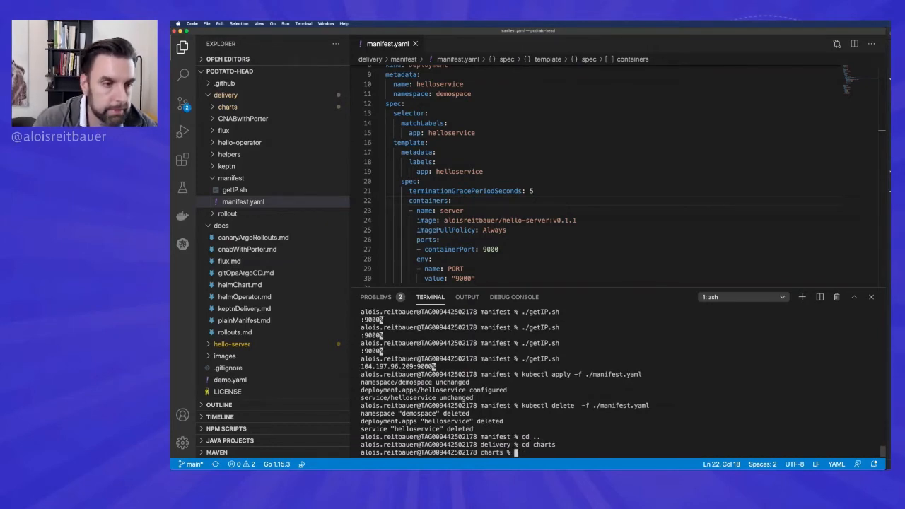
pyautogui.click(228, 108)
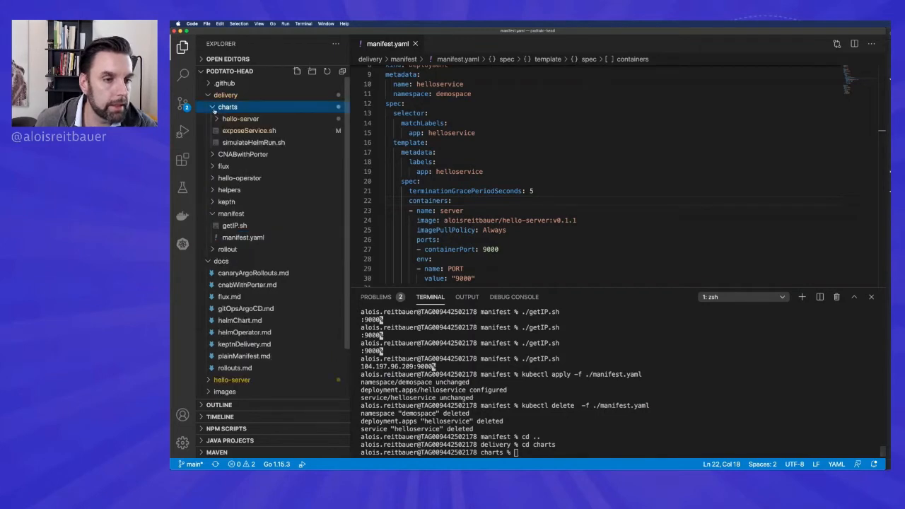
pyautogui.click(240, 119)
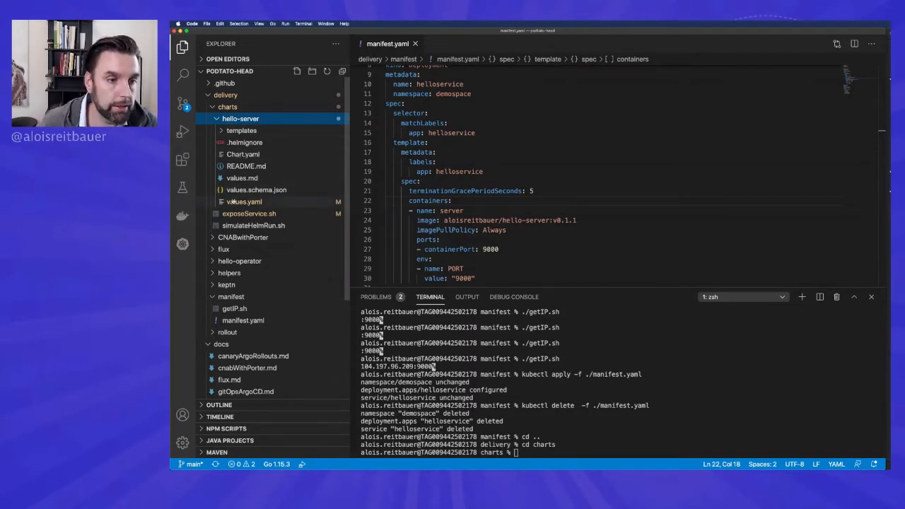
pyautogui.click(243, 201)
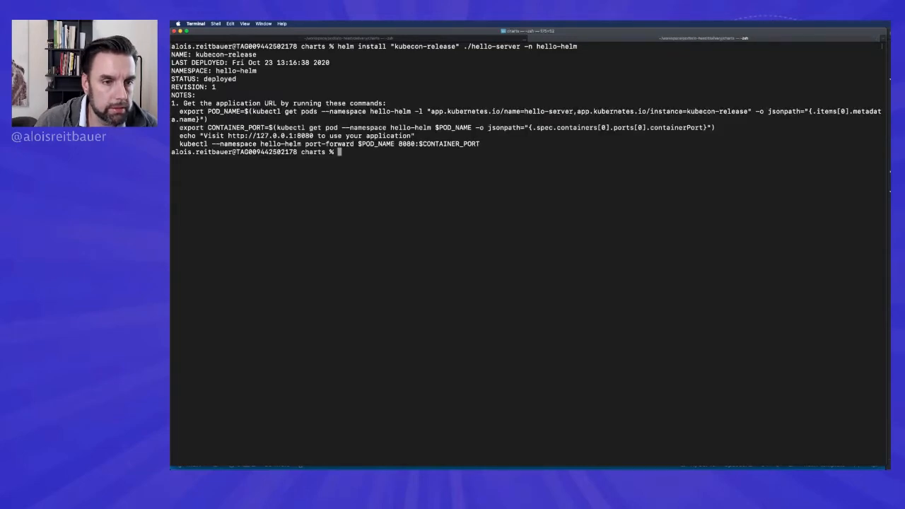
# Step: Run ./exposeService.sh to port-forward 127.0.0.1:8080 to the hello-server on 9000
pyautogui.write('./hello-server -n hello-helm')
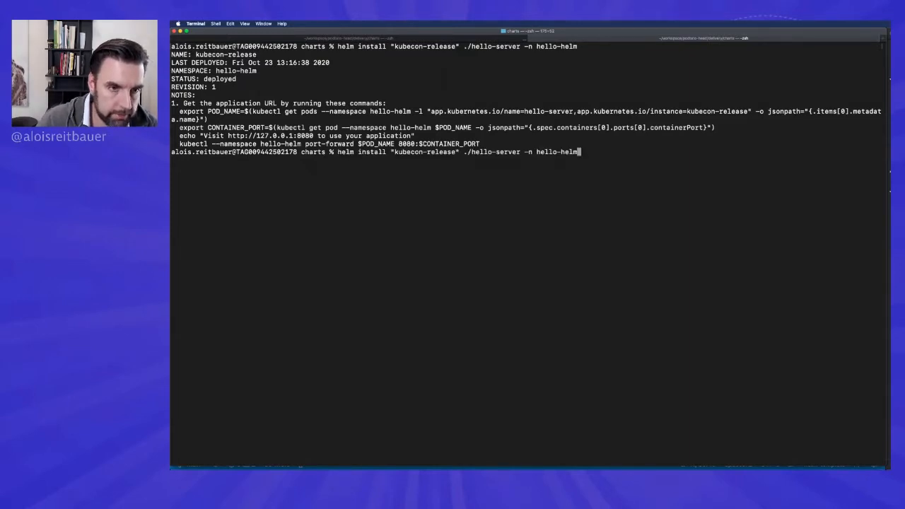
pyautogui.press('Backspace')
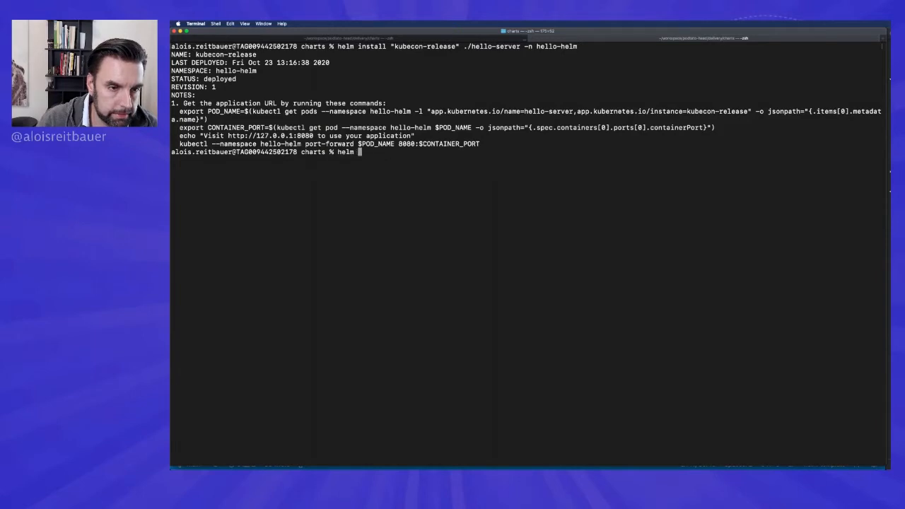
pyautogui.write('./exposeService.s')
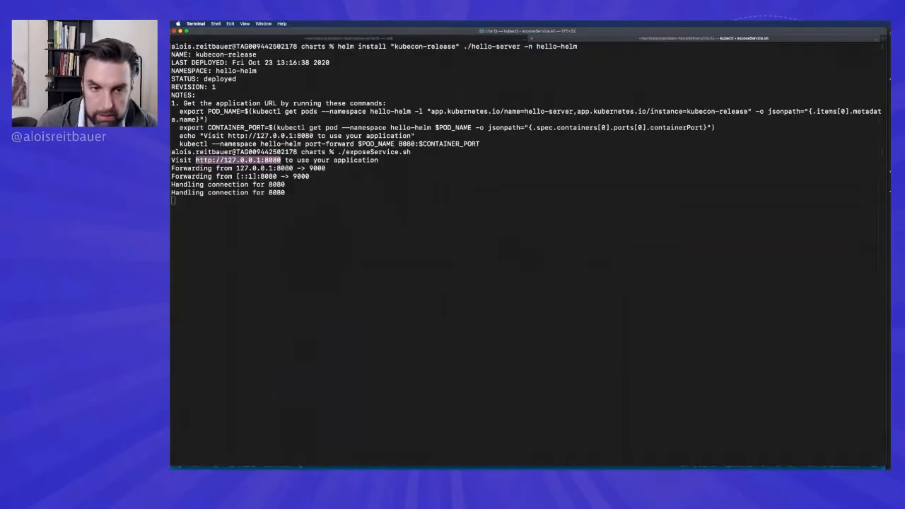
# Step: Upgrade kubecon-release to revision 2, port-forward it again with exposeService.sh, then stop forwarding
pyautogui.press('ctrl+c')
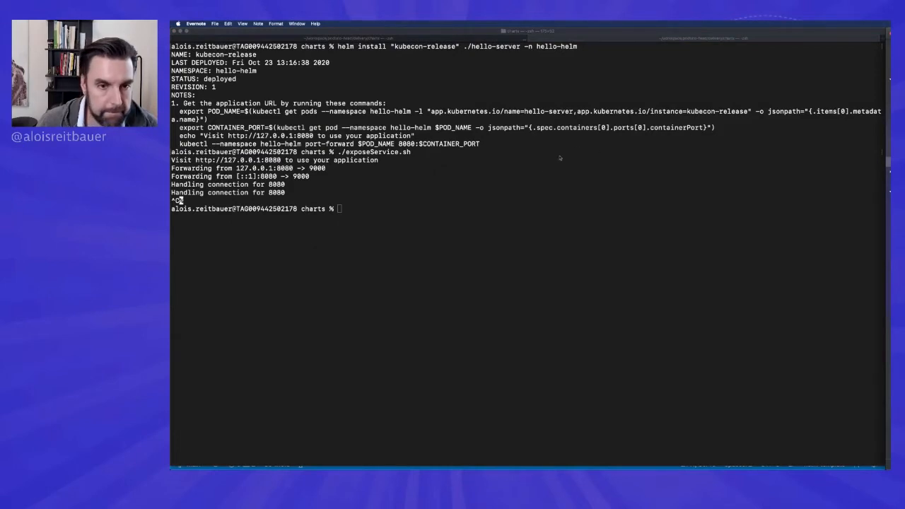
pyautogui.write('helm upgrade "kubecon-release" ./hello-server -n hello-helm')
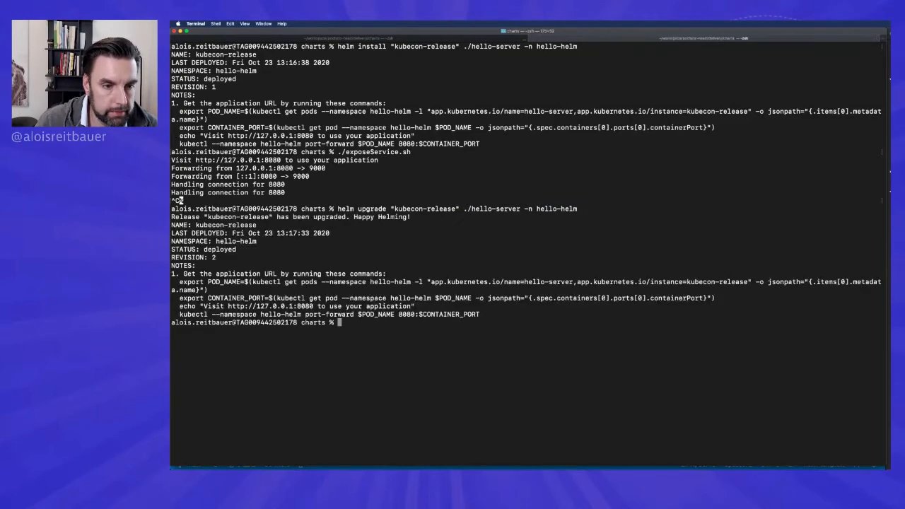
pyautogui.write('./exposeService.sh')
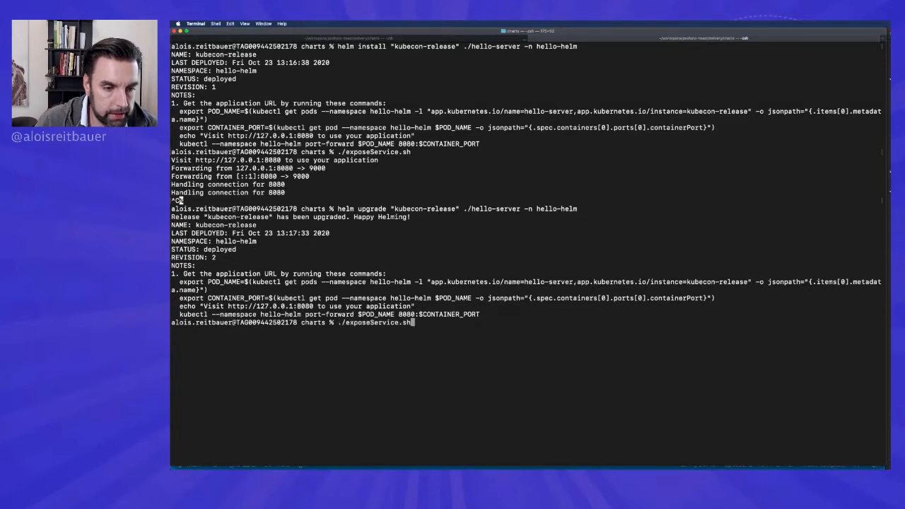
pyautogui.press('enter')
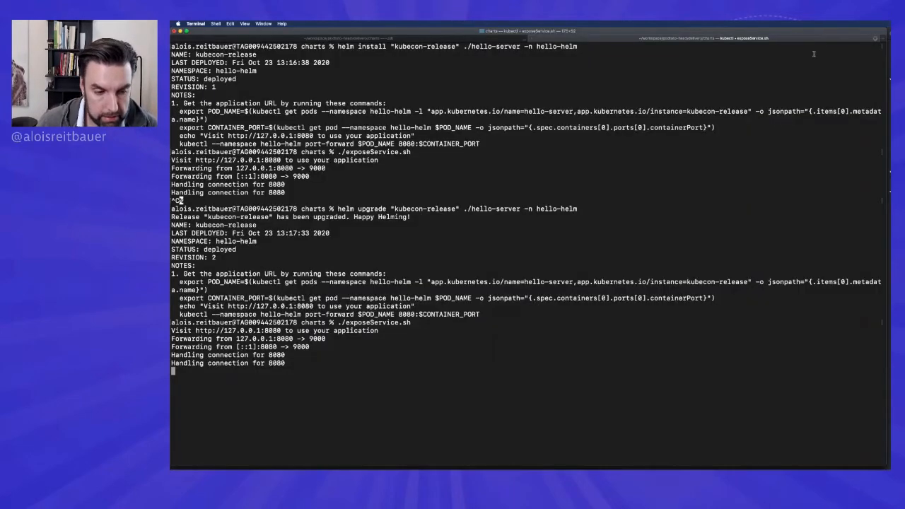
pyautogui.press('ctrl+c')
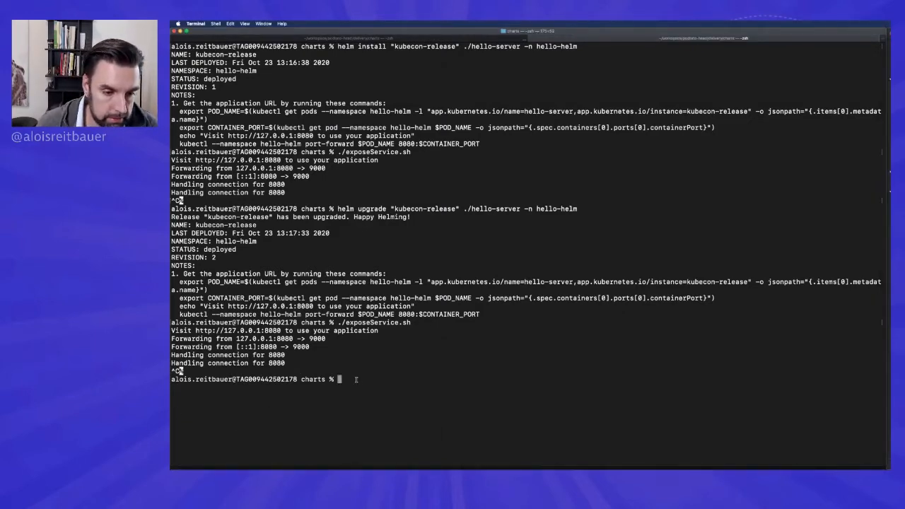
# Step: Uninstall the kubecon-release Helm release, move into delivery/flux and close manifest.yaml
pyautogui.write('helm uninstall "kubecon-release" -n hello-helm')
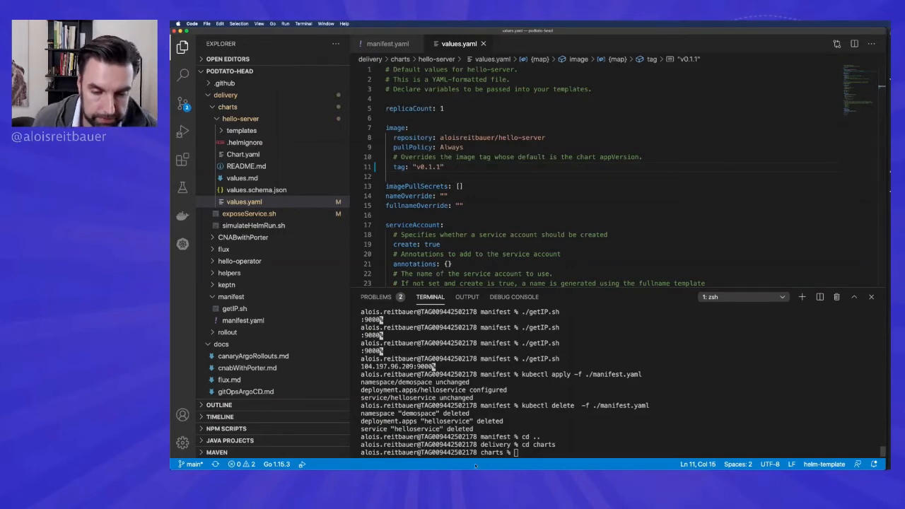
pyautogui.write('cd')
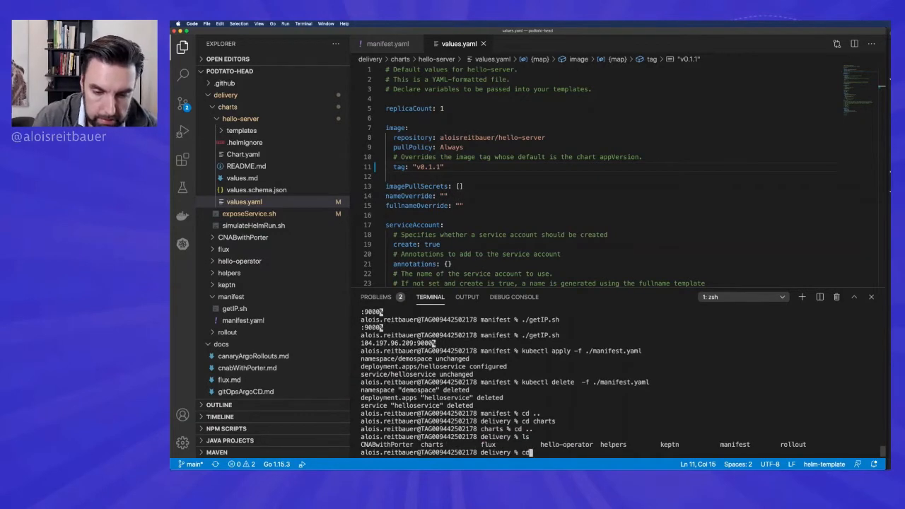
pyautogui.write('flux')
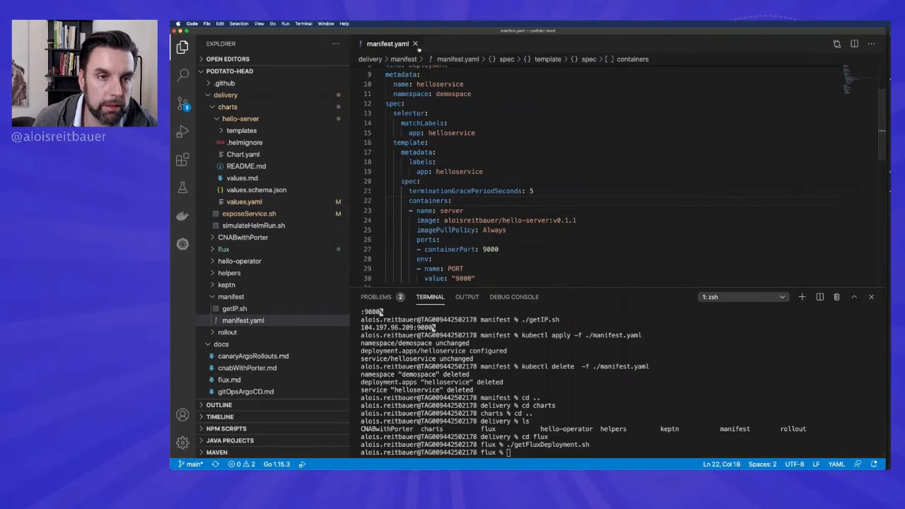
pyautogui.click(416, 42)
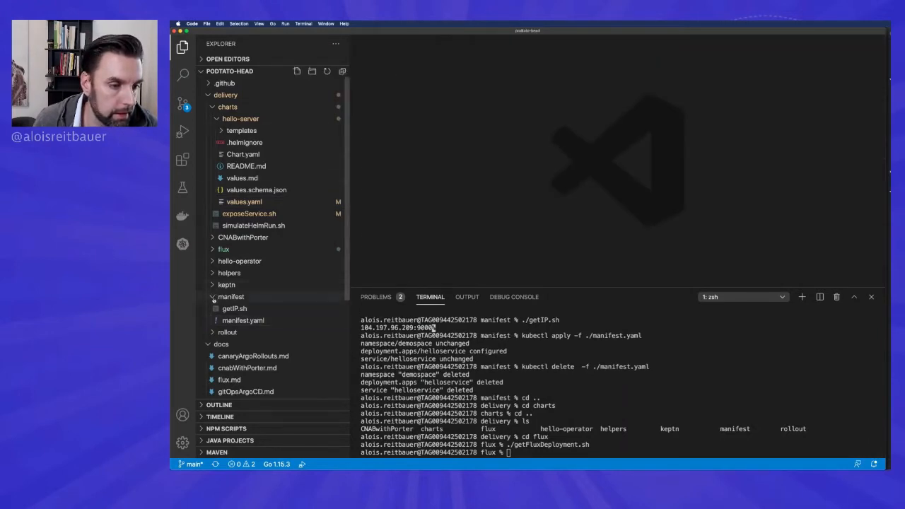
# Step: In flux deployment.yaml set --git-path to delivery/manifest and --git-poll-interval to 1m
pyautogui.click(224, 249)
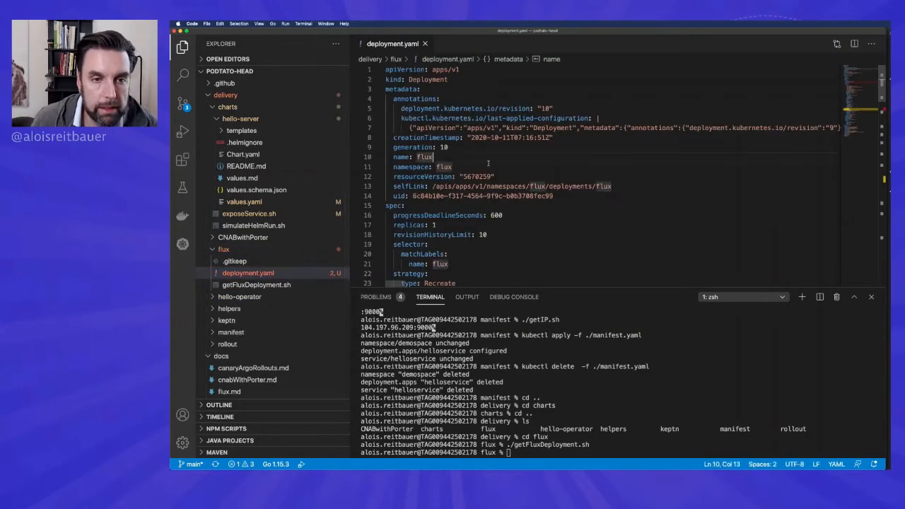
pyautogui.scroll(-3)
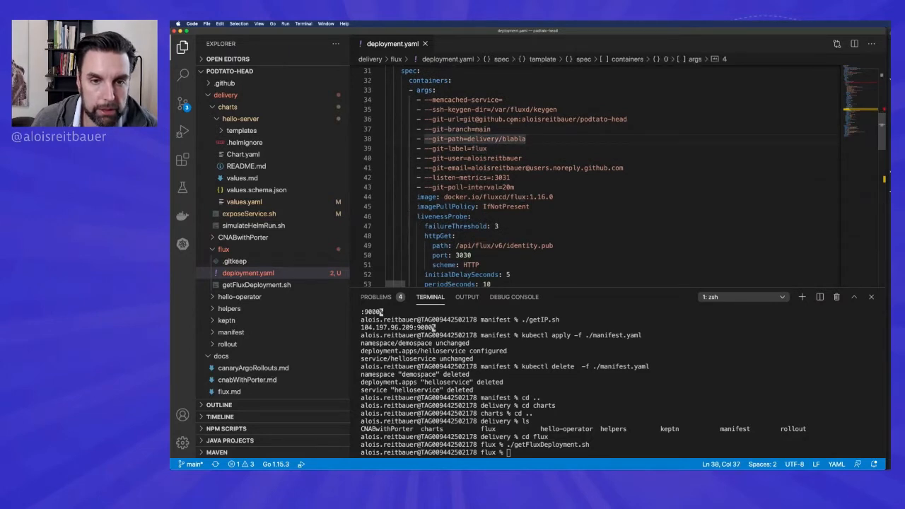
pyautogui.press('Backspace')
pyautogui.write('man')
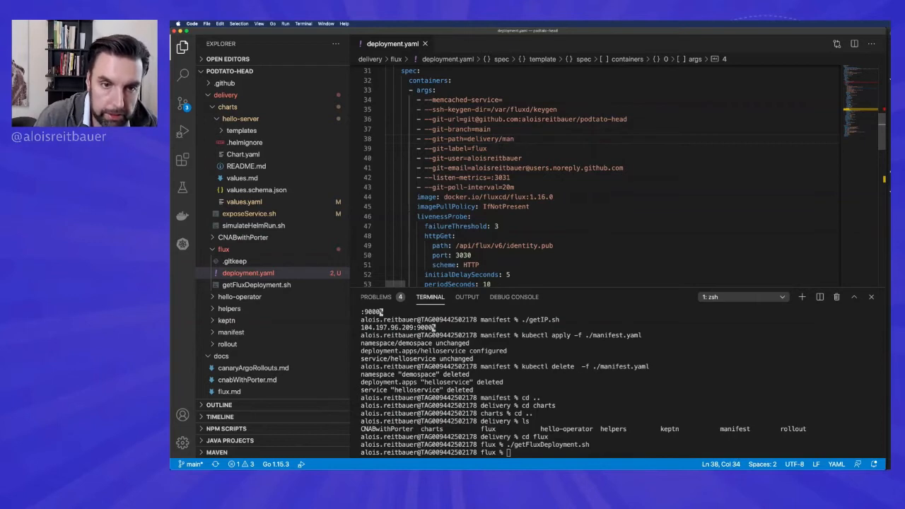
pyautogui.write('ifest')
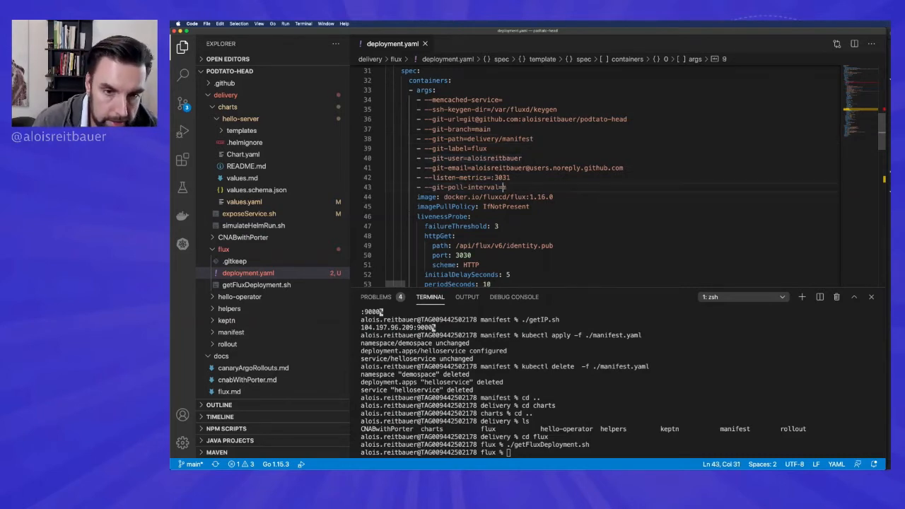
pyautogui.write('1m')
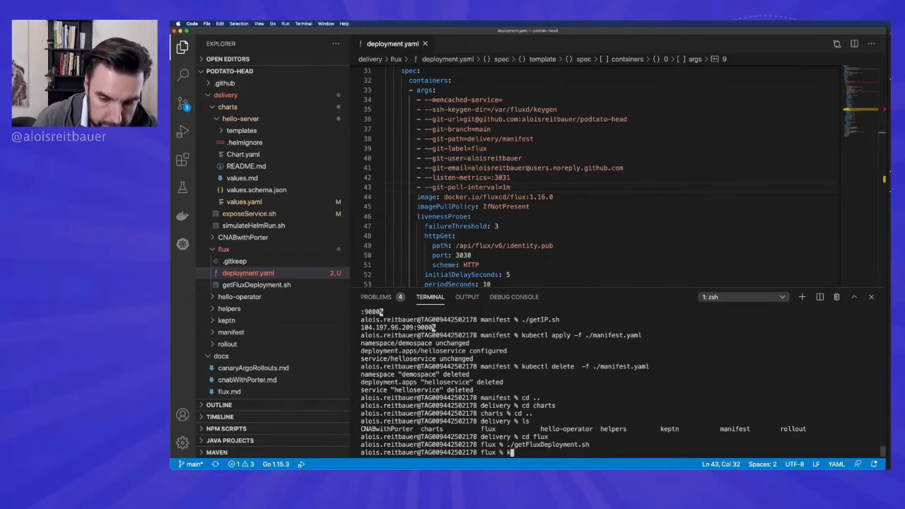
# Step: Apply ./deployment.yaml with kubectl, then check the service with ../manifest/getIP.sh
pyautogui.write('kubectl')
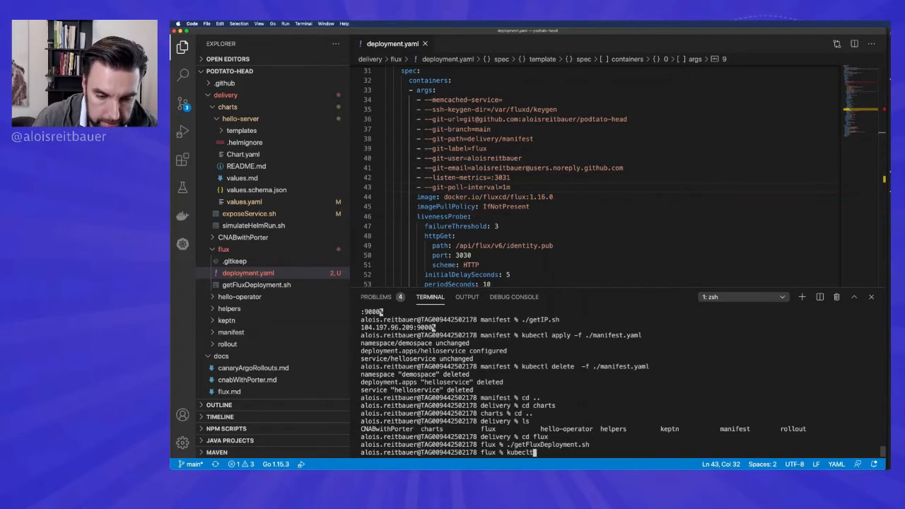
pyautogui.write('appl')
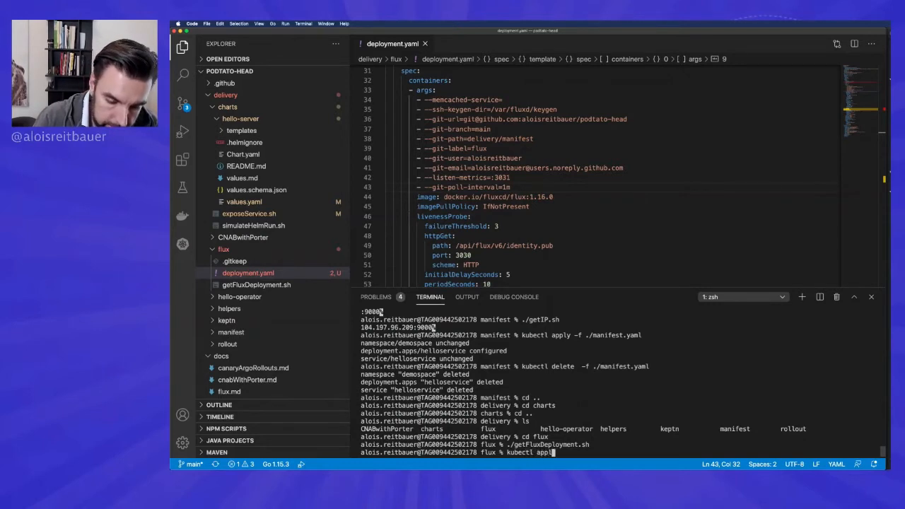
pyautogui.write('-f')
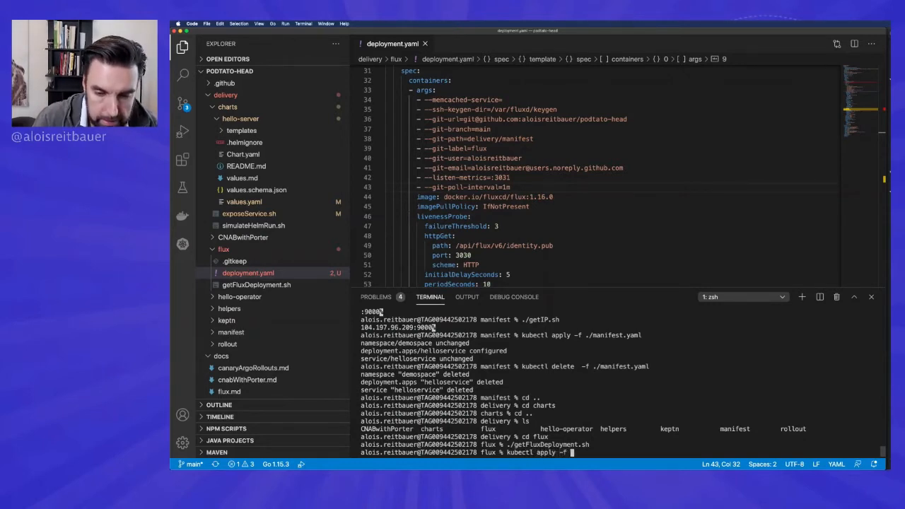
pyautogui.write('./deployment.yaml')
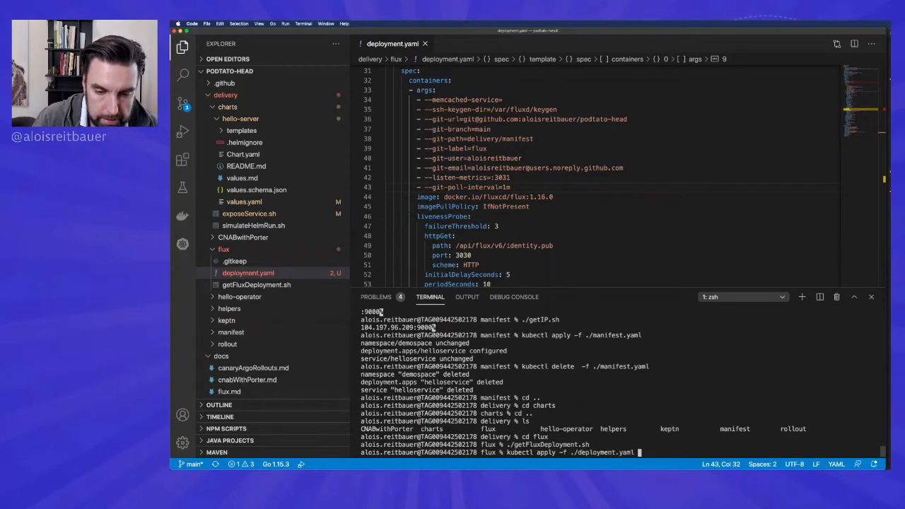
pyautogui.press('Return')
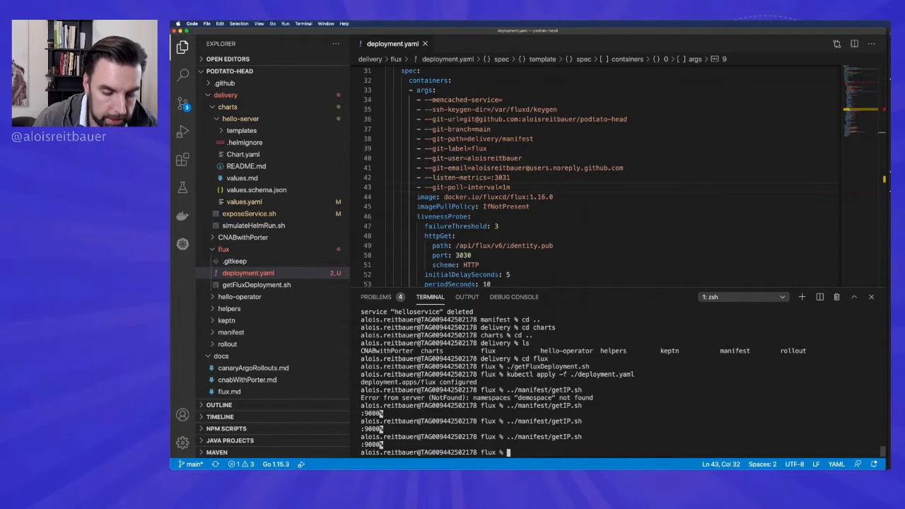
pyautogui.write('../manifest/getIP.sh')
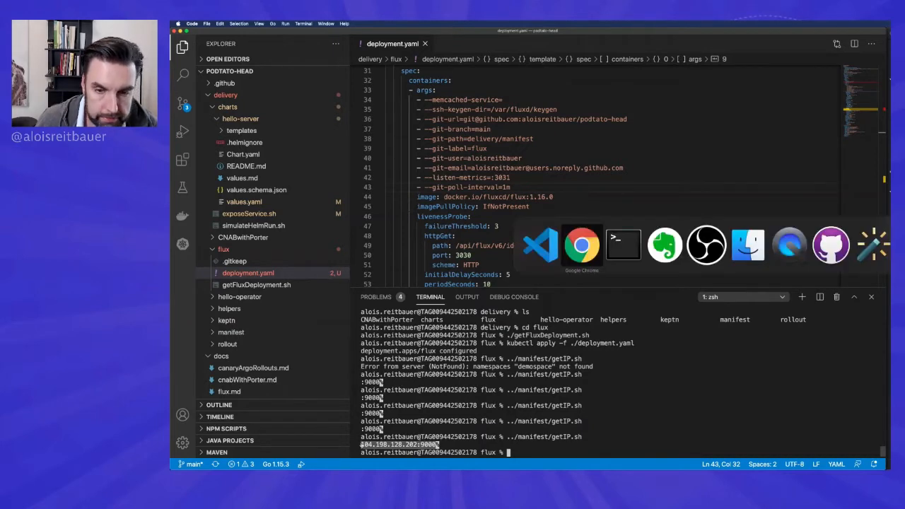
# Step: Switch to Chrome, check the hello-server page, then show the GitHub manifest.yaml page
pyautogui.click(581, 243)
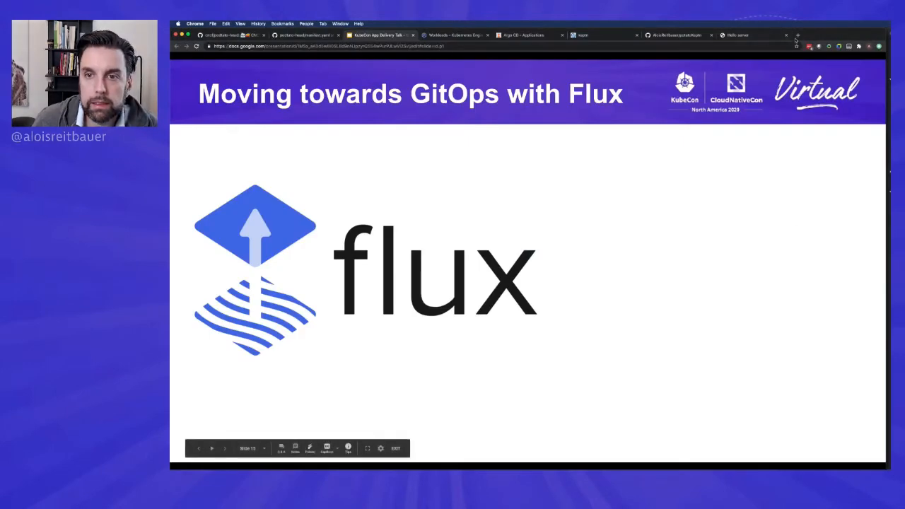
pyautogui.click(738, 34)
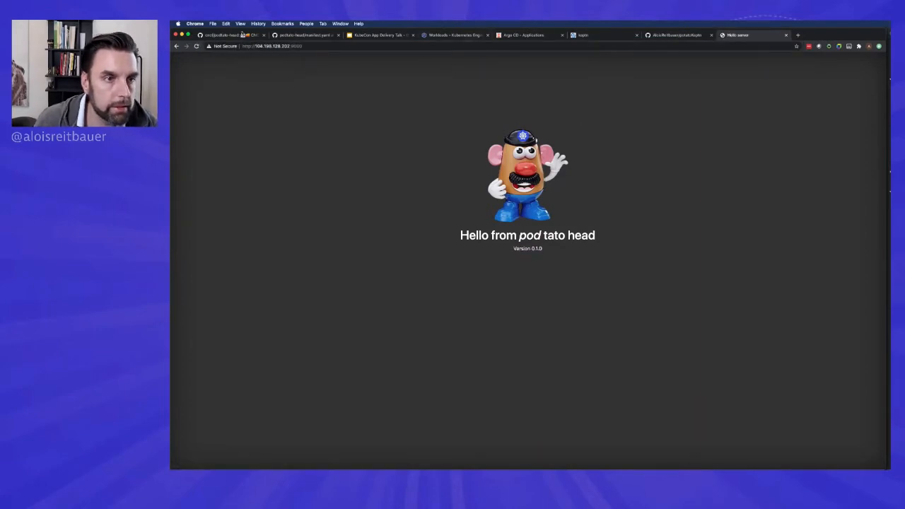
pyautogui.click(304, 33)
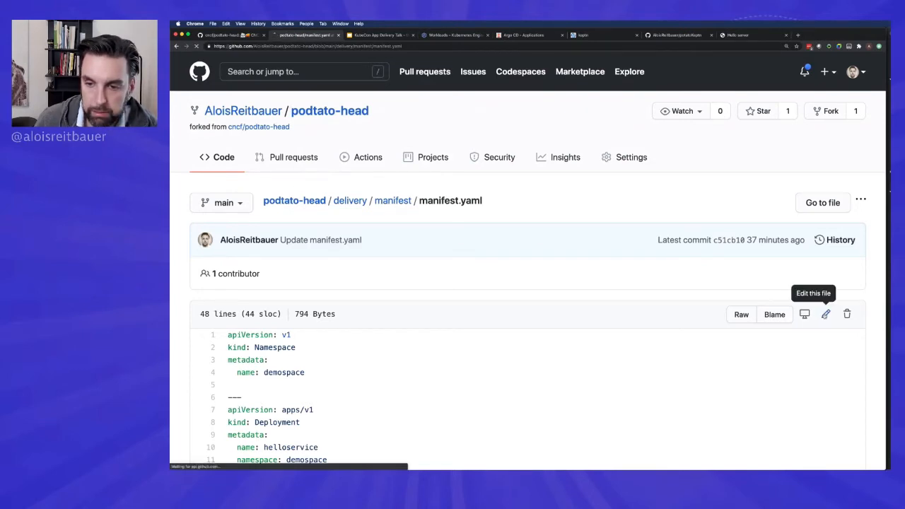
# Step: Edit manifest.yaml to hello-server image v0.1.2 and commit it directly to main
pyautogui.click(826, 314)
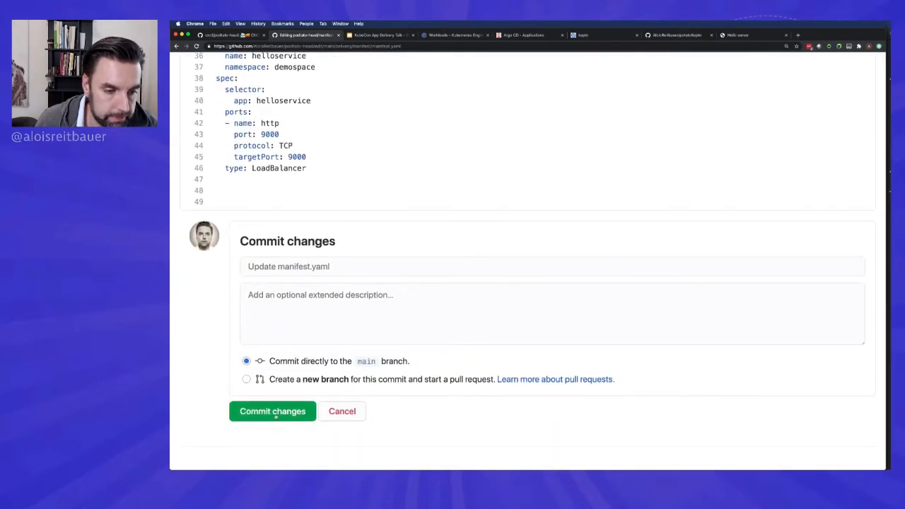
pyautogui.click(272, 410)
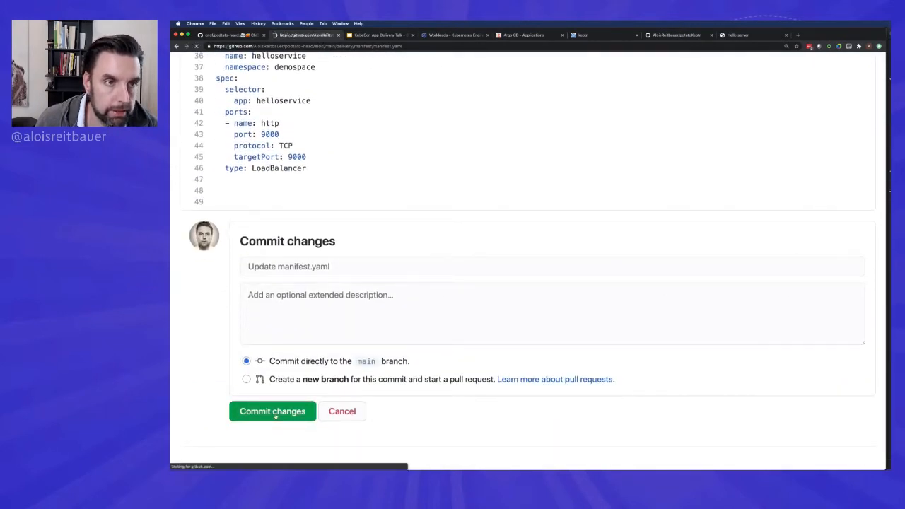
pyautogui.click(271, 410)
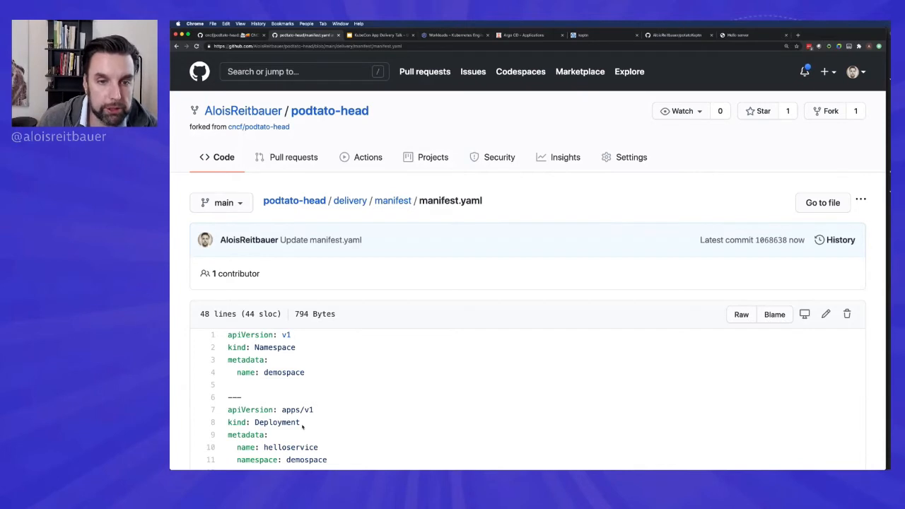
pyautogui.moveTo(724, 337)
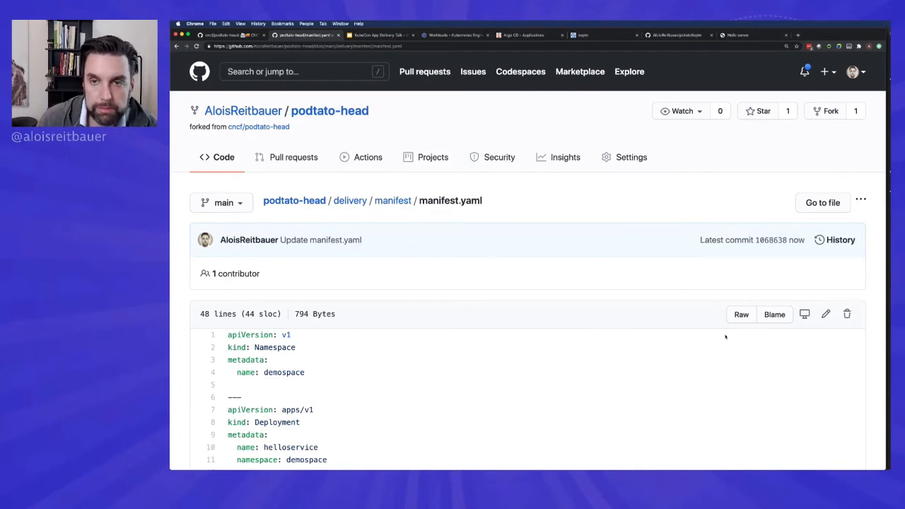
pyautogui.moveTo(767, 177)
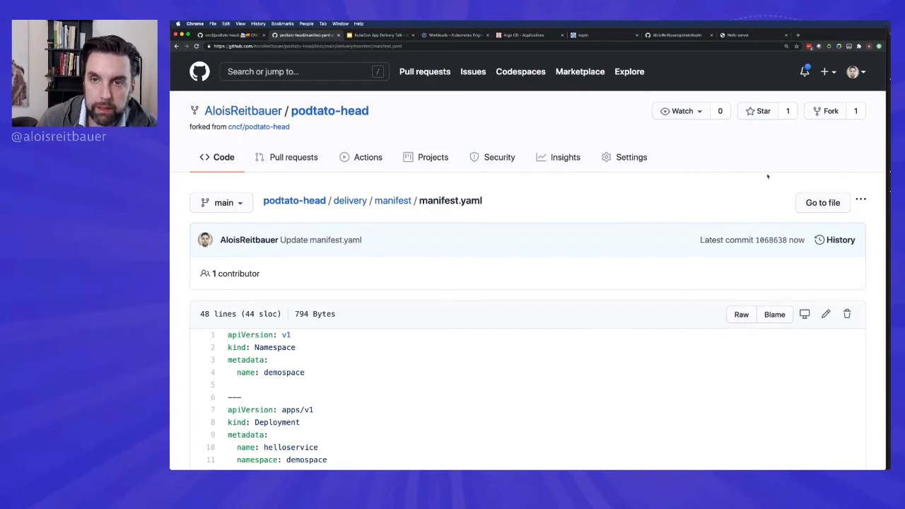
pyautogui.click(738, 34)
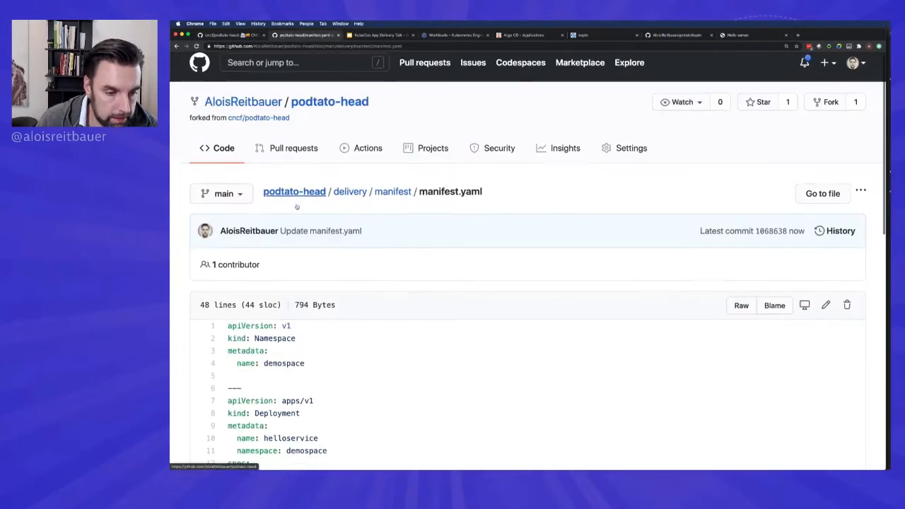
pyautogui.scroll(-3)
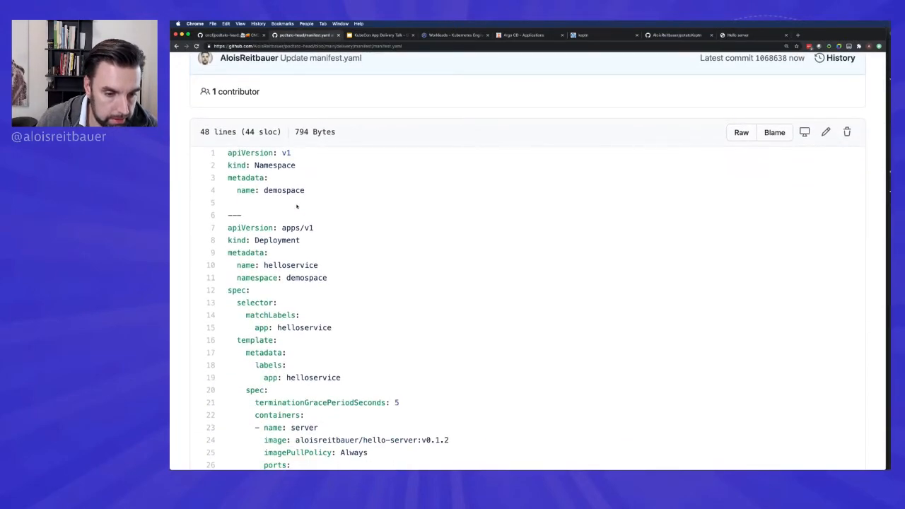
# Step: Reload the hello-server page to check the pod tato head greeting and version
pyautogui.click(738, 36)
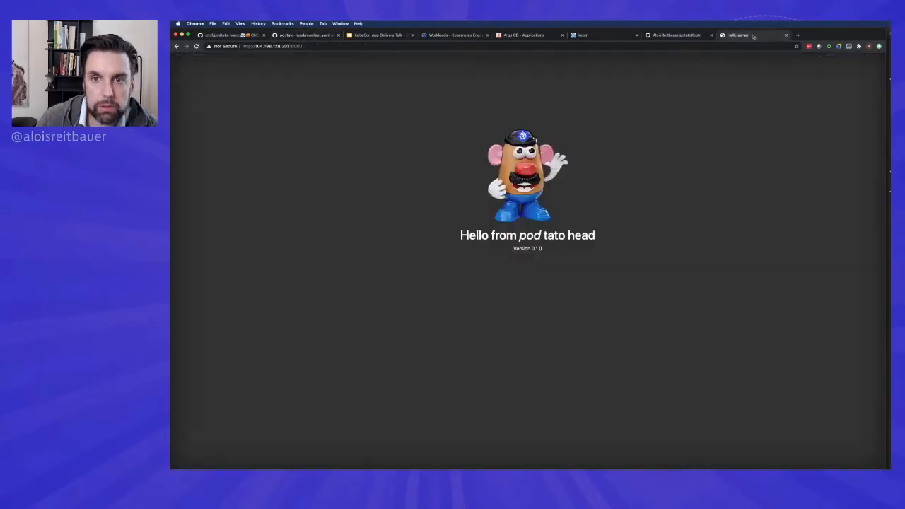
pyautogui.click(196, 45)
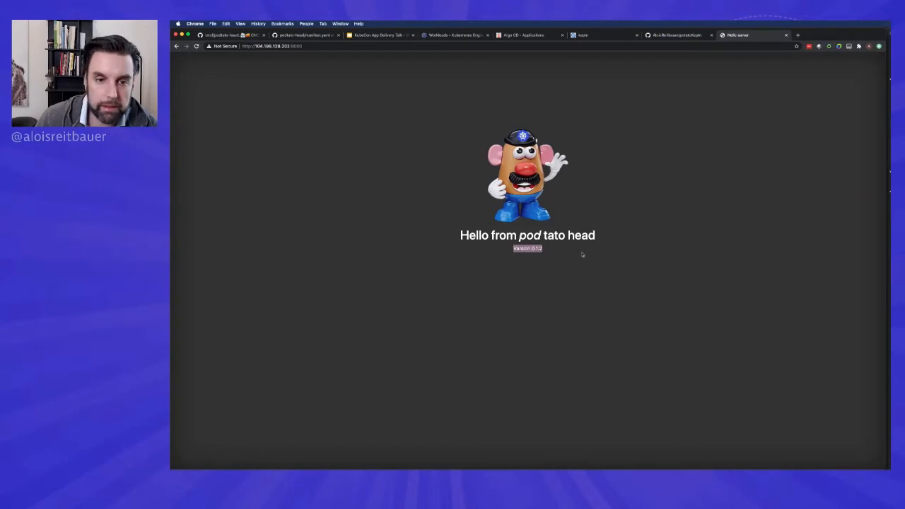
pyautogui.moveTo(578, 253)
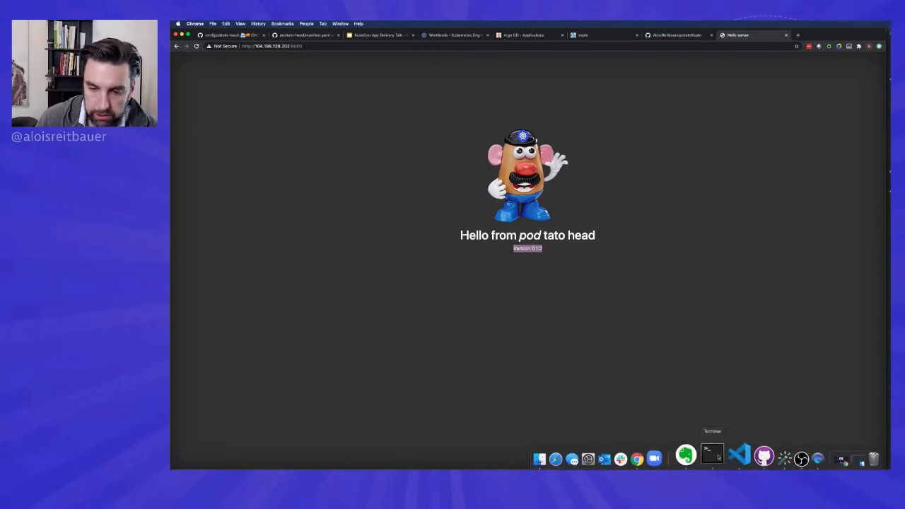
# Step: Re-apply ./deployment.yaml from the VS Code terminal and re-fetch it with ./getFluxDeployment.sh
pyautogui.click(739, 455)
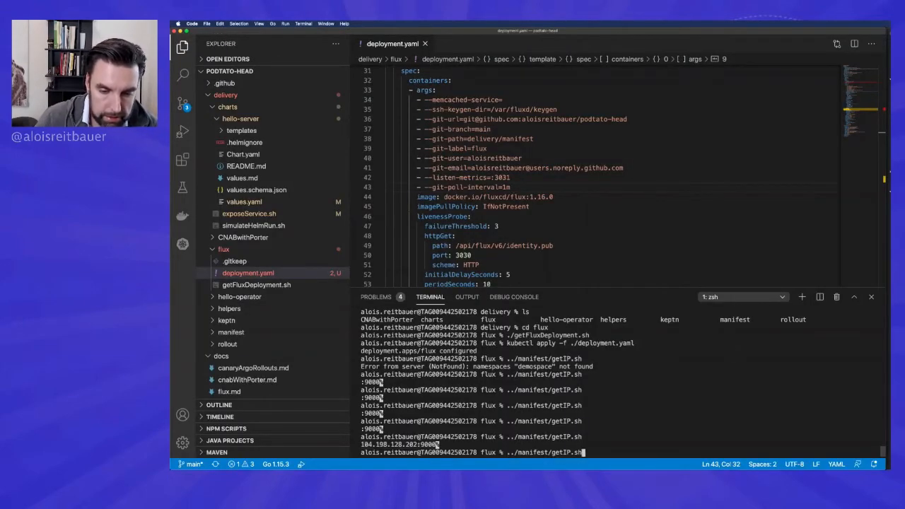
pyautogui.write('kubectl apply -f ./deployment.yaml')
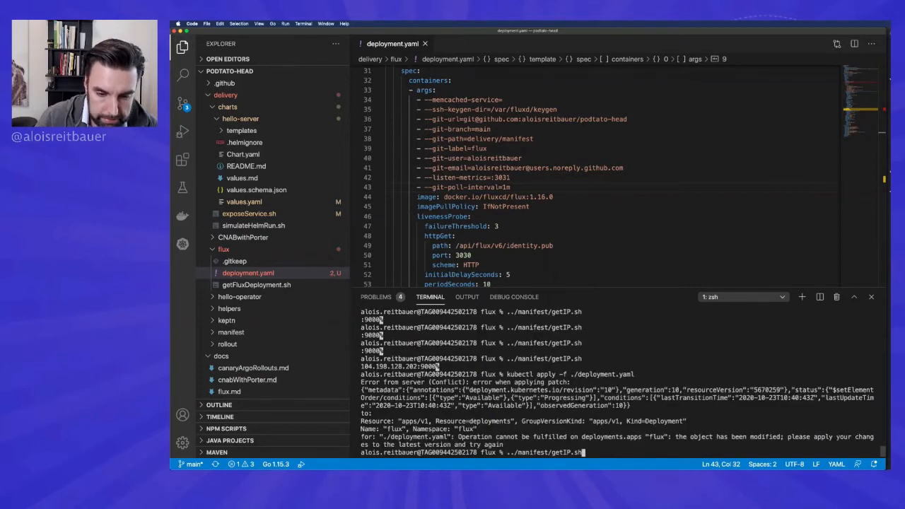
pyautogui.write('./getFluxDeployment.sh')
pyautogui.click(598, 186)
pyautogui.write('20')
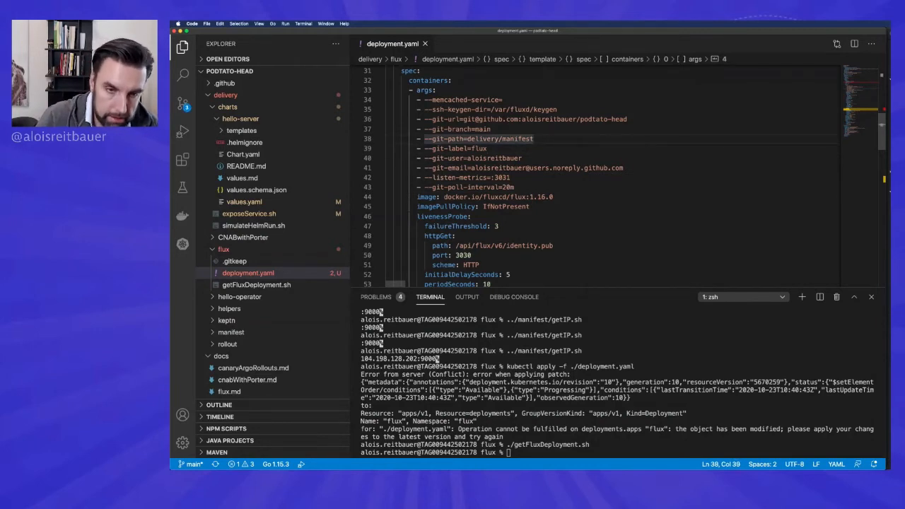
# Step: Change git-path to delivery/blabla, apply the deployment again and begin deleting the demo namespace
pyautogui.write('bal')
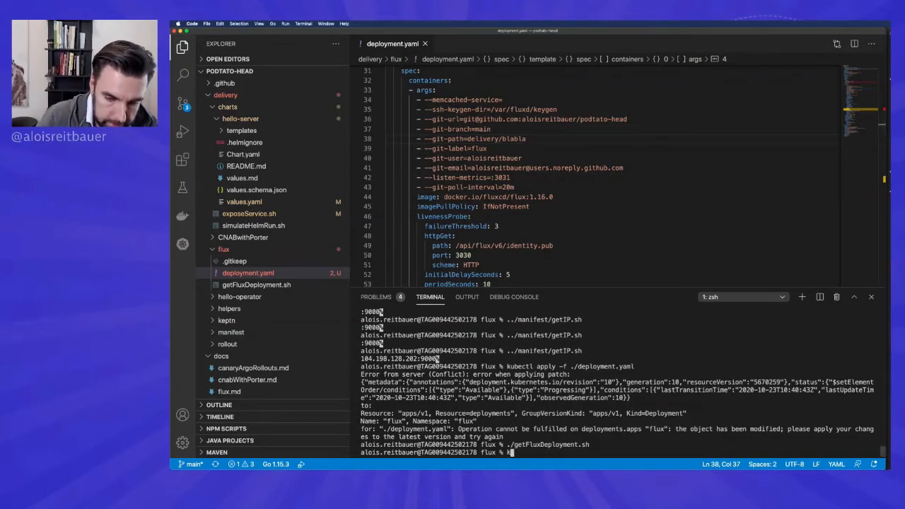
pyautogui.write('kubectl apply -f ./deployment.yaml')
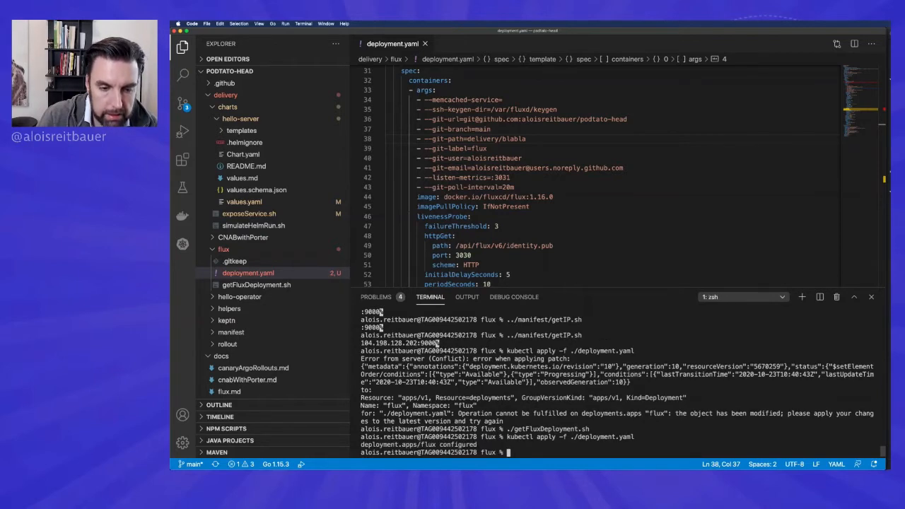
pyautogui.write('kubectl delete ns')
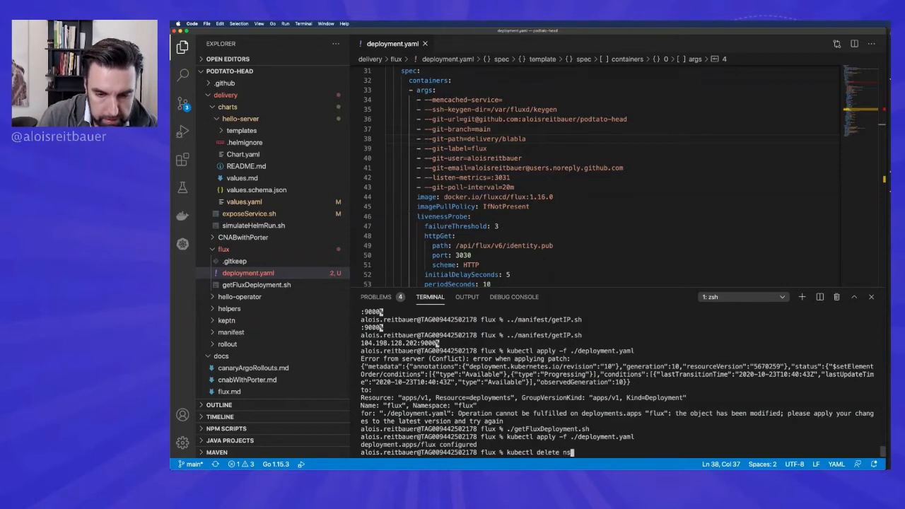
pyautogui.write('demo')
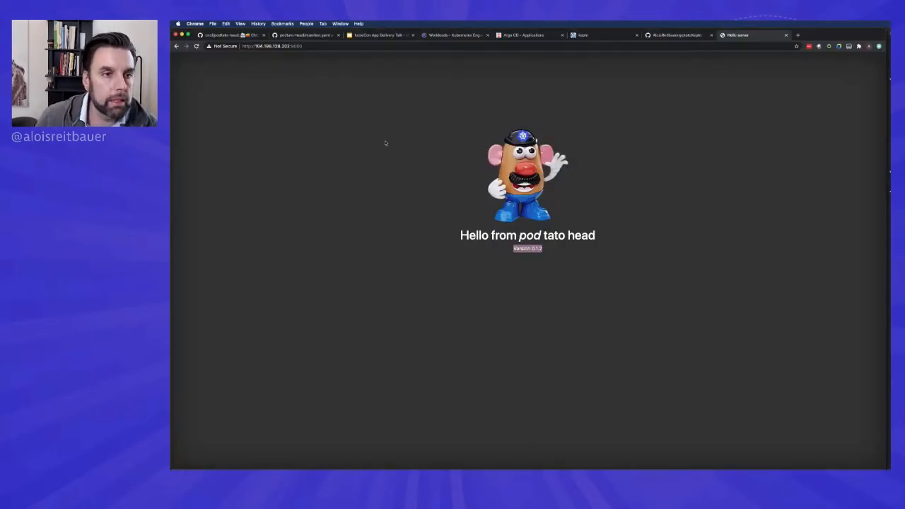
pyautogui.click(379, 34)
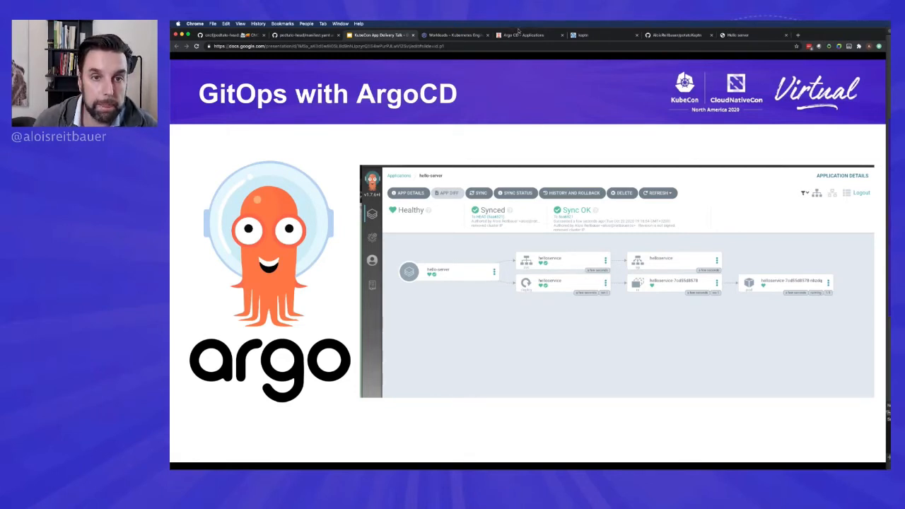
# Step: Bring up the Argo CD Applications page, currently empty
pyautogui.click(524, 34)
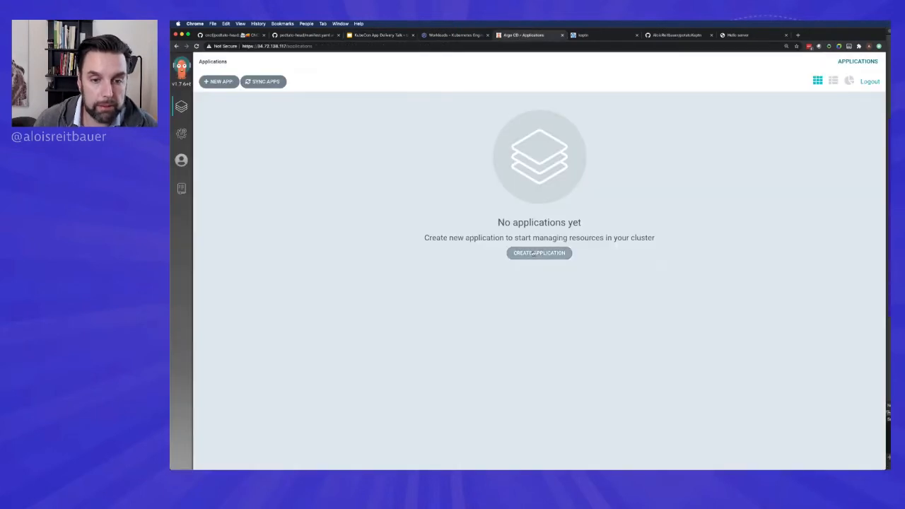
# Step: Start a new app named helloserver-argo in project default with Auto-Create Namespace enabled
pyautogui.click(539, 252)
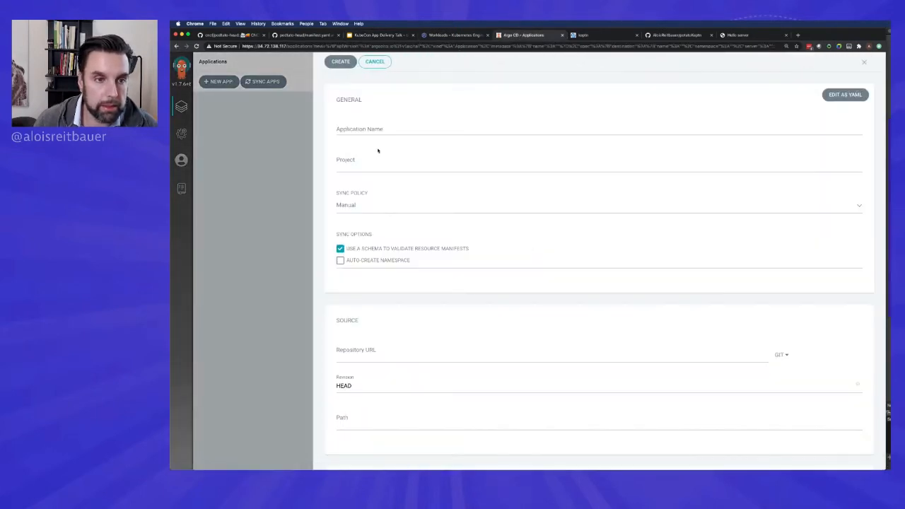
pyautogui.write('demo')
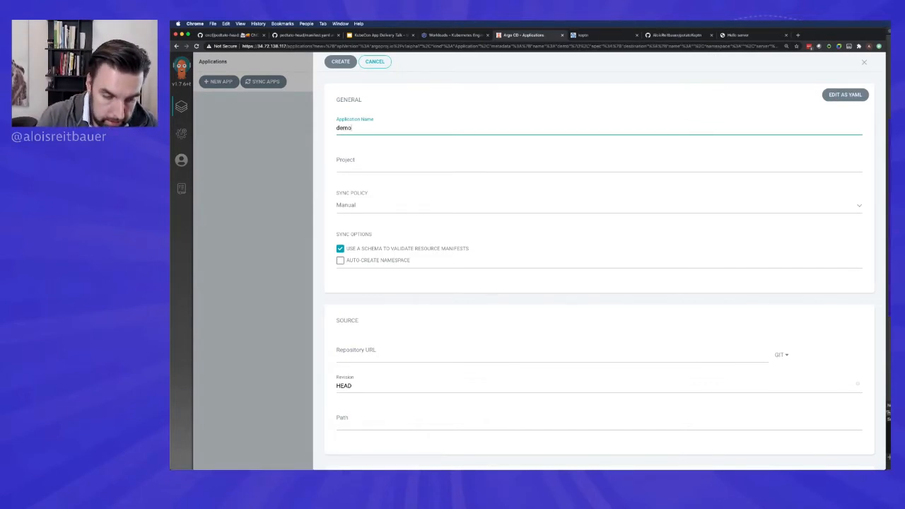
pyautogui.write('helioserver-argo')
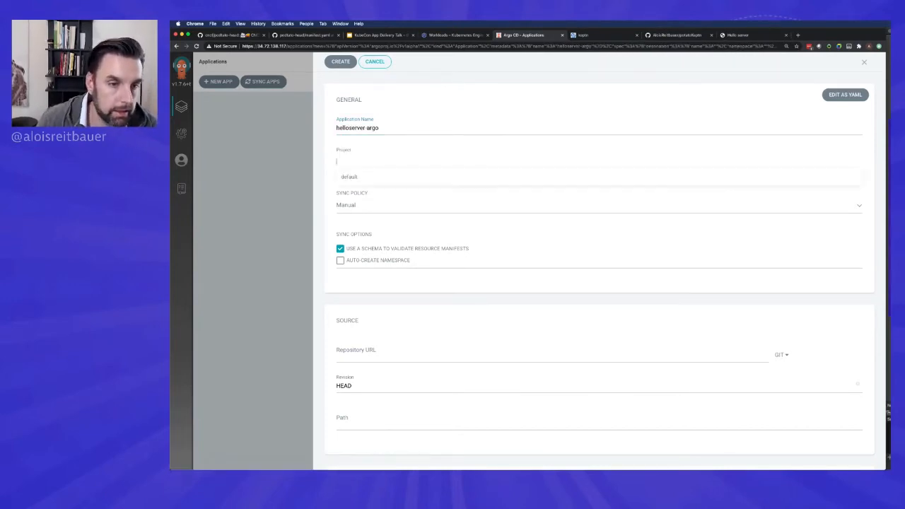
pyautogui.click(348, 177)
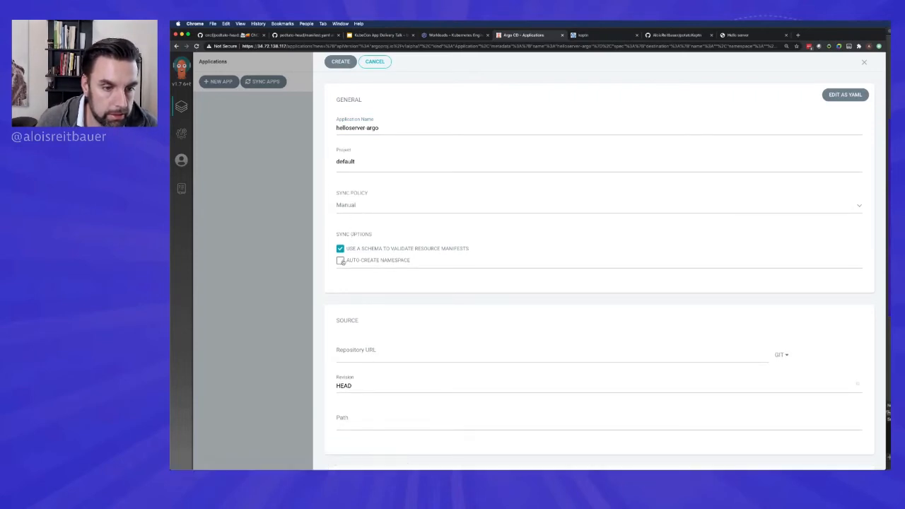
pyautogui.click(340, 260)
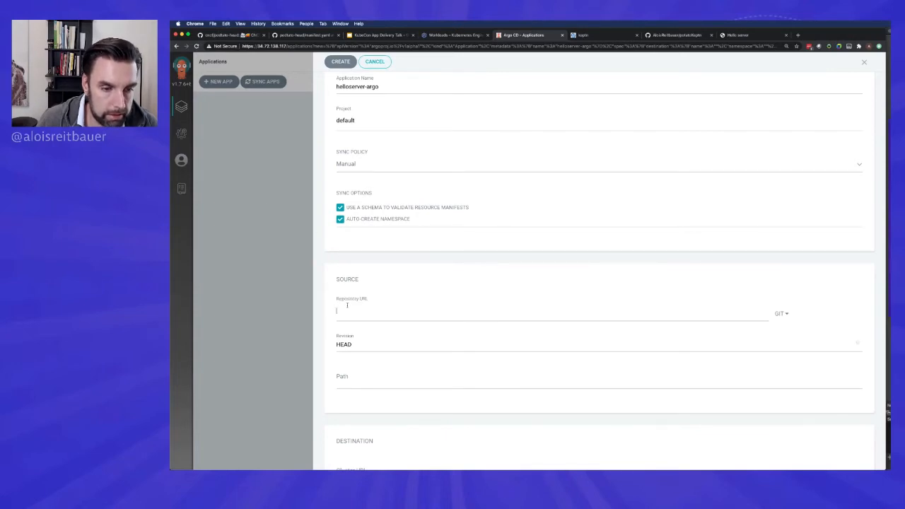
# Step: Set the podtato-head repo URL, path delivery/manifest, in-cluster destination and namespace demospace-argo
pyautogui.write('https://github.com/aloisreitbauer/')
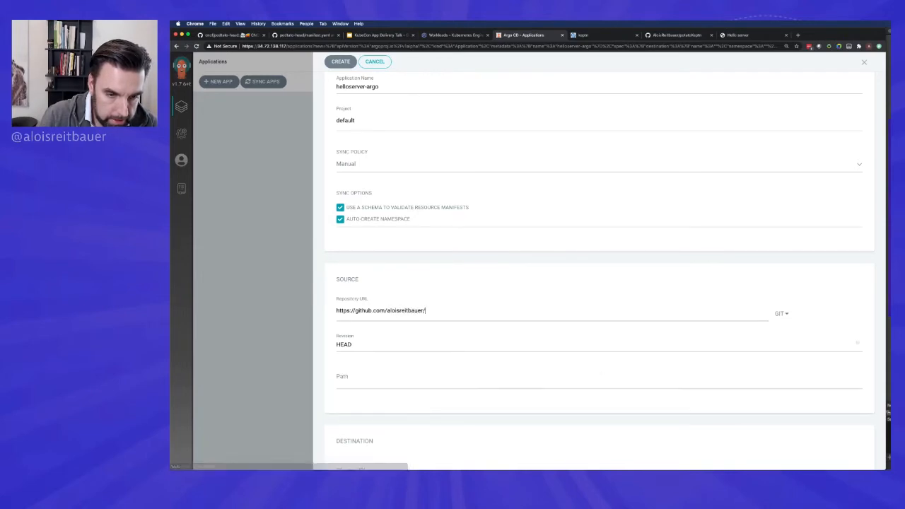
pyautogui.write('podtato')
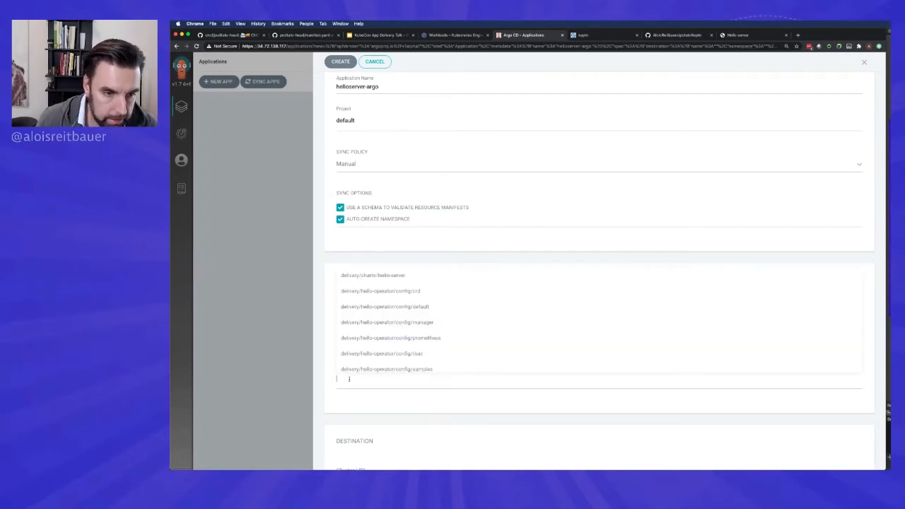
pyautogui.write('delivery/manifest')
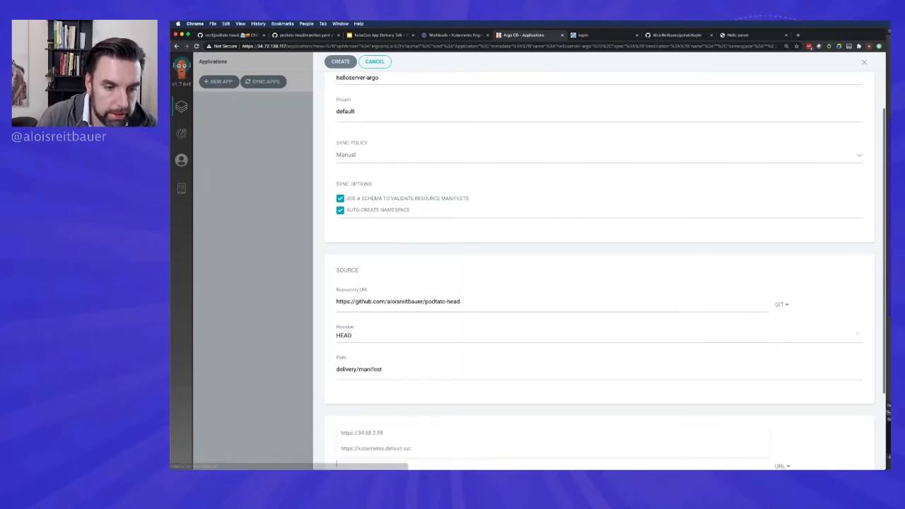
pyautogui.scroll(-3)
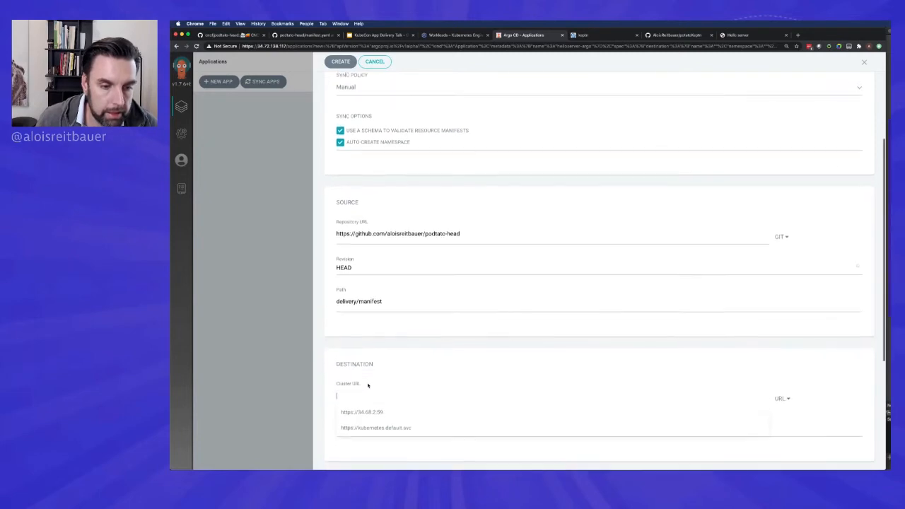
pyautogui.click(376, 427)
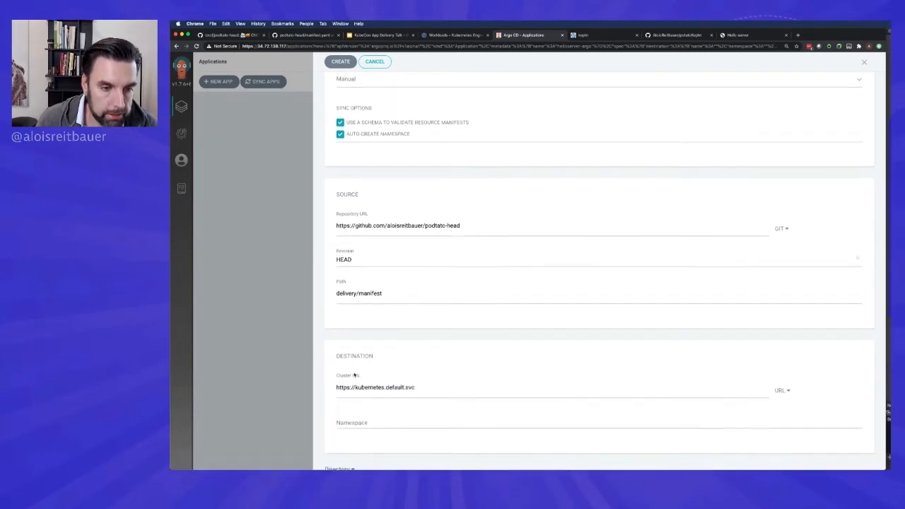
pyautogui.scroll(-3)
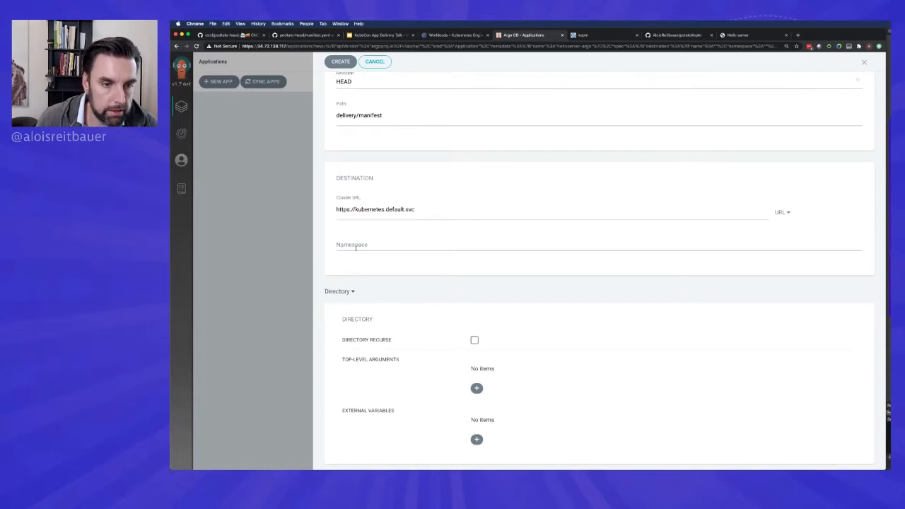
pyautogui.write('demospace-argo')
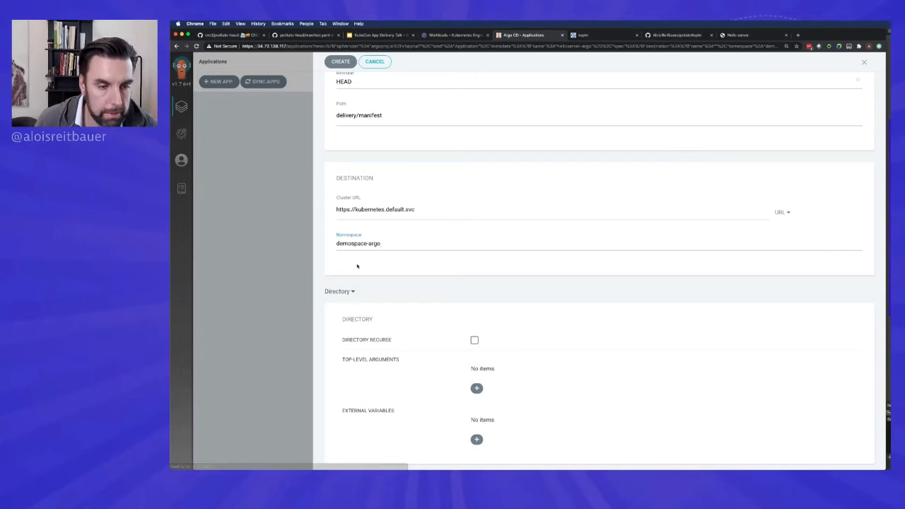
pyautogui.scroll(-3)
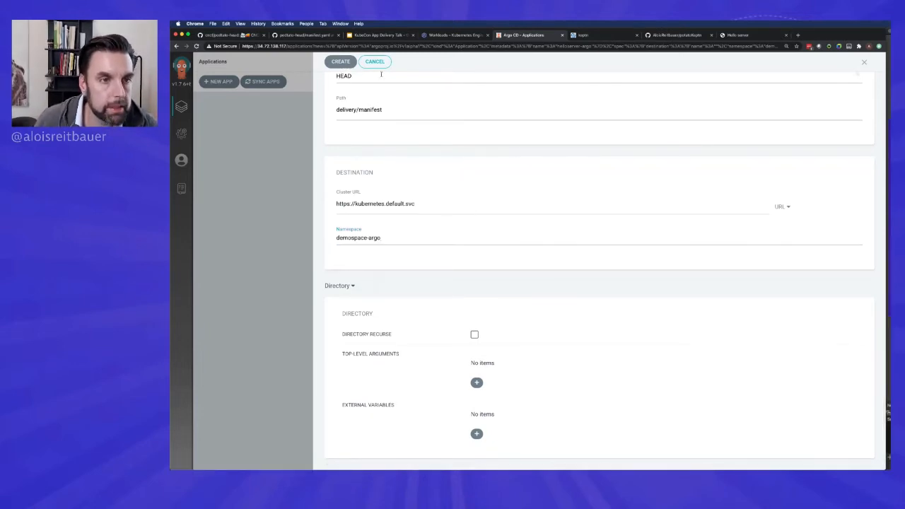
# Step: Create helloserver-argo and synchronize its manifests to the cluster
pyautogui.click(339, 62)
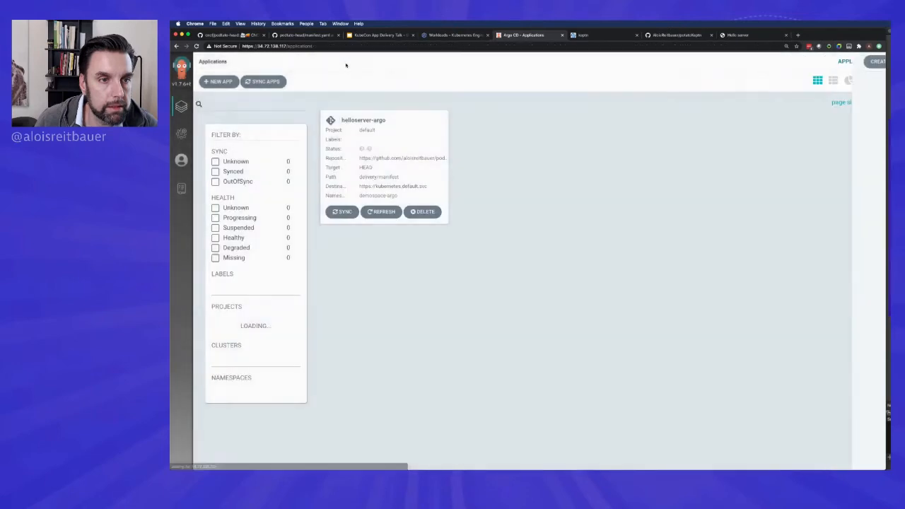
pyautogui.click(362, 118)
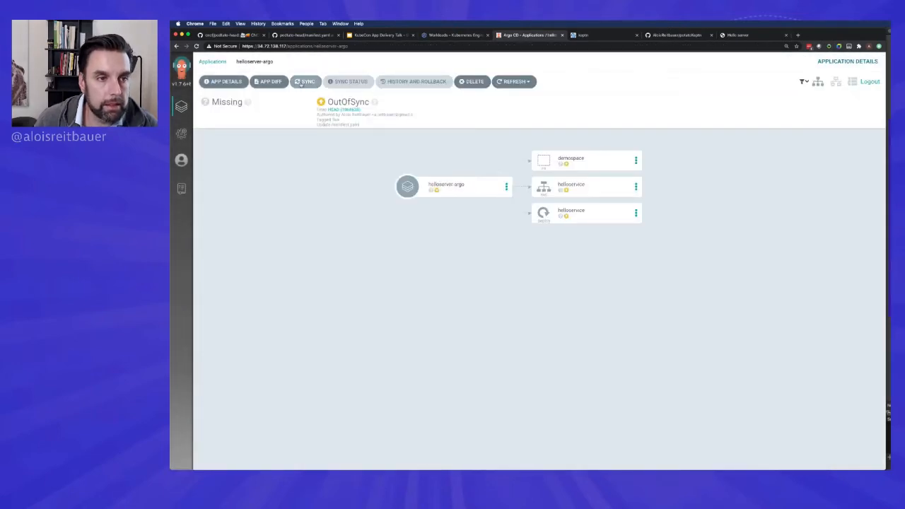
pyautogui.click(306, 80)
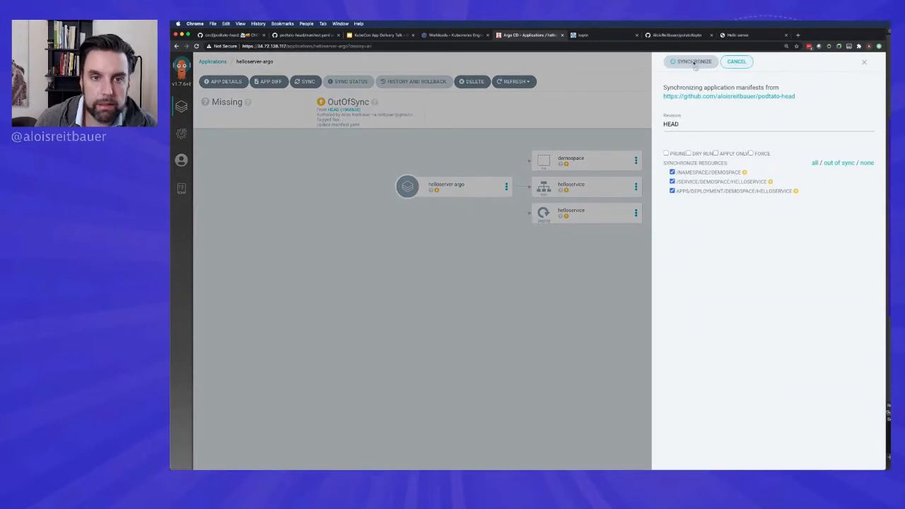
pyautogui.click(693, 63)
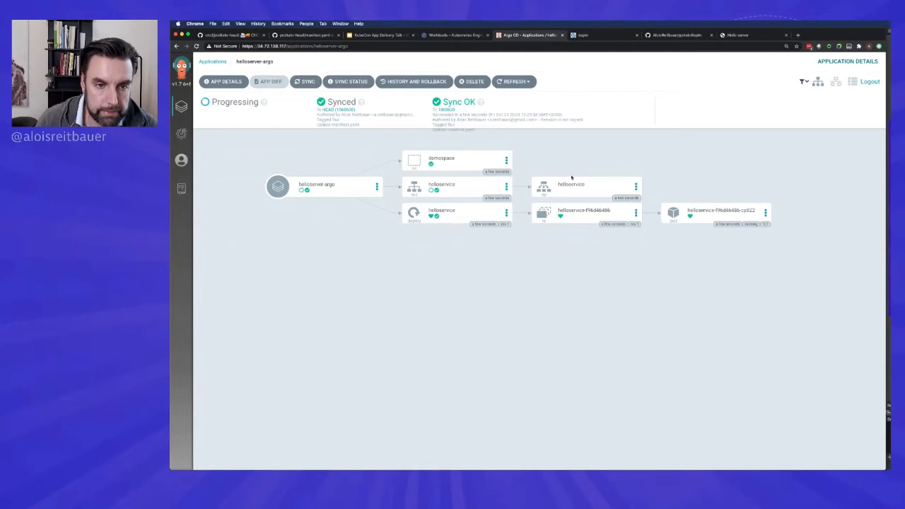
pyautogui.moveTo(451, 184)
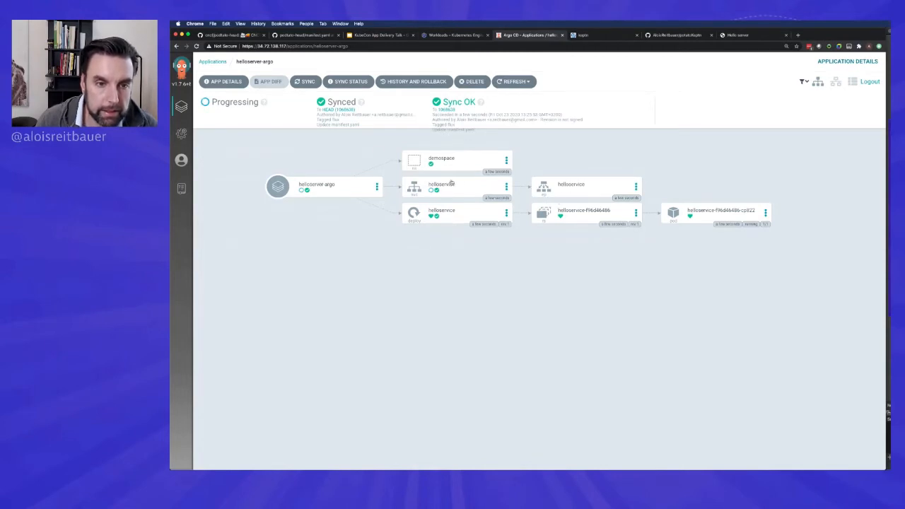
pyautogui.moveTo(458, 190)
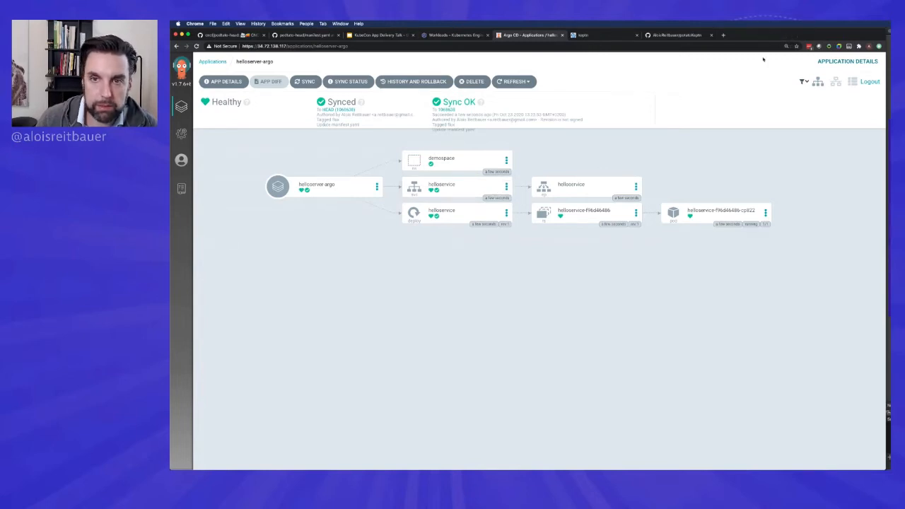
# Step: Inspect the helloservice Service's external load balancer address, then close its details panel
pyautogui.click(506, 187)
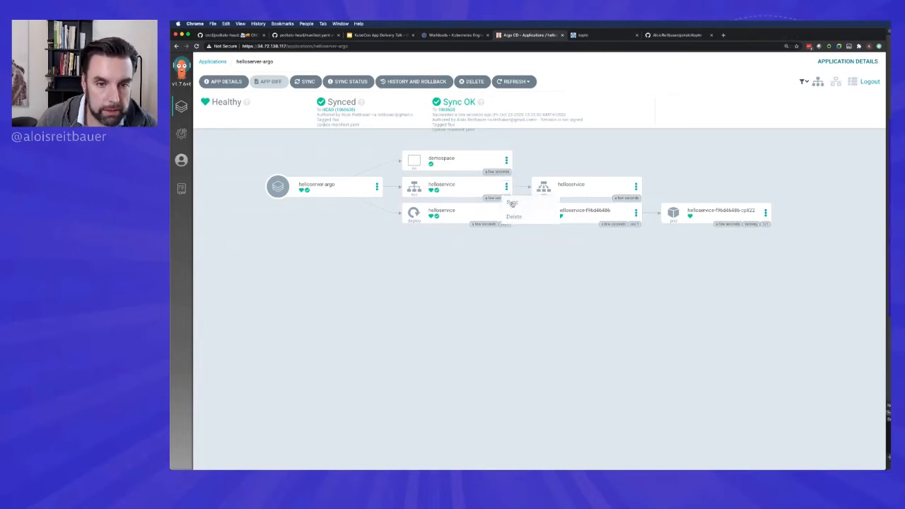
pyautogui.click(441, 186)
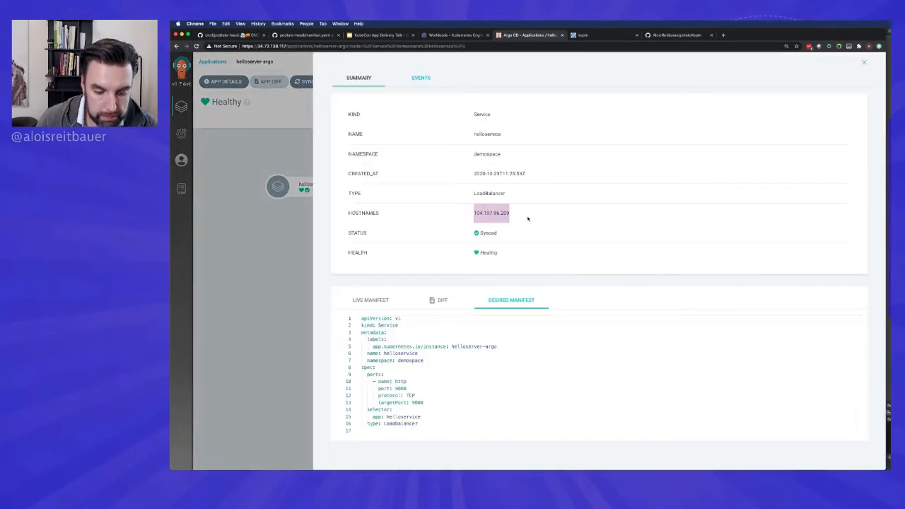
pyautogui.click(864, 62)
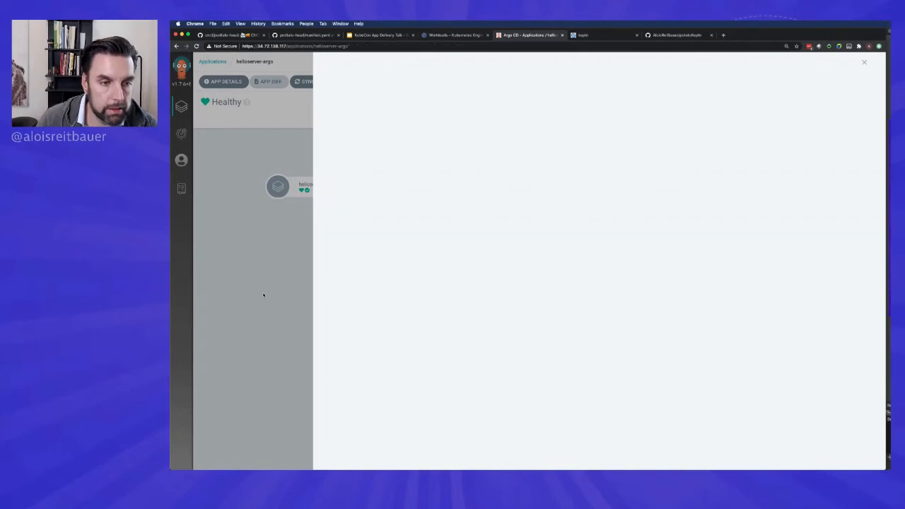
pyautogui.click(798, 34)
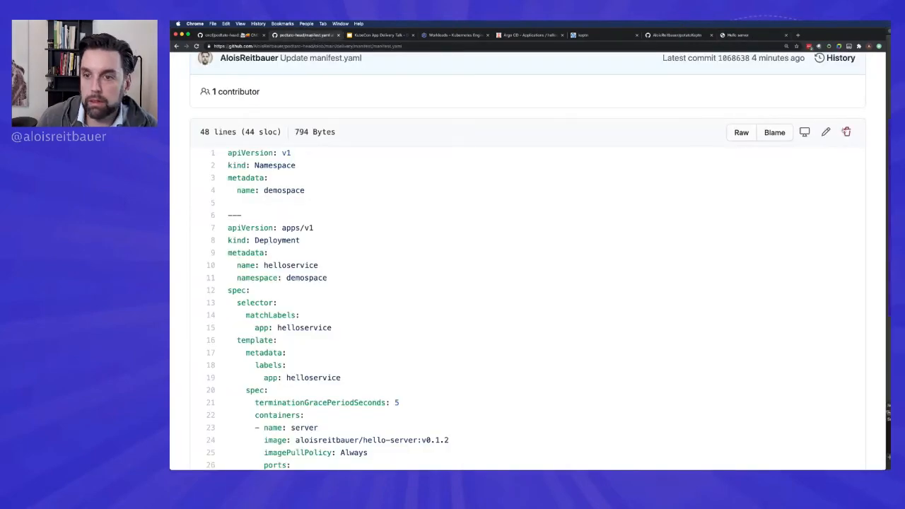
# Step: Edit manifest.yaml so the hello-server image tag reads v0.1.0 and commit it to main
pyautogui.click(826, 133)
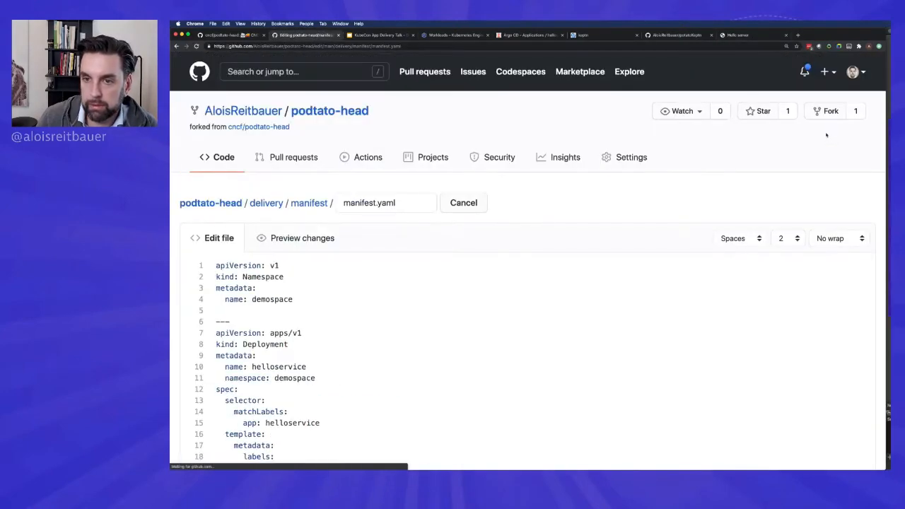
pyautogui.scroll(-3)
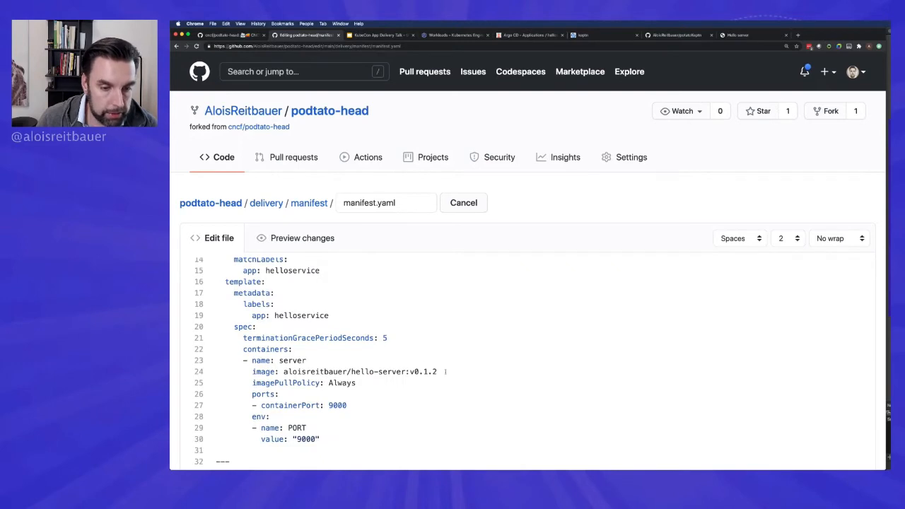
pyautogui.press('Backspace')
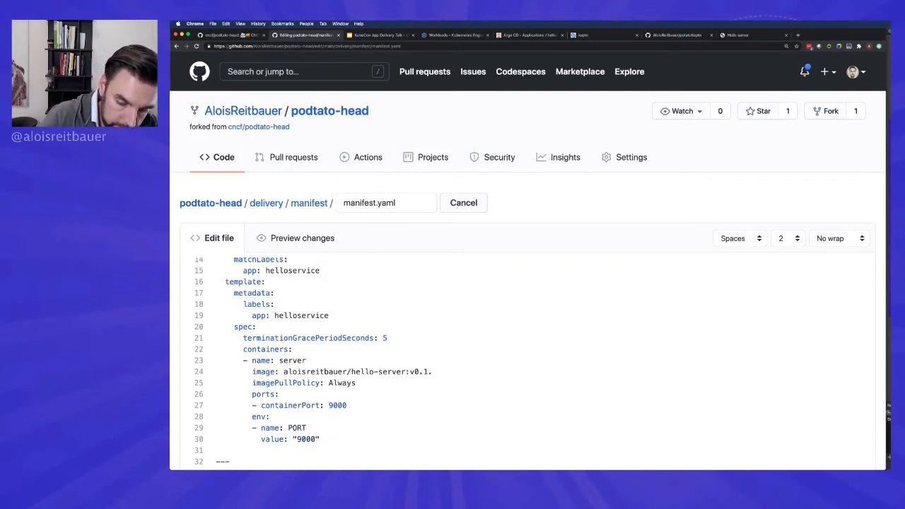
pyautogui.write('0')
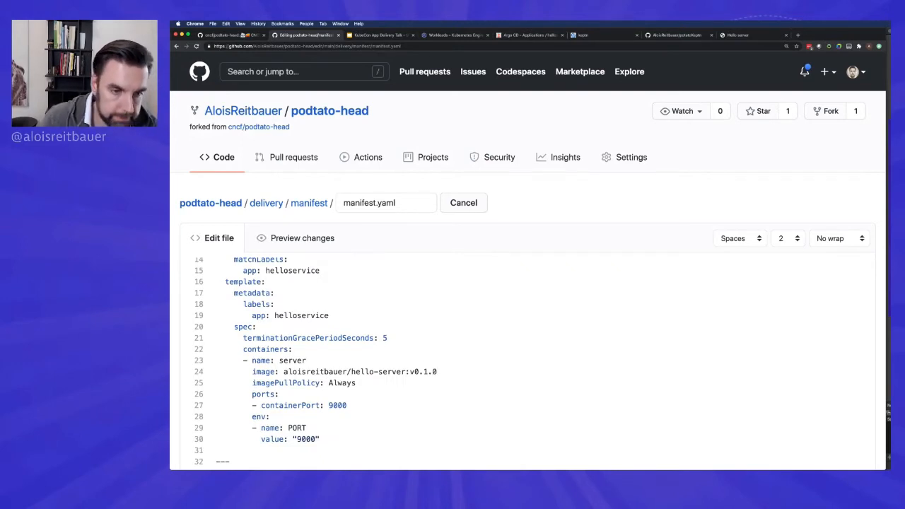
pyautogui.scroll(-3)
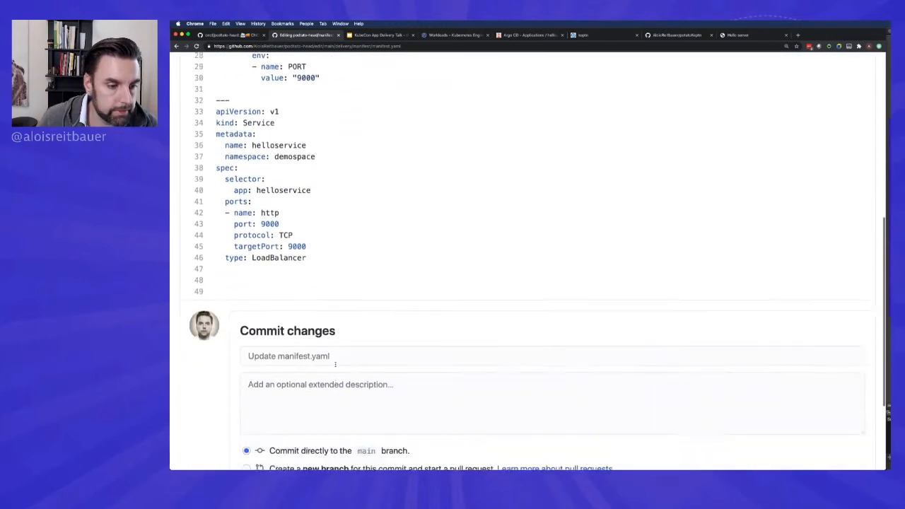
pyautogui.scroll(-3)
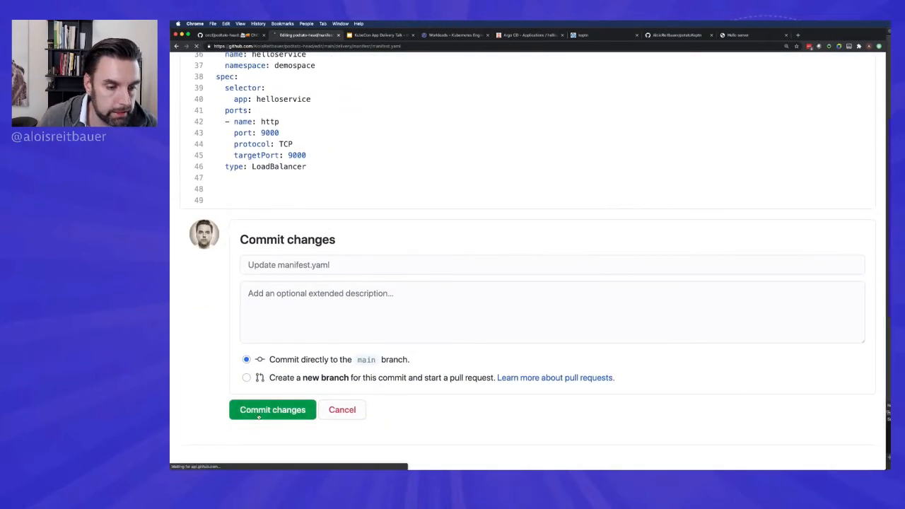
pyautogui.click(272, 410)
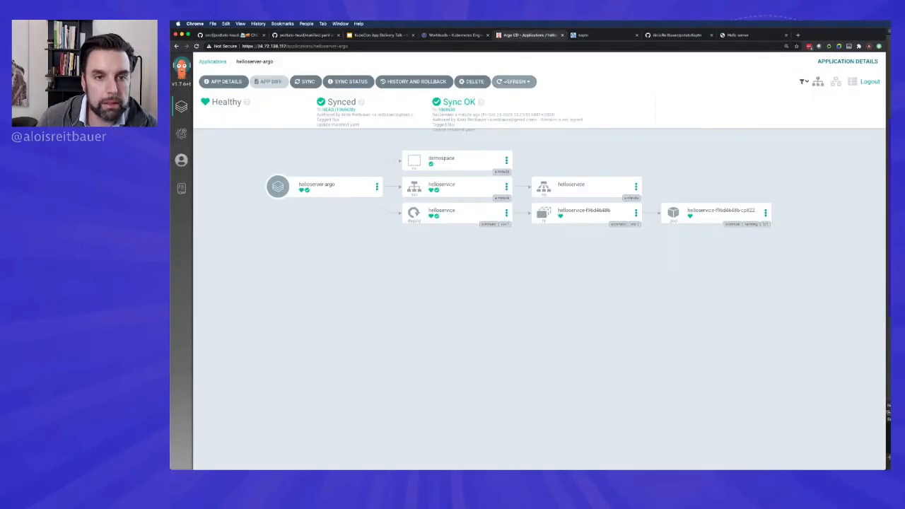
# Step: Refresh helloservice-argo, synchronize it to the updated manifest, and go to the hello-server page
pyautogui.click(515, 81)
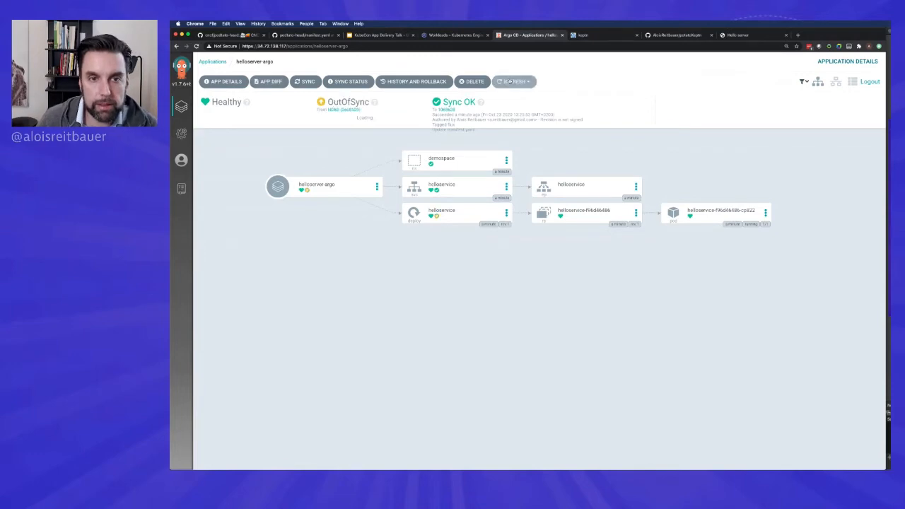
pyautogui.click(306, 81)
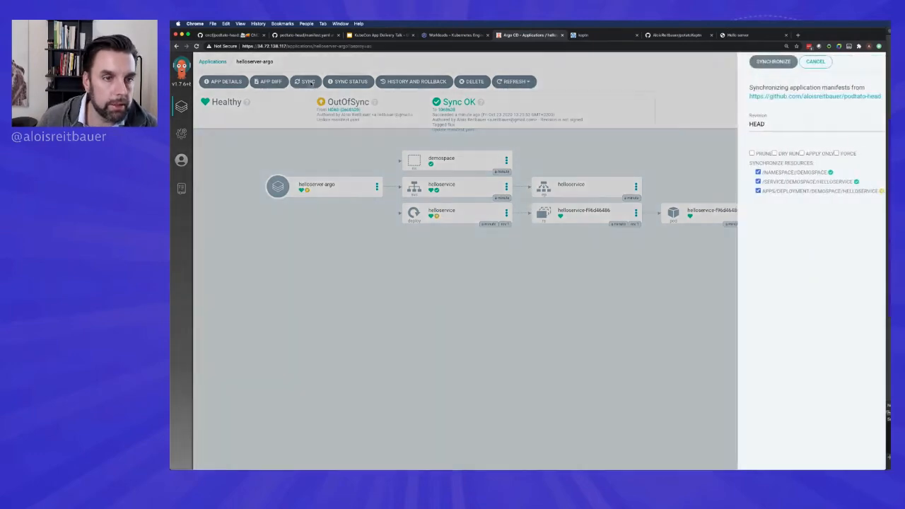
pyautogui.click(772, 62)
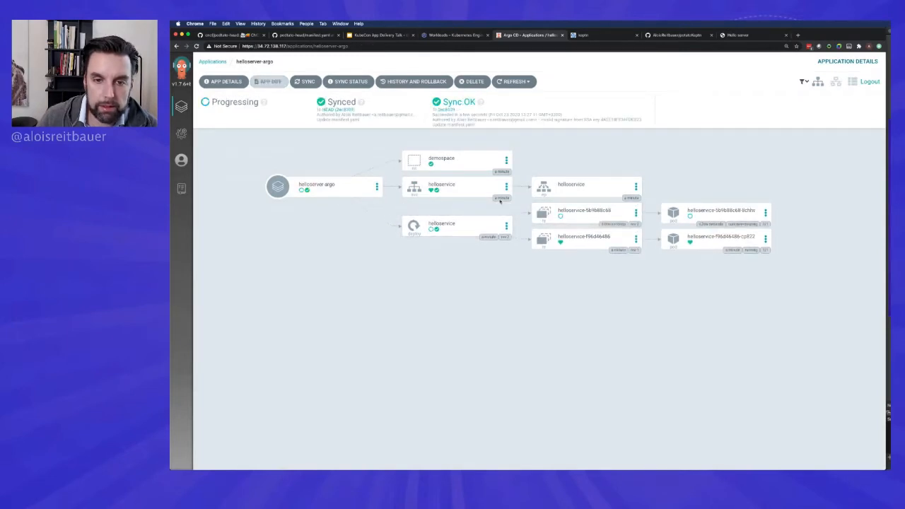
pyautogui.click(738, 33)
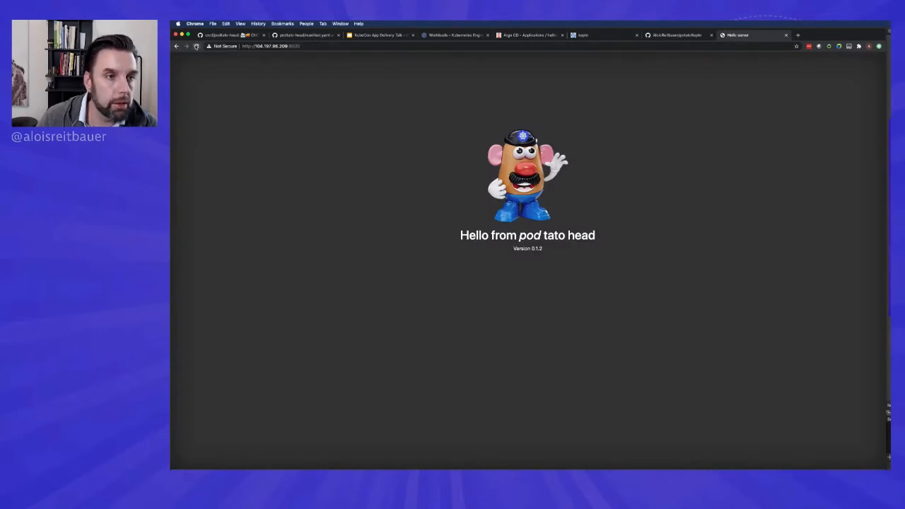
# Step: Reload the hello-server page, select its version number, then return via Argo CD to the slides
pyautogui.click(196, 45)
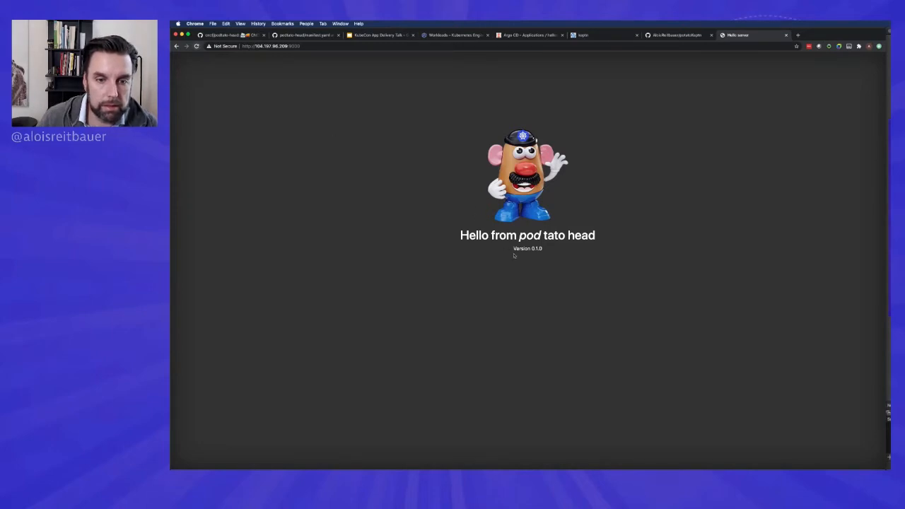
pyautogui.doubleClick(526, 249)
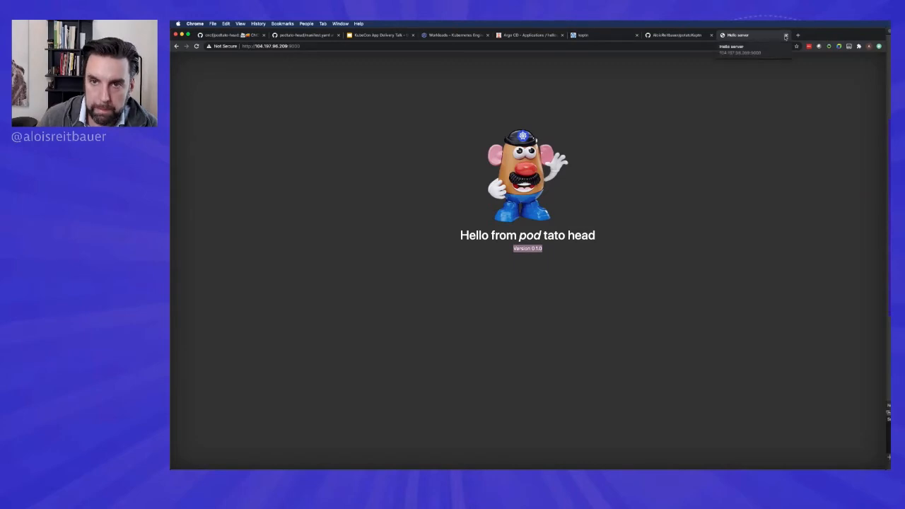
pyautogui.click(676, 34)
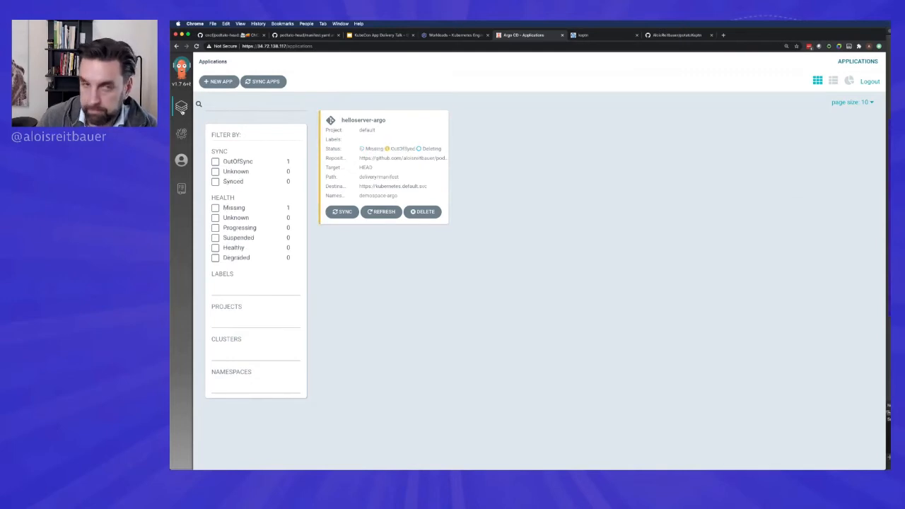
pyautogui.click(379, 35)
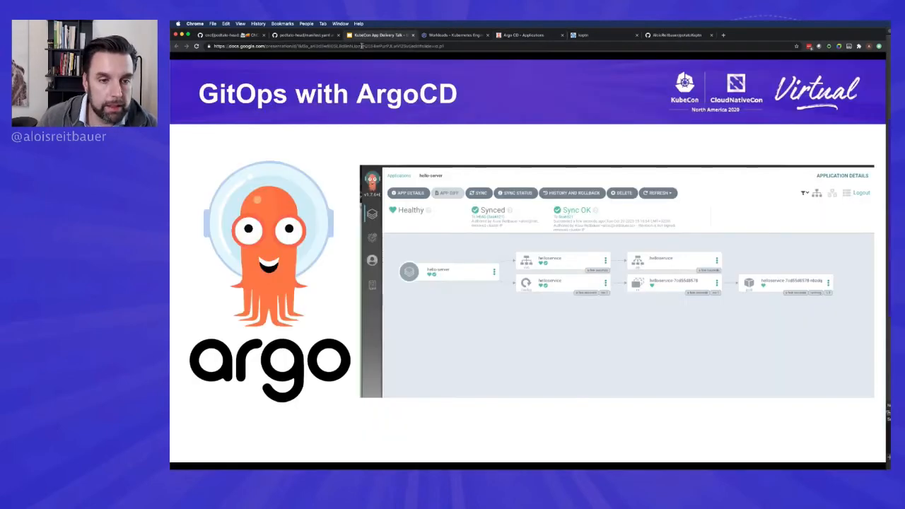
pyautogui.moveTo(473, 153)
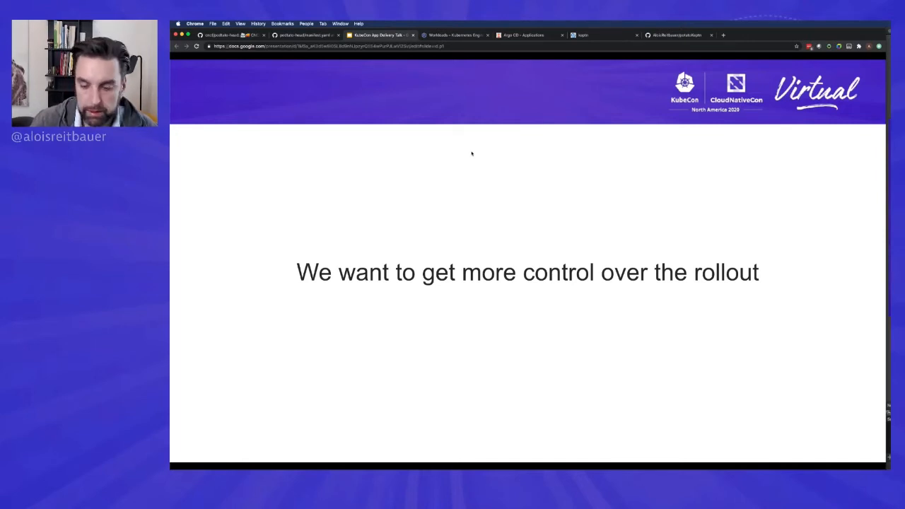
# Step: Advance the slideshow to Using Argo Rollouts and leave it for the demo
pyautogui.press('Right')
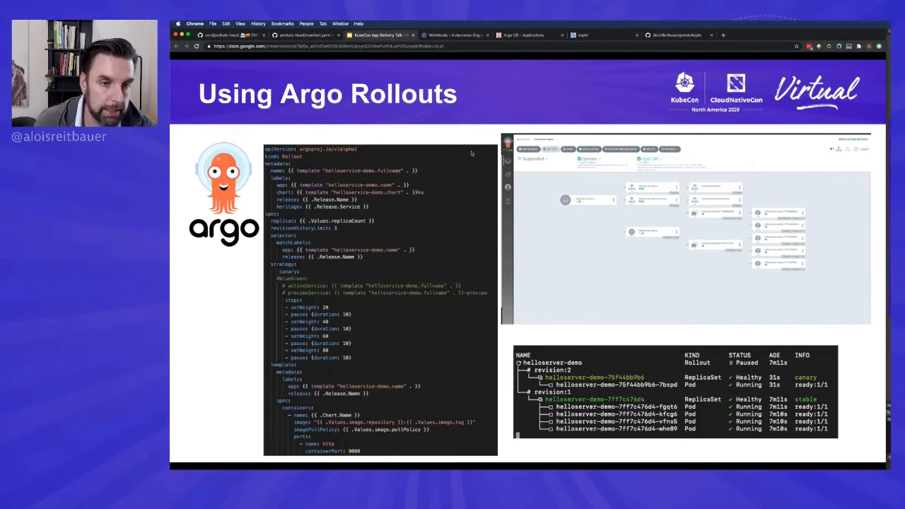
pyautogui.moveTo(275, 158)
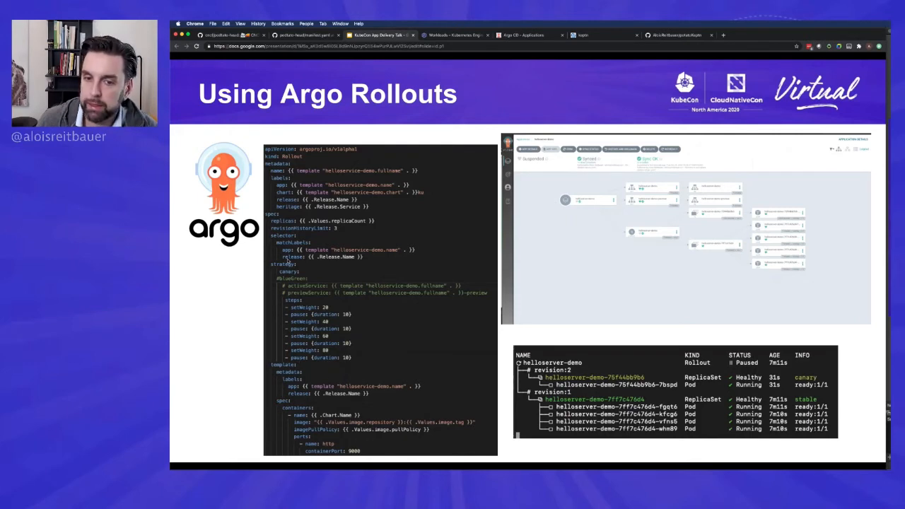
pyautogui.moveTo(639, 255)
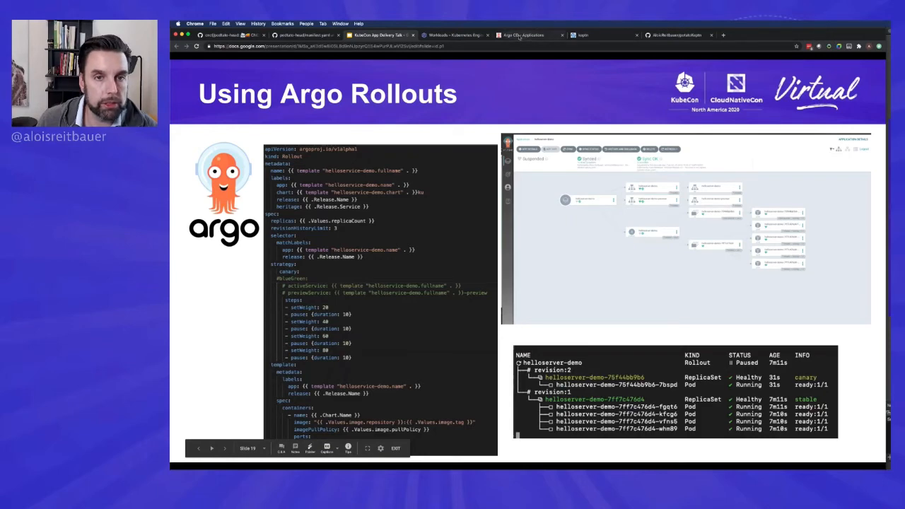
pyautogui.click(523, 34)
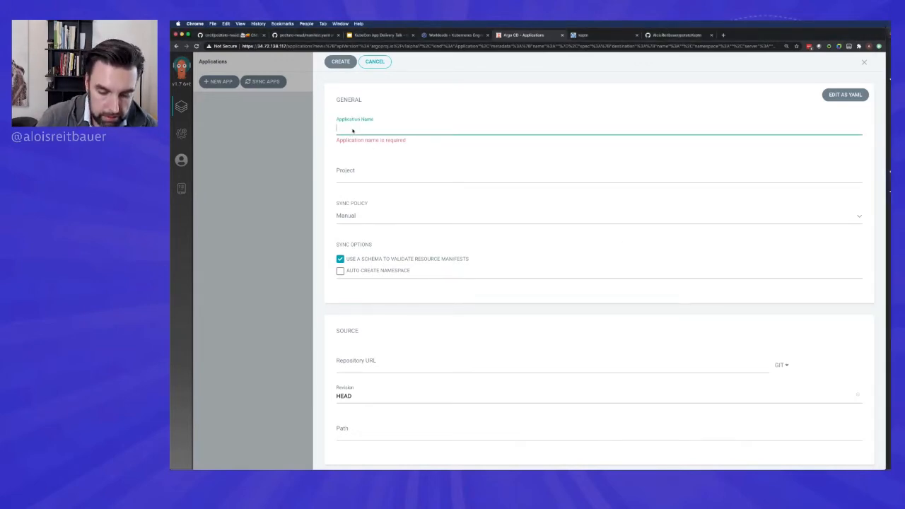
# Step: Fill the new app form with name helloservice-argo, project default, and Auto-Create Namespace enabled
pyautogui.write('hello')
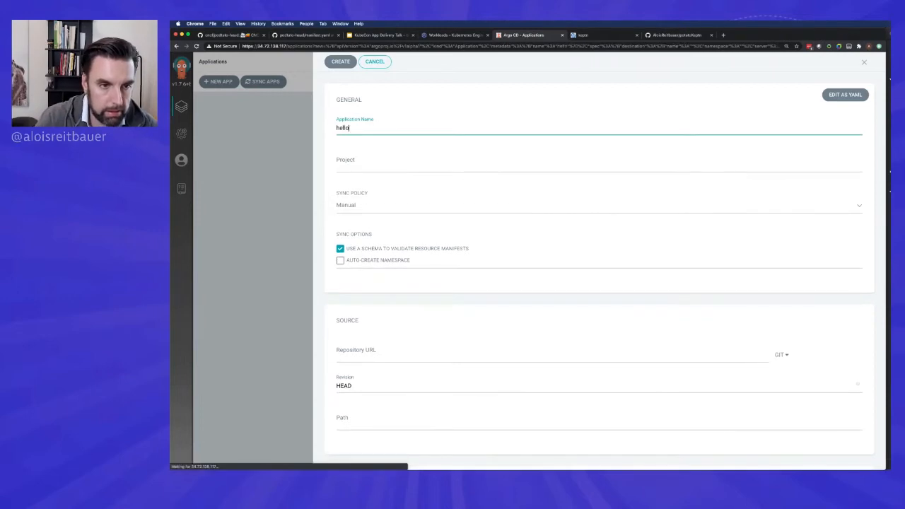
pyautogui.write('serve')
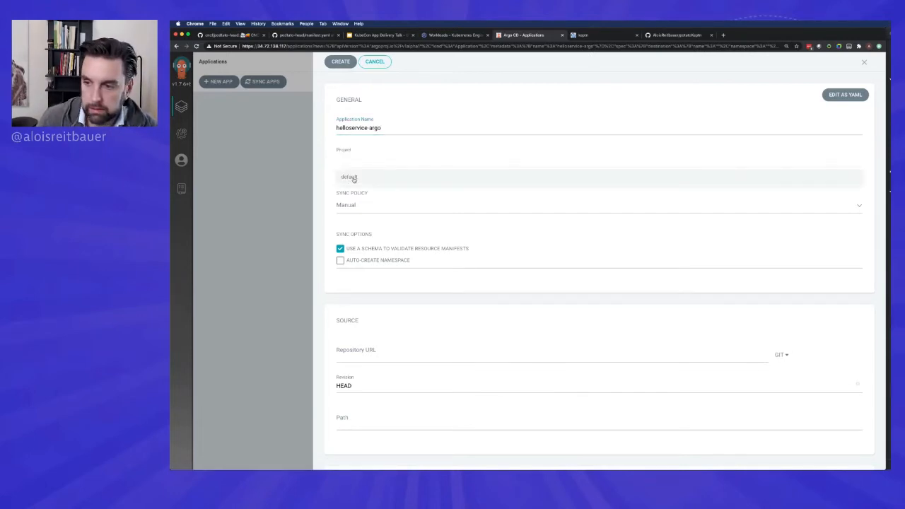
pyautogui.click(348, 175)
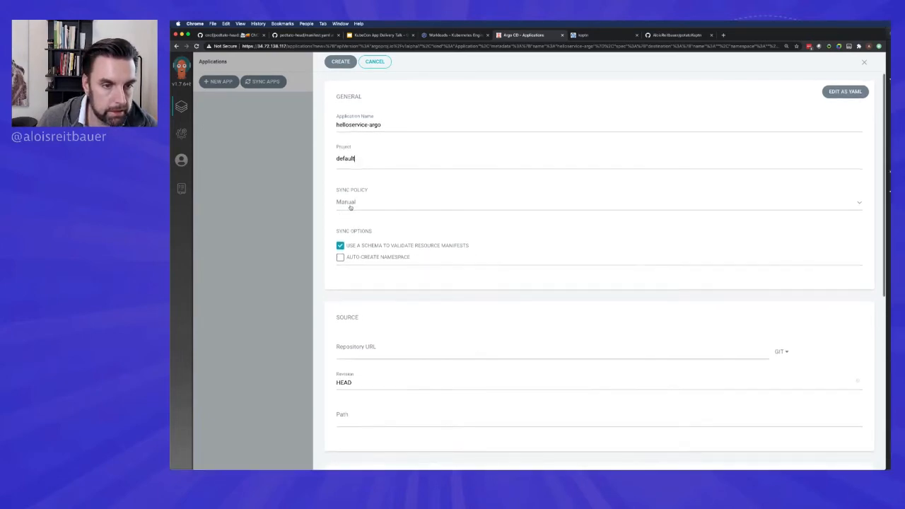
pyautogui.click(340, 258)
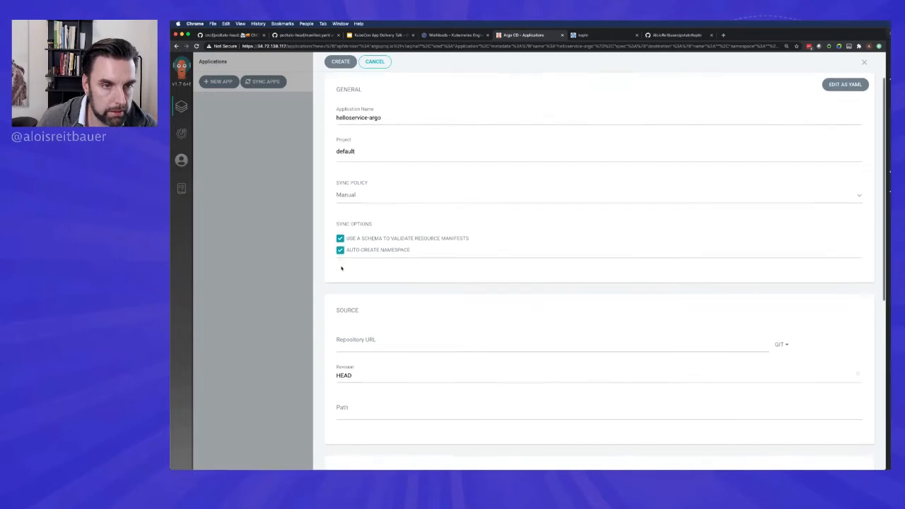
pyautogui.scroll(-3)
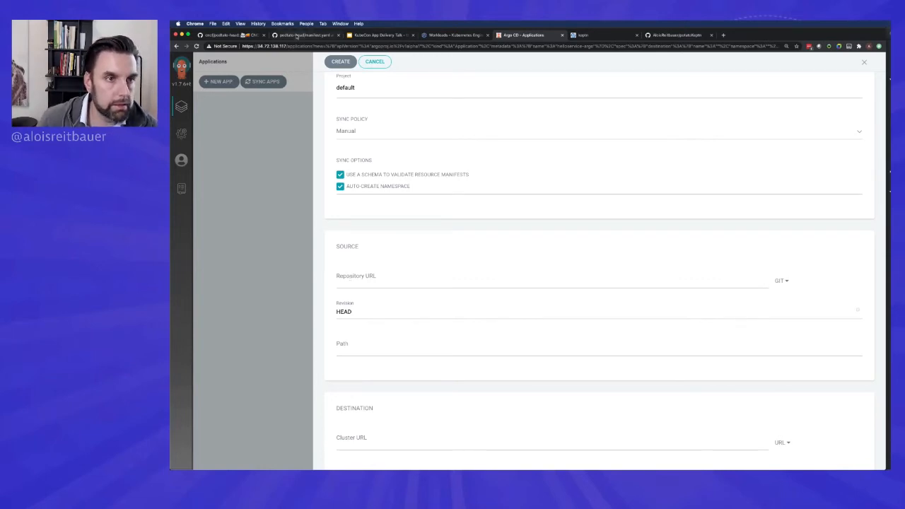
pyautogui.click(304, 34)
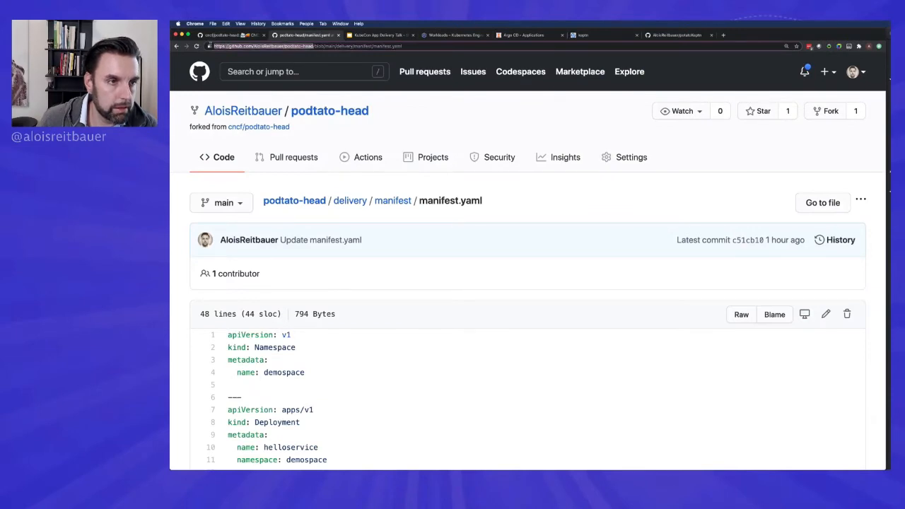
# Step: Glance at the slides, then return to the Argo CD new-application form
pyautogui.click(379, 34)
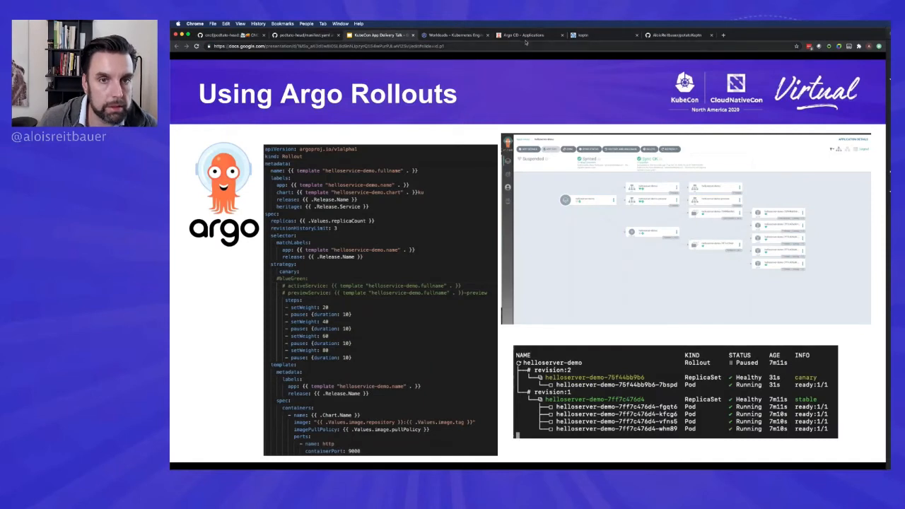
pyautogui.click(523, 36)
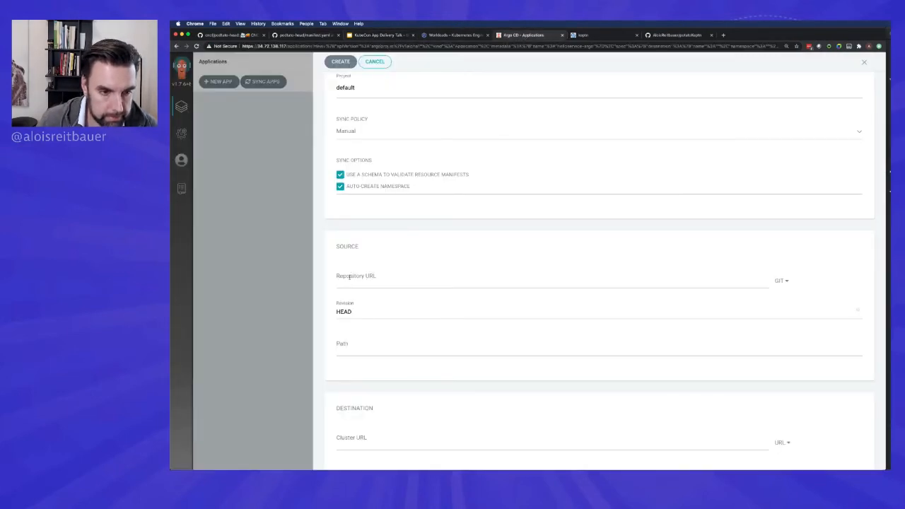
# Step: Set repo AloisReitbauer/podtato-head, path delivery/rollout, cluster kubernetes.default.svc, namespace demospace-argo
pyautogui.write('https://github.com/AloisReitbauer/podtato-head')
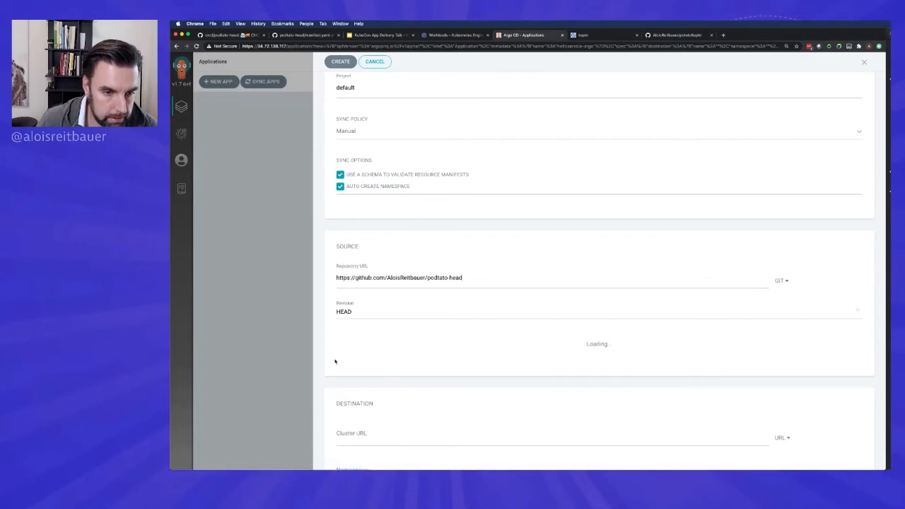
pyautogui.click(348, 344)
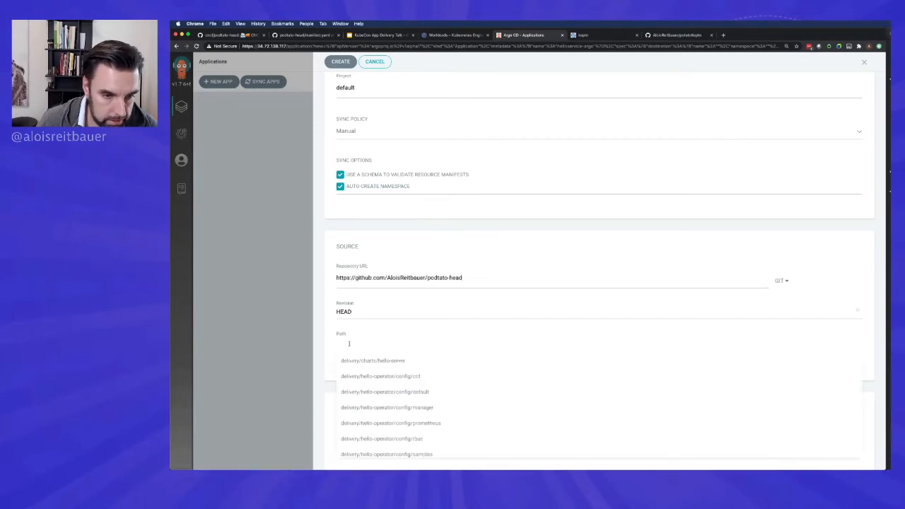
pyautogui.write('delivery/')
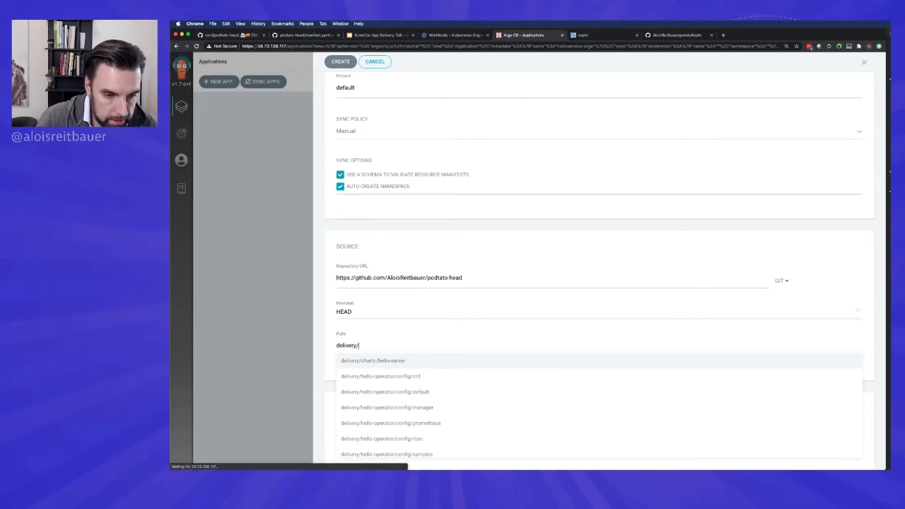
pyautogui.write('rollout')
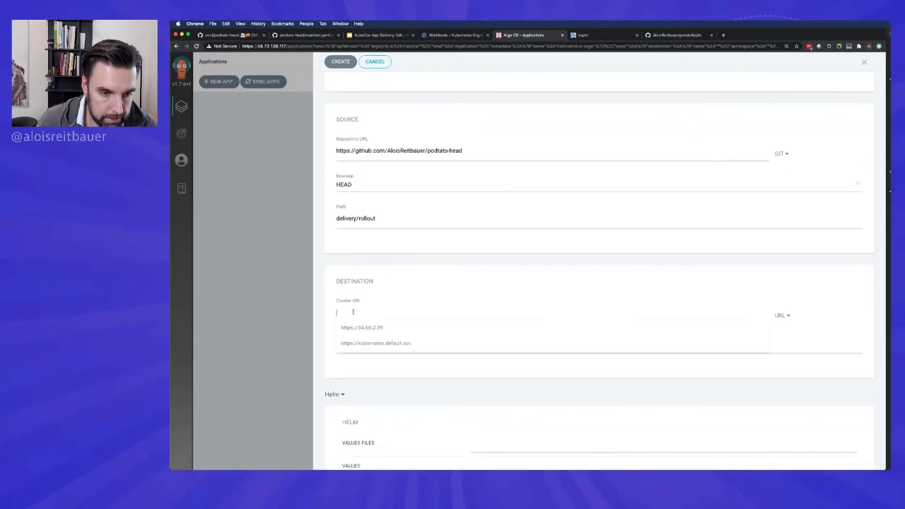
pyautogui.click(376, 343)
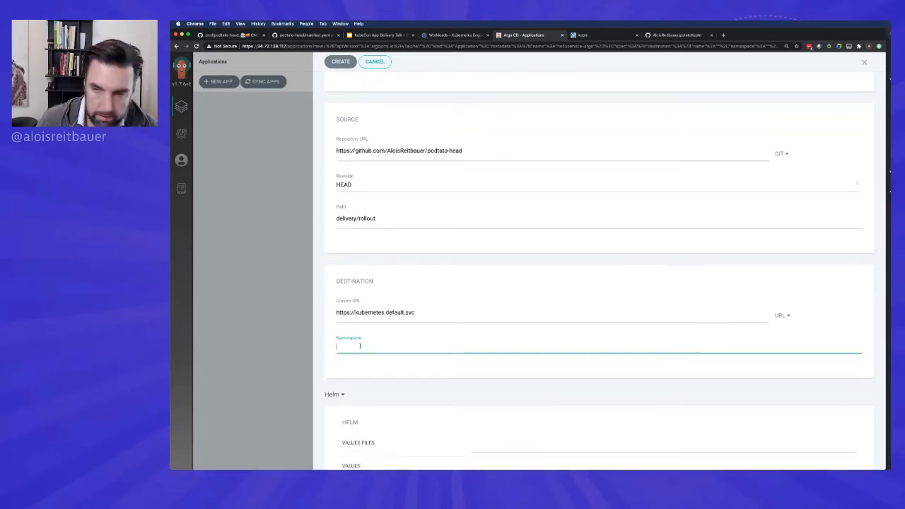
pyautogui.write('demospace-argo')
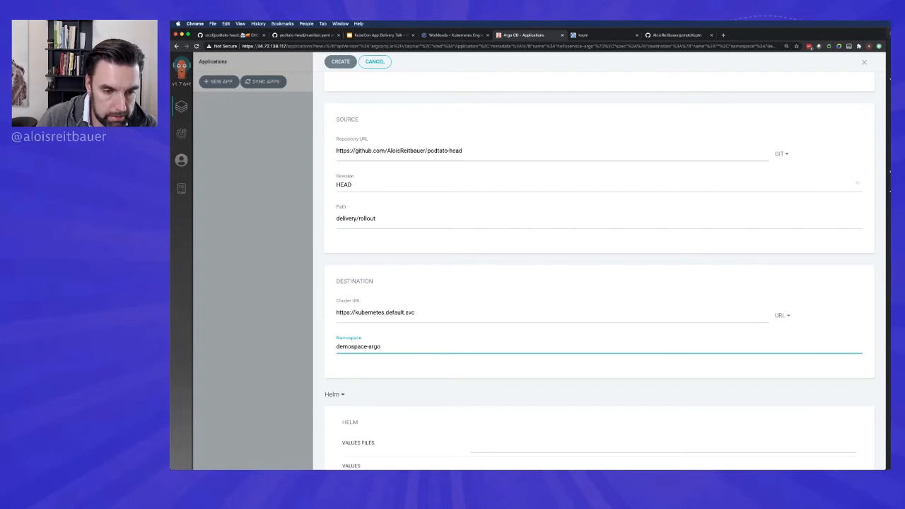
# Step: Review the remaining form settings and create the helloservice-argo application
pyautogui.scroll(-3)
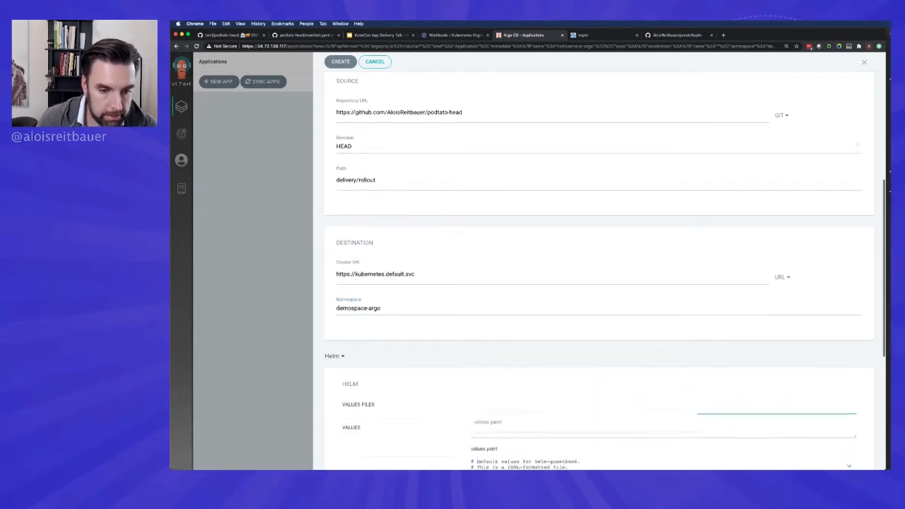
pyautogui.scroll(-3)
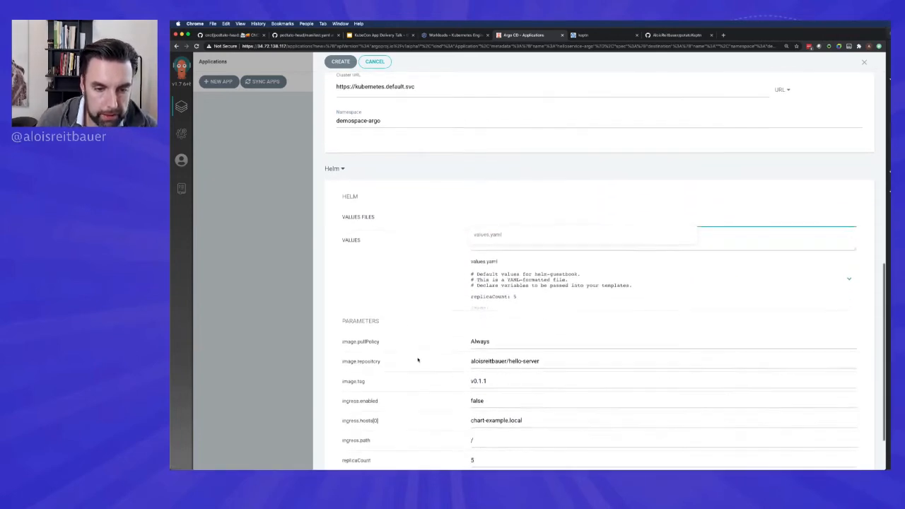
pyautogui.scroll(-3)
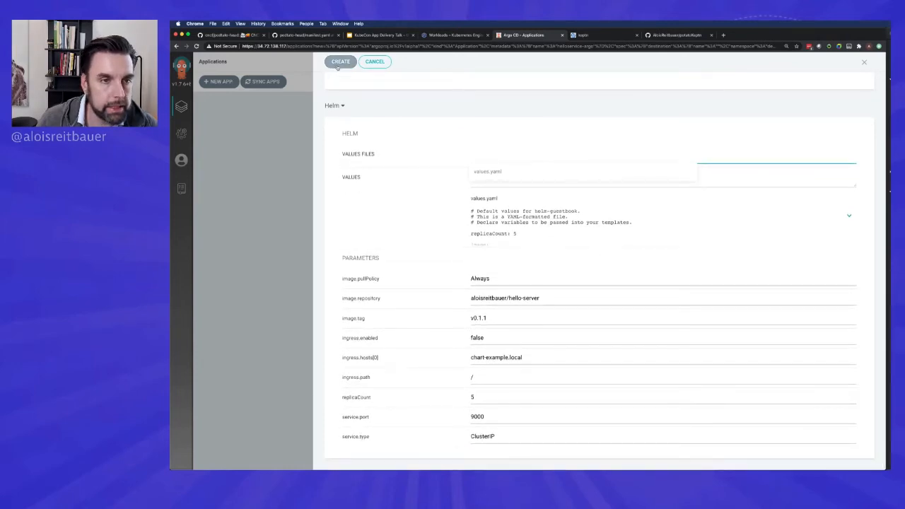
pyautogui.click(339, 62)
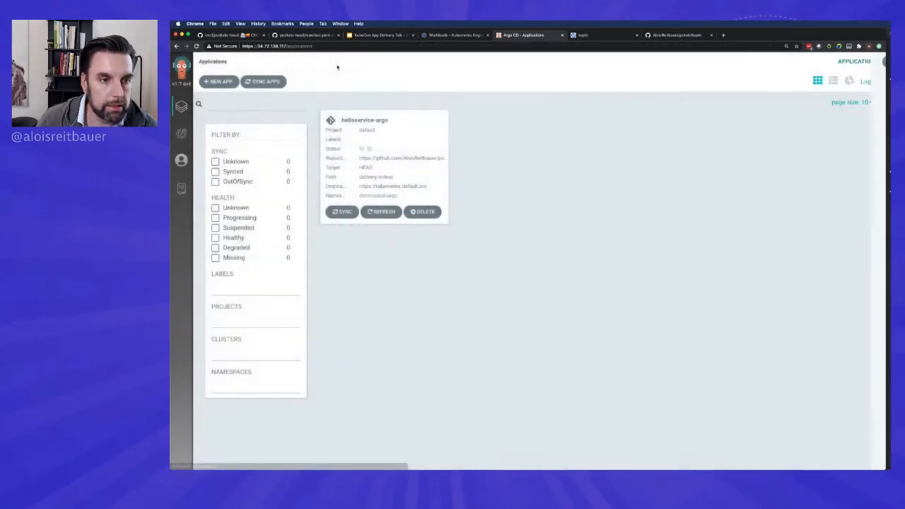
# Step: Synchronize all resources of the new helloservice-argo application
pyautogui.click(365, 119)
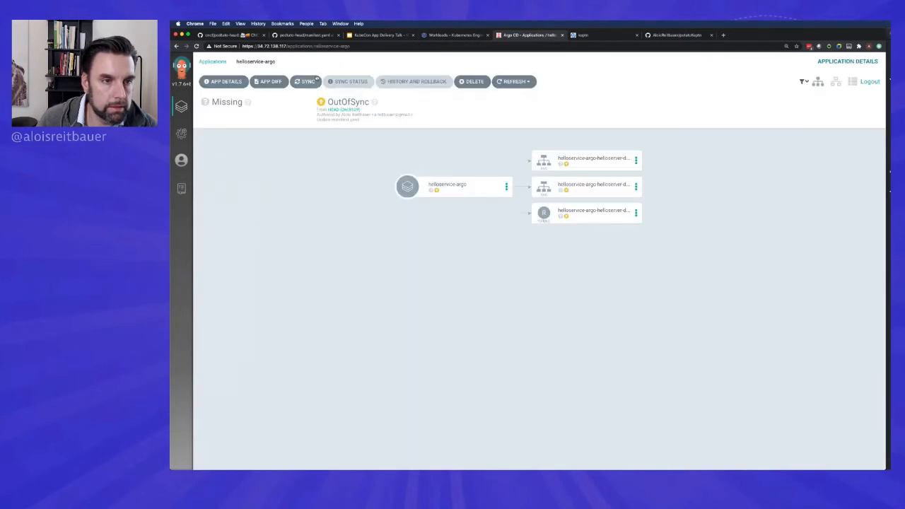
pyautogui.click(307, 80)
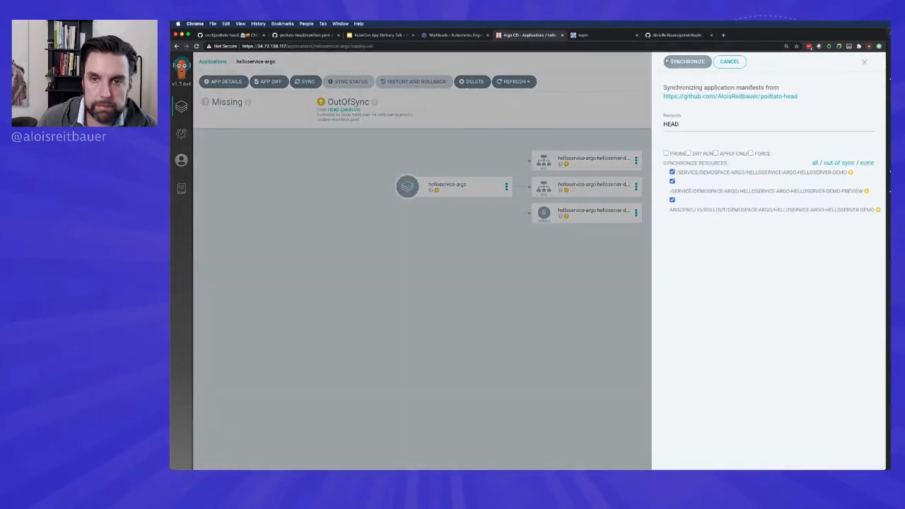
pyautogui.click(685, 60)
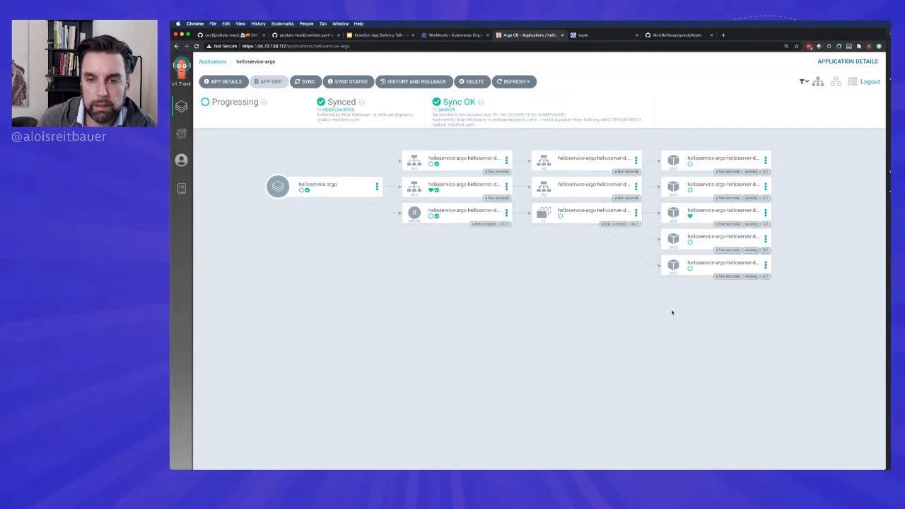
pyautogui.moveTo(583, 289)
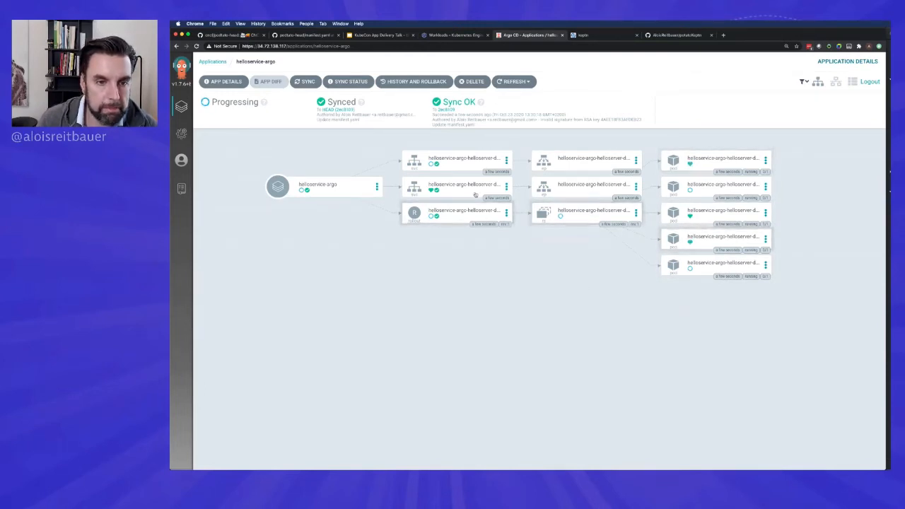
pyautogui.moveTo(476, 193)
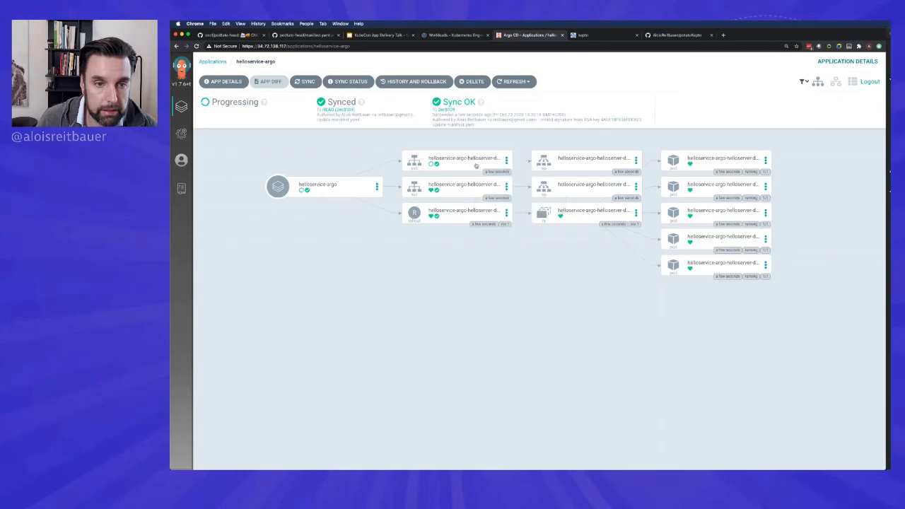
# Step: Check the hello service's details and select its external hostname address
pyautogui.click(464, 158)
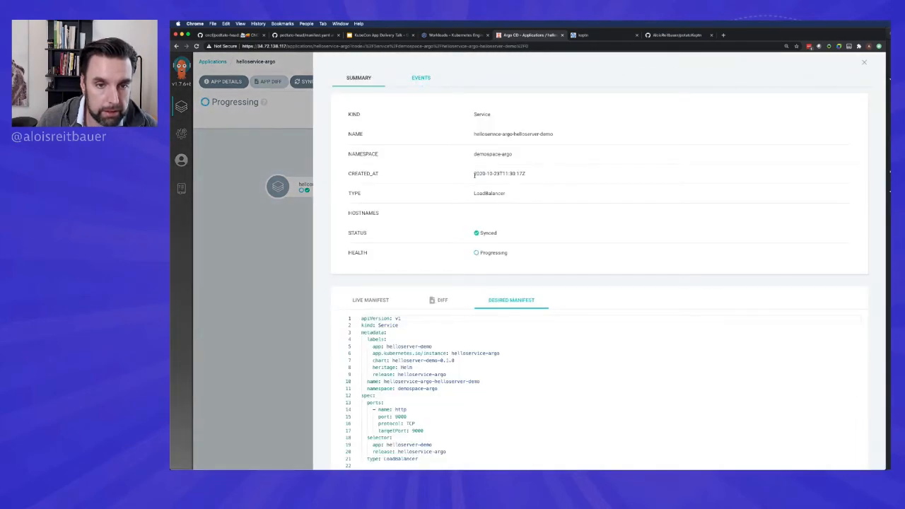
pyautogui.click(864, 63)
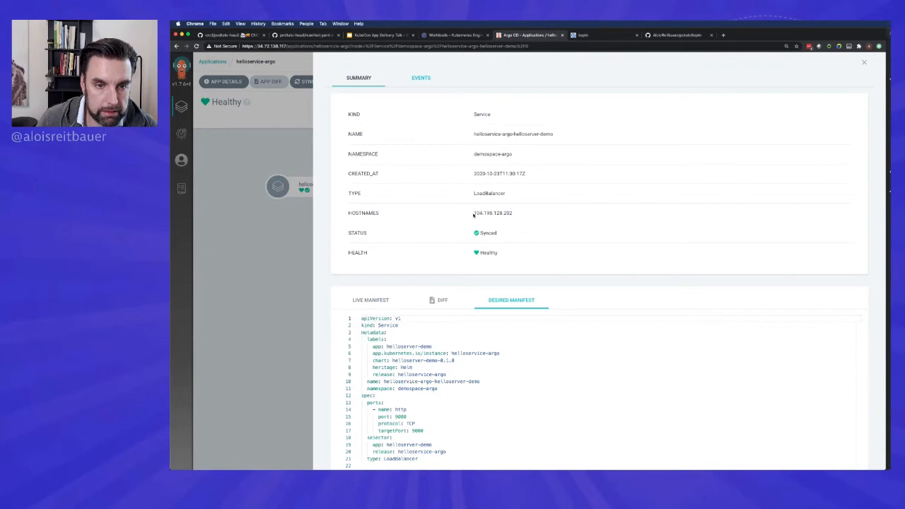
pyautogui.doubleClick(492, 212)
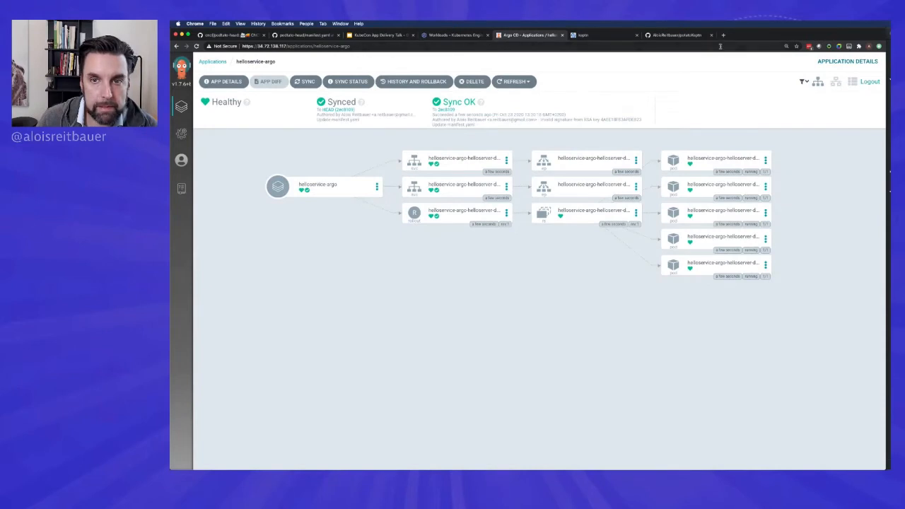
# Step: Visit the service's external address in a new tab, then return to the podtato-head repository
pyautogui.click(797, 34)
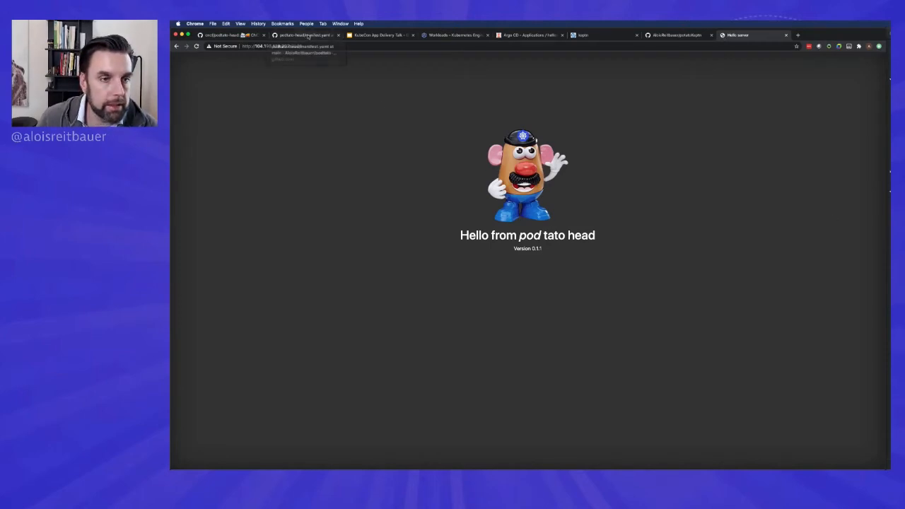
pyautogui.click(304, 34)
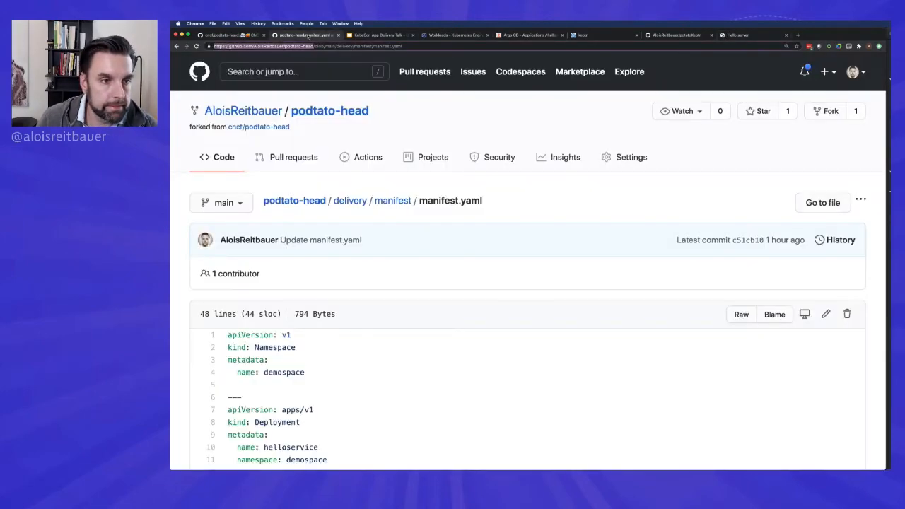
# Step: Navigate to delivery/rollout/values.yaml in podtato-head and start editing it
pyautogui.click(349, 201)
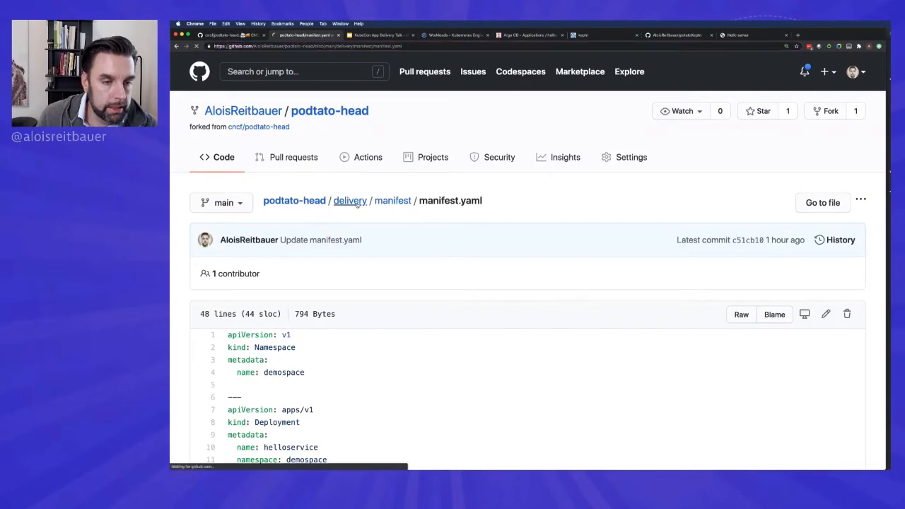
pyautogui.click(350, 201)
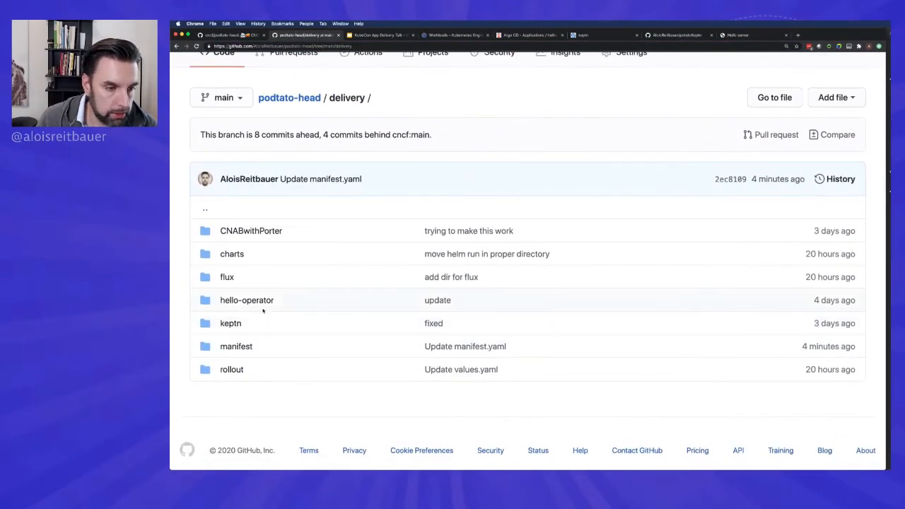
pyautogui.click(232, 369)
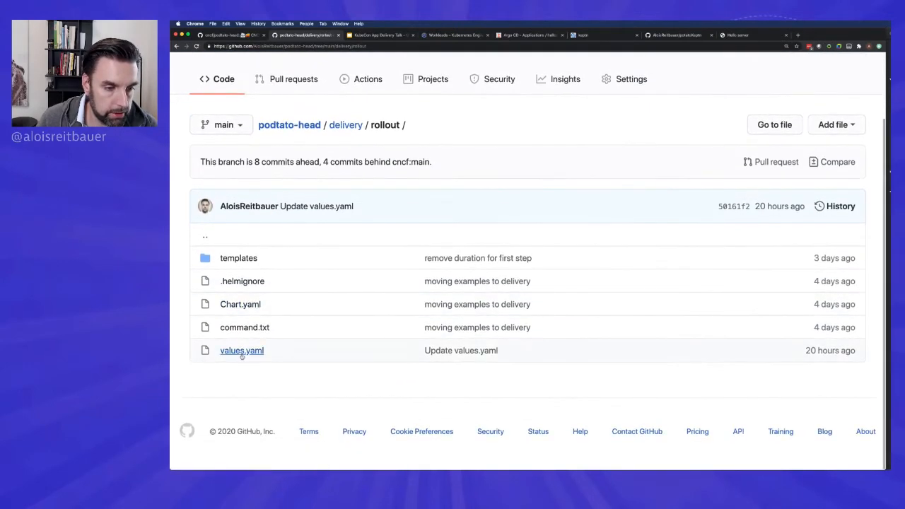
pyautogui.click(240, 351)
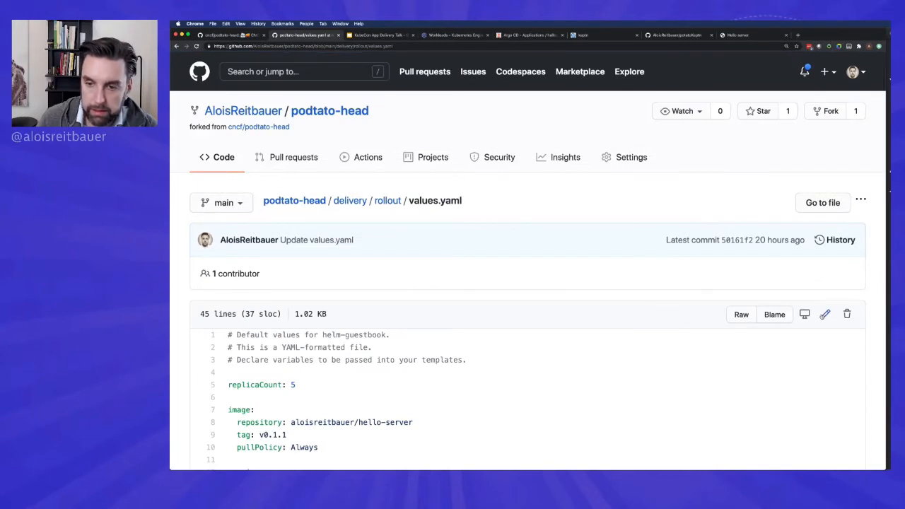
pyautogui.click(826, 313)
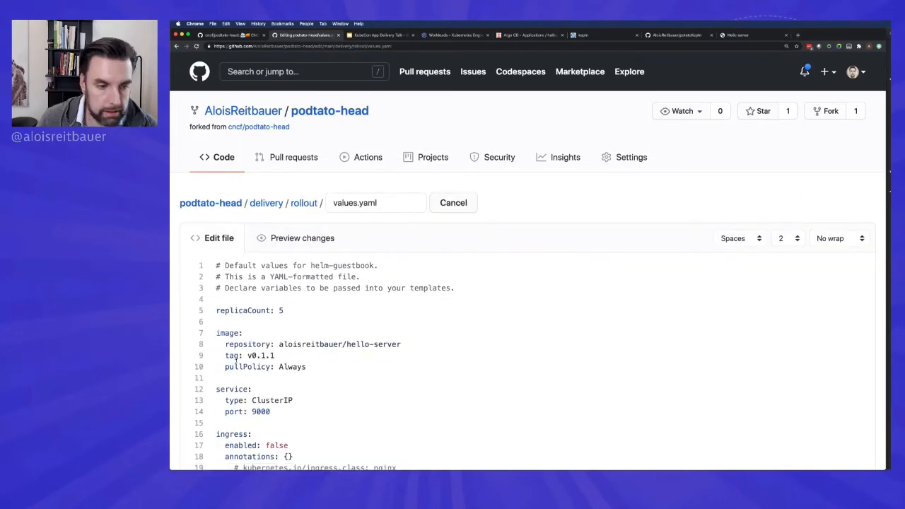
# Step: Change the hello-server image tag to v0.1.2 and commit directly to main
pyautogui.scroll(-3)
pyautogui.write('2')
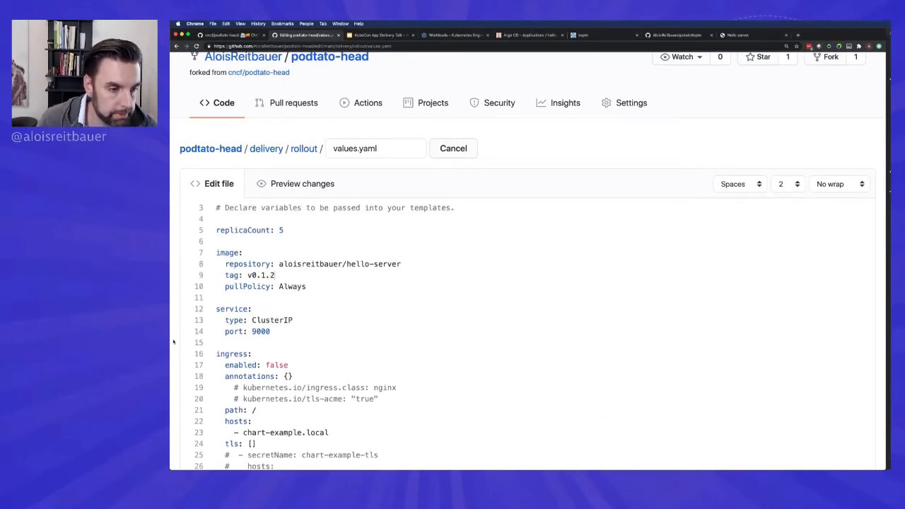
pyautogui.scroll(-3)
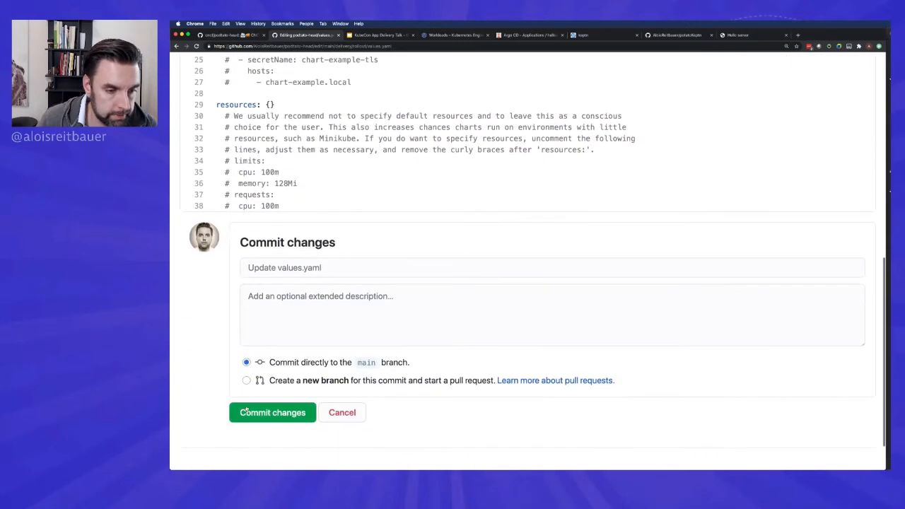
pyautogui.click(272, 413)
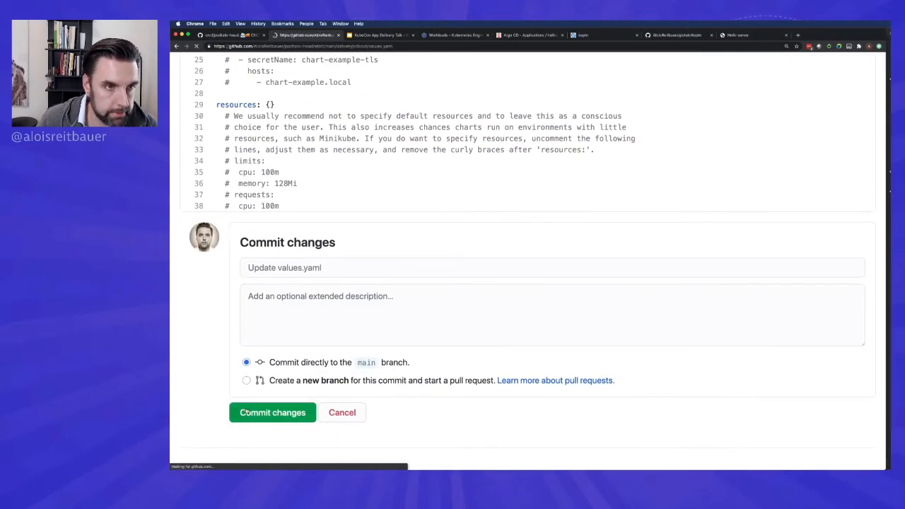
pyautogui.click(272, 413)
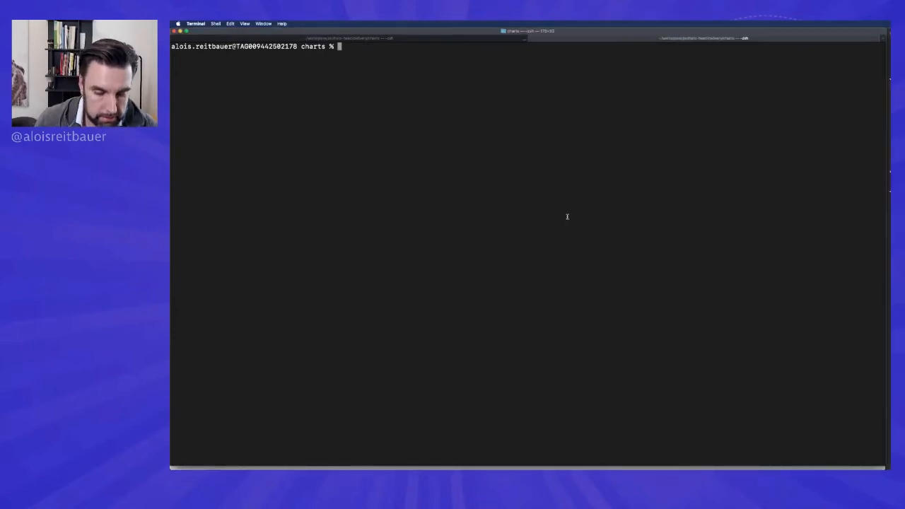
# Step: List rollouts in demospace-argo, then enter kubectl argo rollouts get rollout helloservice-argo-helloserver-demo
pyautogui.write('kubectl argo rollouts list rollouts -n demospace-argo')
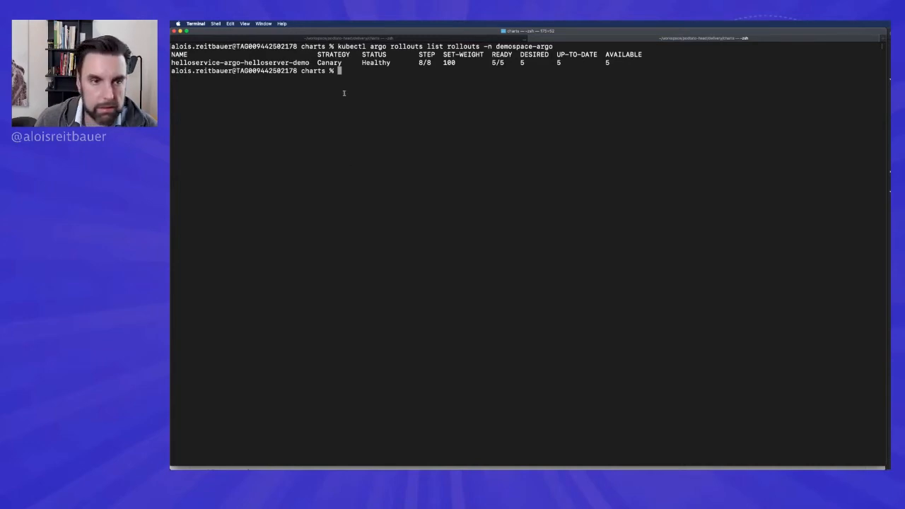
pyautogui.write('kubectl')
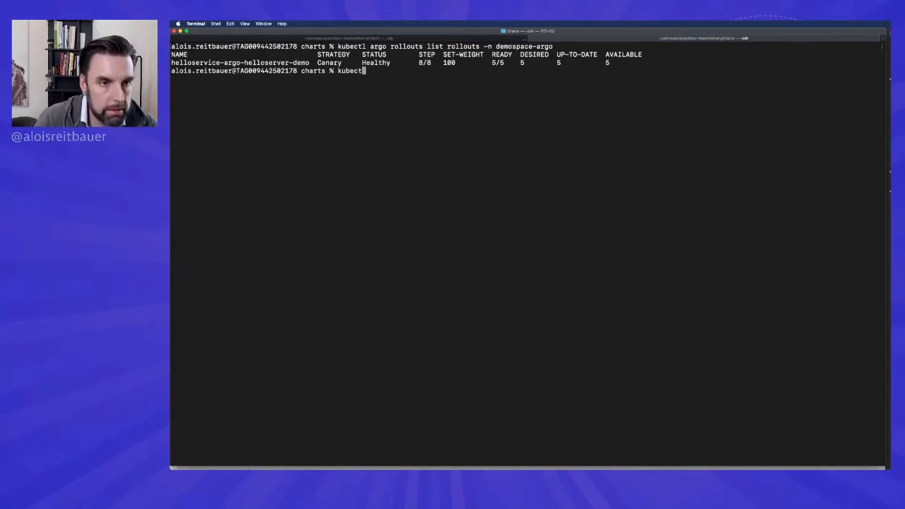
pyautogui.write('argo')
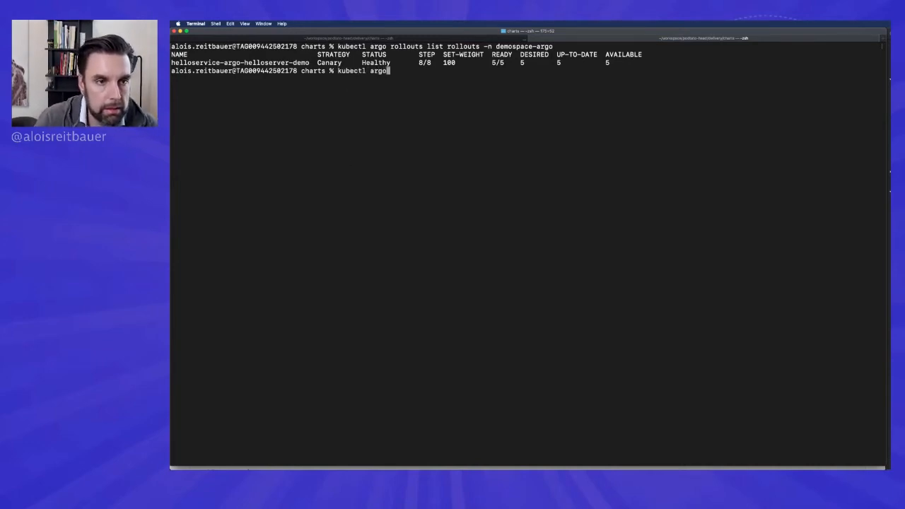
pyautogui.write('get rollout')
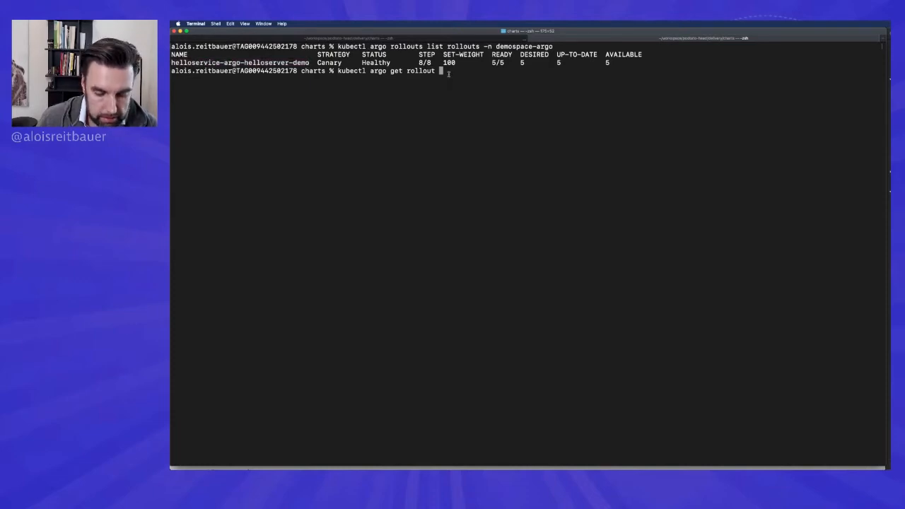
pyautogui.write('helloservice-argo-helloserver-demo -n')
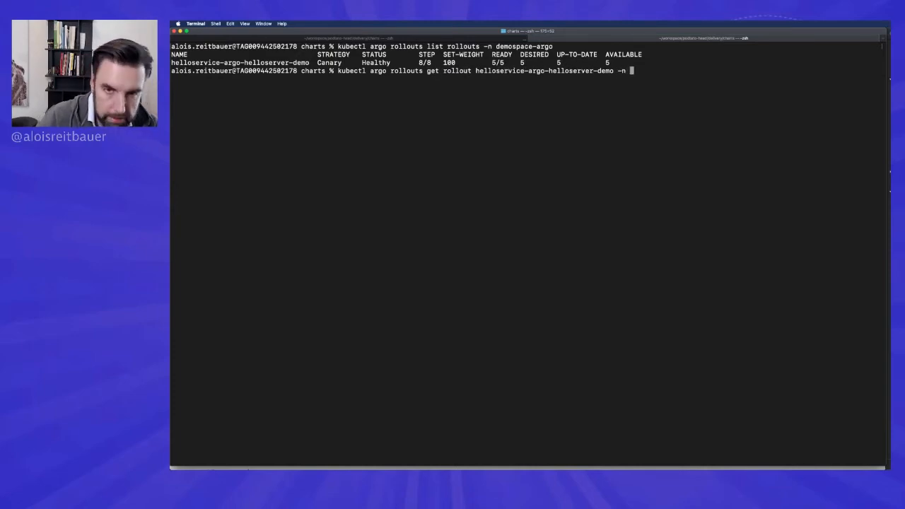
pyautogui.write('demospace')
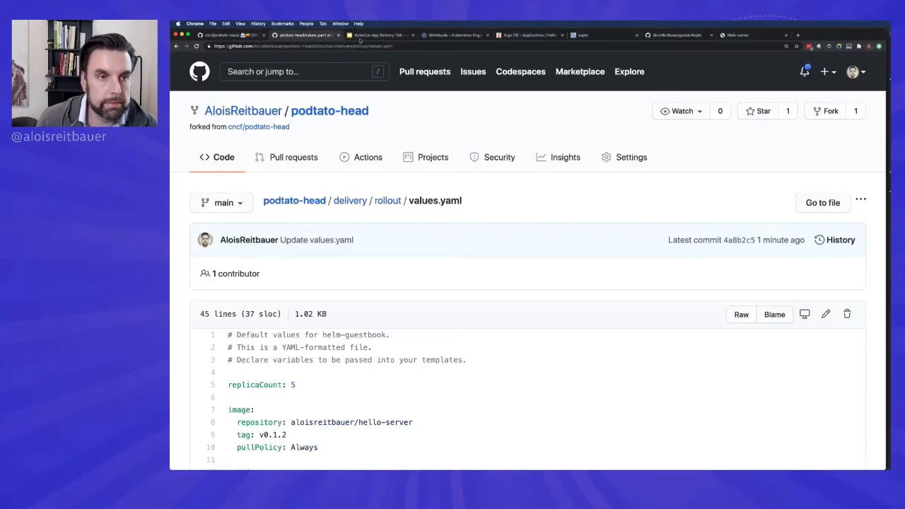
# Step: Refresh helloservice-argo until it shows OutOfSync, then start synchronizing it to HEAD
pyautogui.click(529, 34)
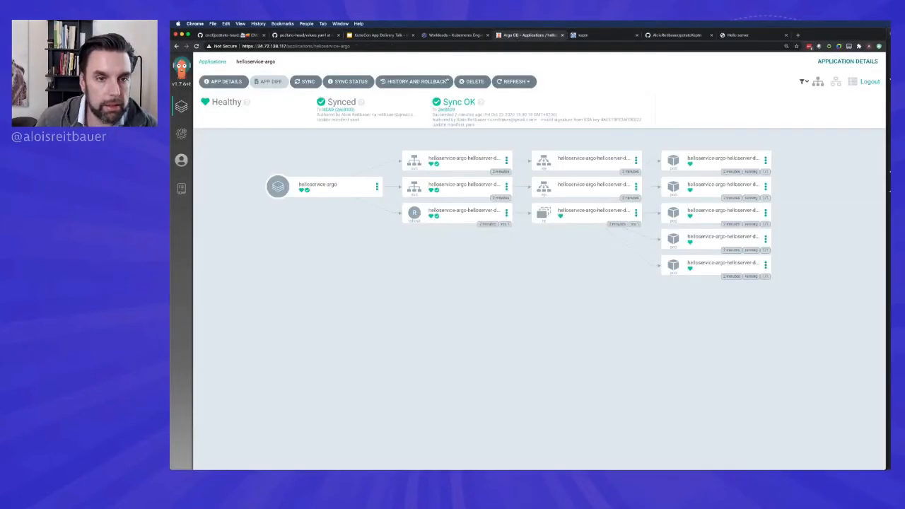
pyautogui.click(515, 80)
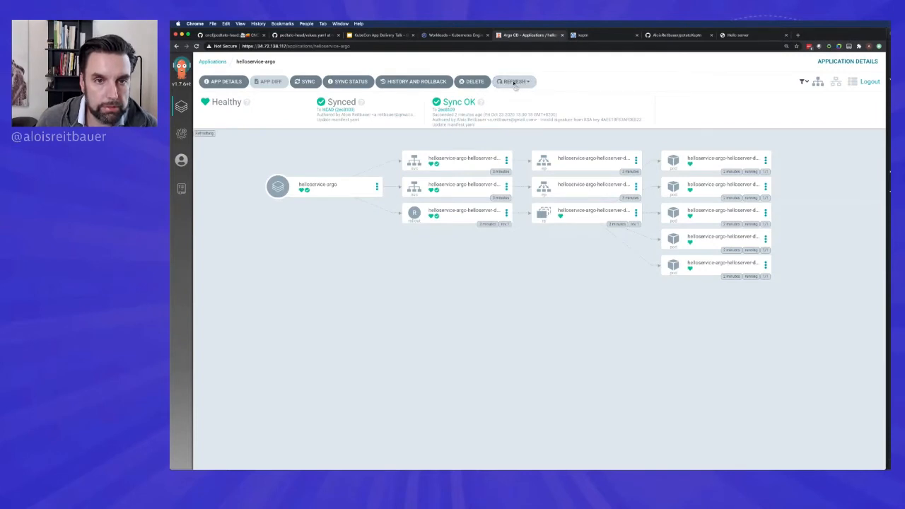
pyautogui.click(515, 81)
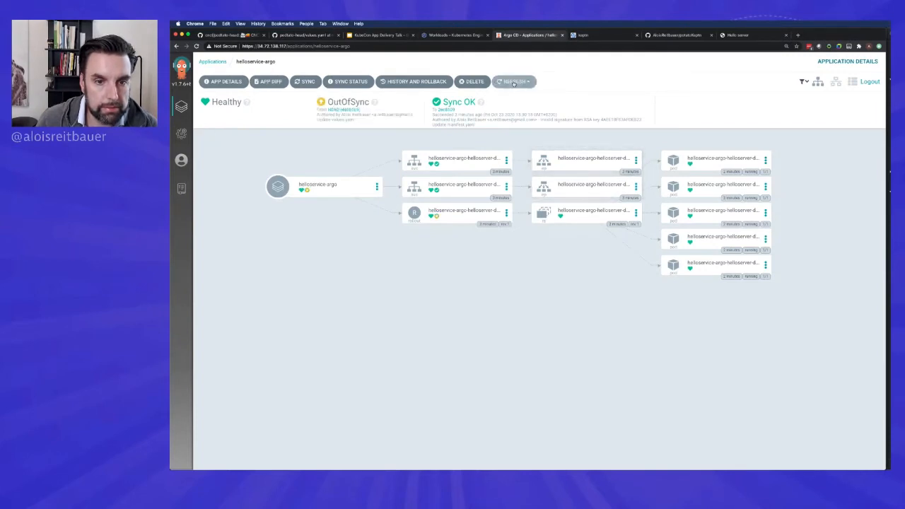
pyautogui.click(307, 81)
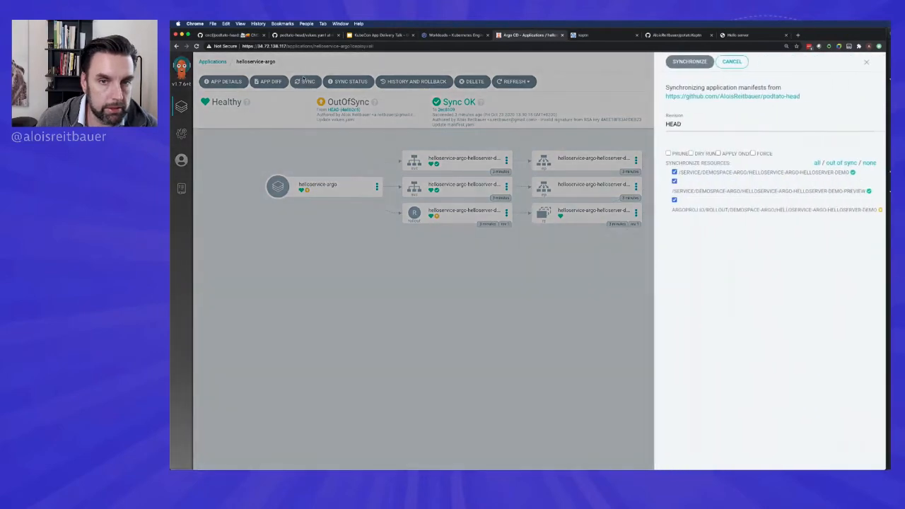
pyautogui.click(689, 62)
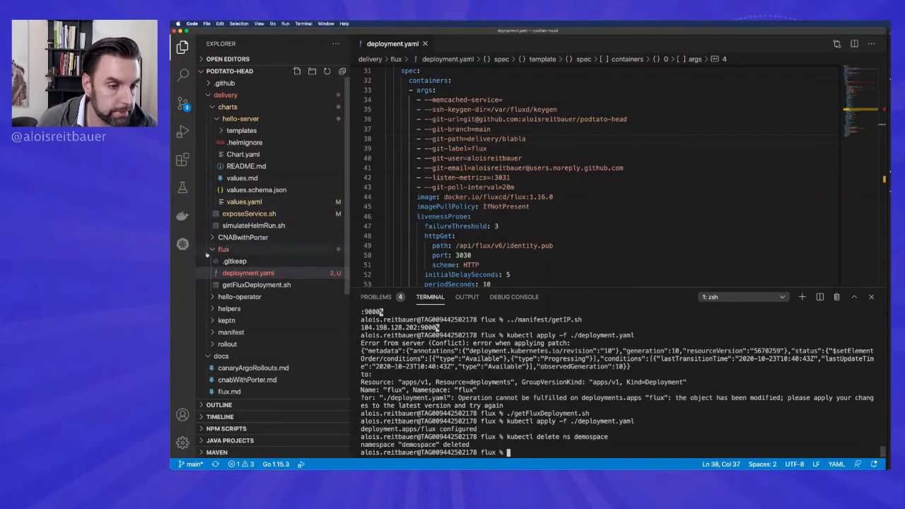
# Step: Collapse charts and flux, expand rollout/templates and view rollout.yaml with canary weights 20-80
pyautogui.click(223, 248)
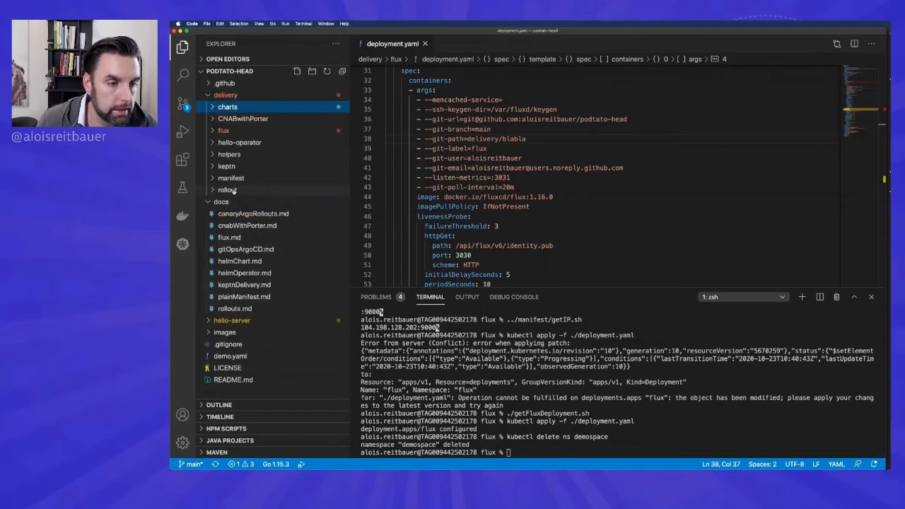
pyautogui.click(226, 189)
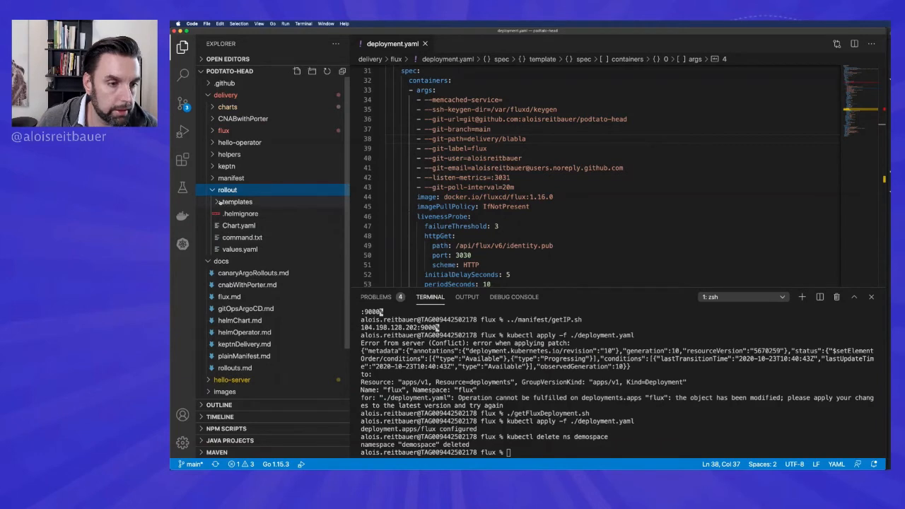
pyautogui.click(243, 225)
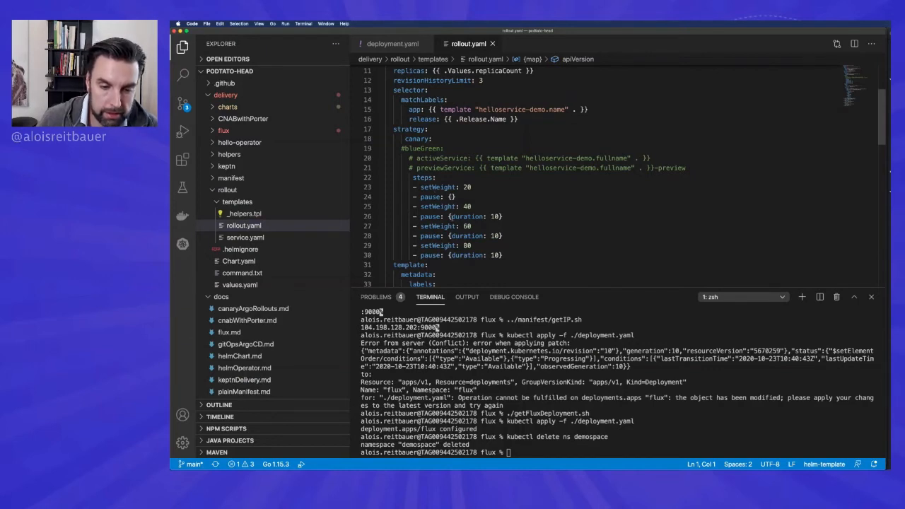
pyautogui.write('c')
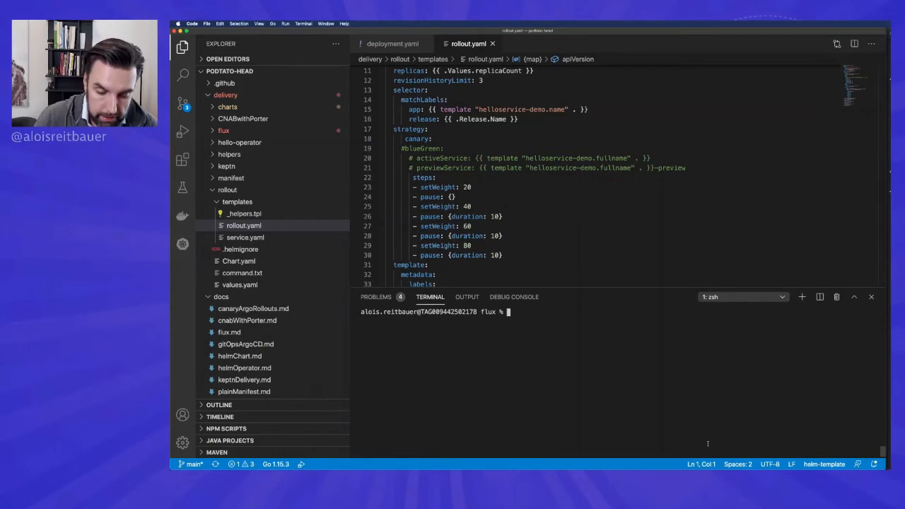
# Step: Enter a kubectl argo rollouts promote command and exit the shell after the v0.1.2 push
pyautogui.write('kubectl')
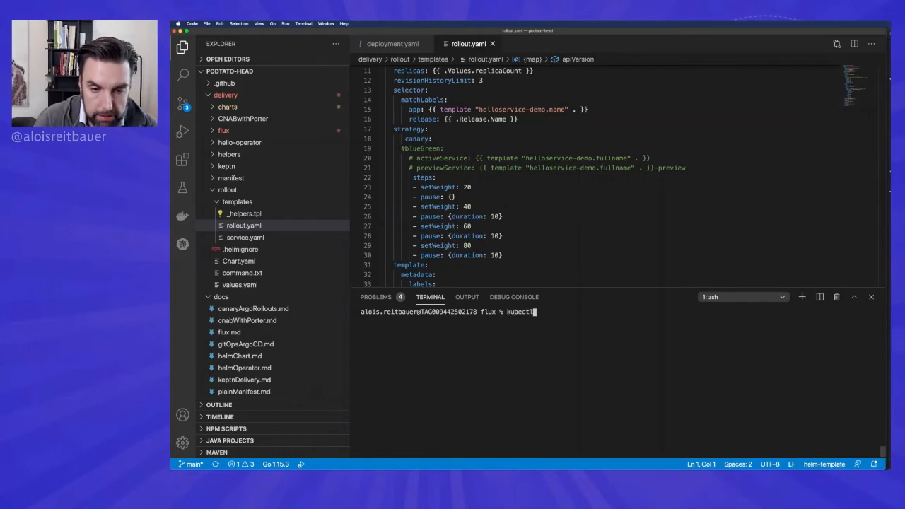
pyautogui.write('argo')
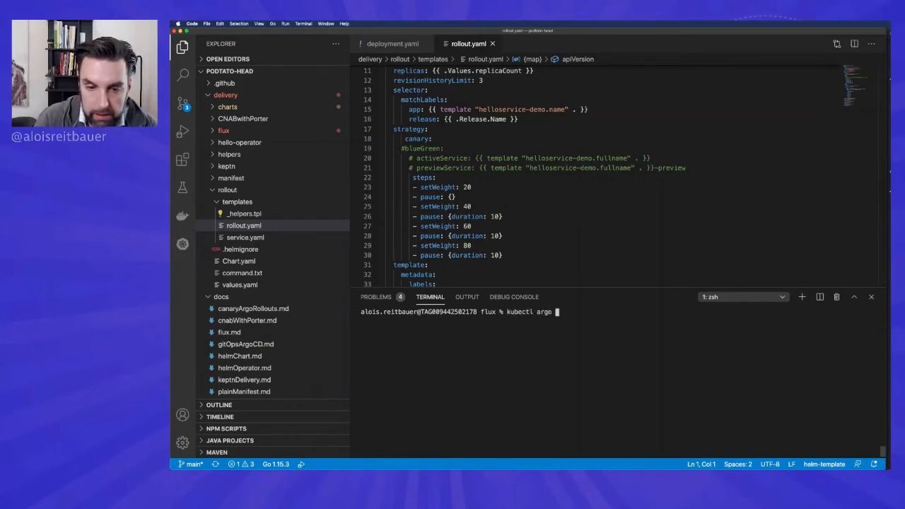
pyautogui.write('rollouts')
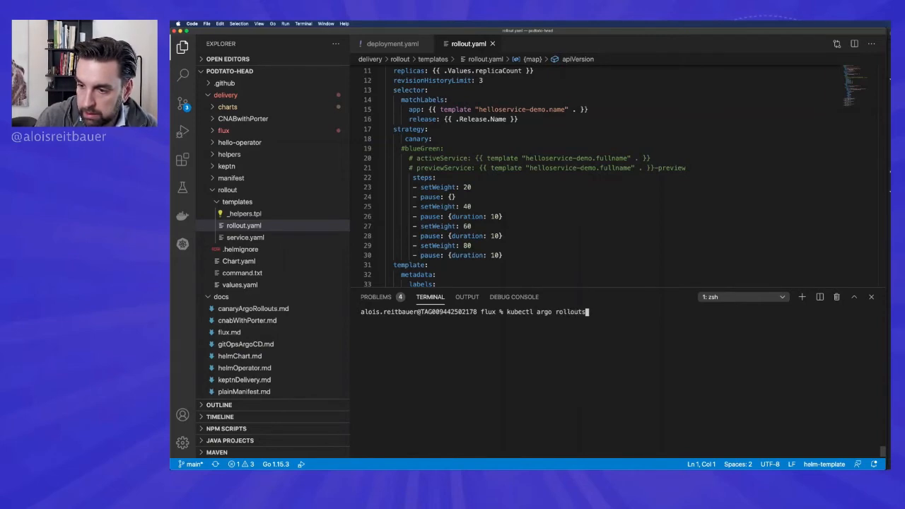
pyautogui.write('promo')
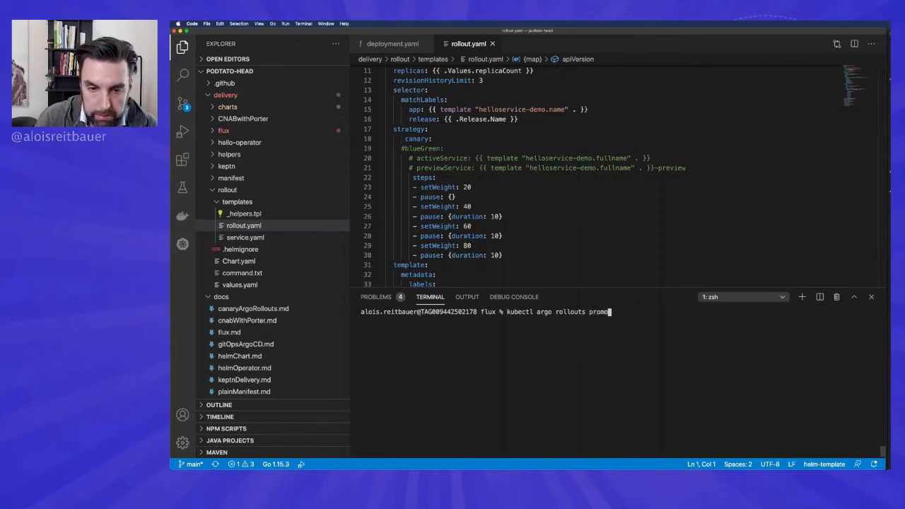
pyautogui.write('te')
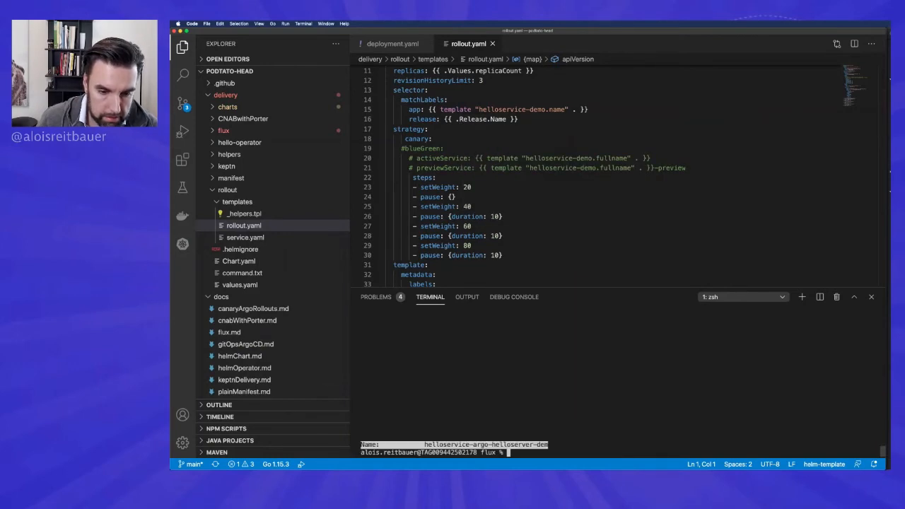
pyautogui.write('exit')
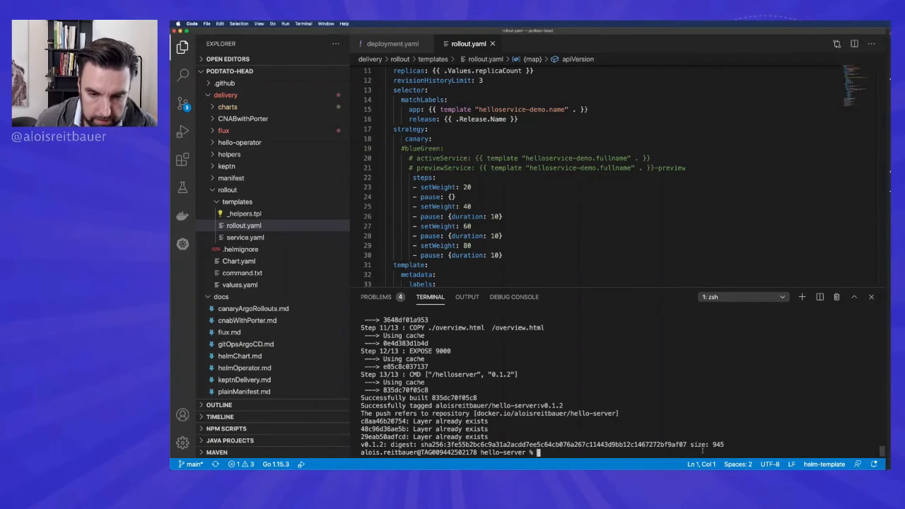
# Step: List rollouts in demospace-argo showing canary Paused at 1/8, then begin promote with the rollout name
pyautogui.write('kubectl argo rollouts list rollouts -n demospace-argo')
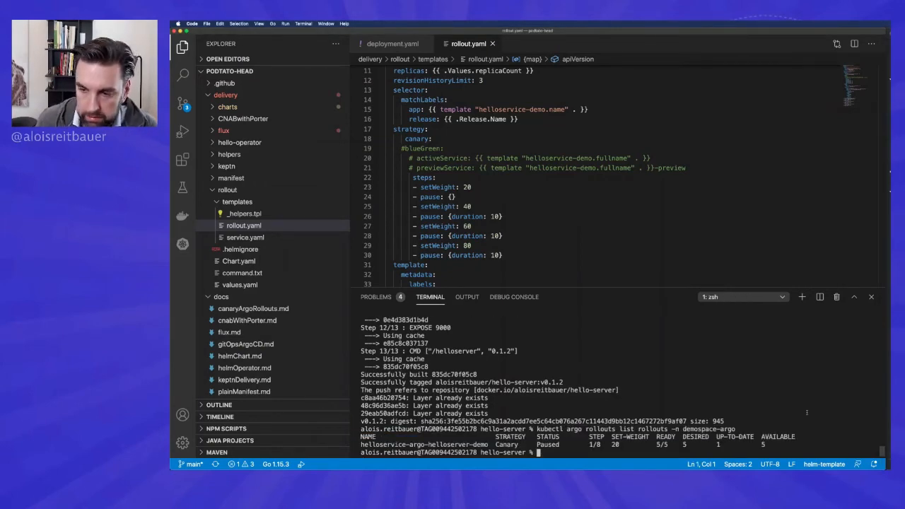
pyautogui.write('kubectl argo rollouts')
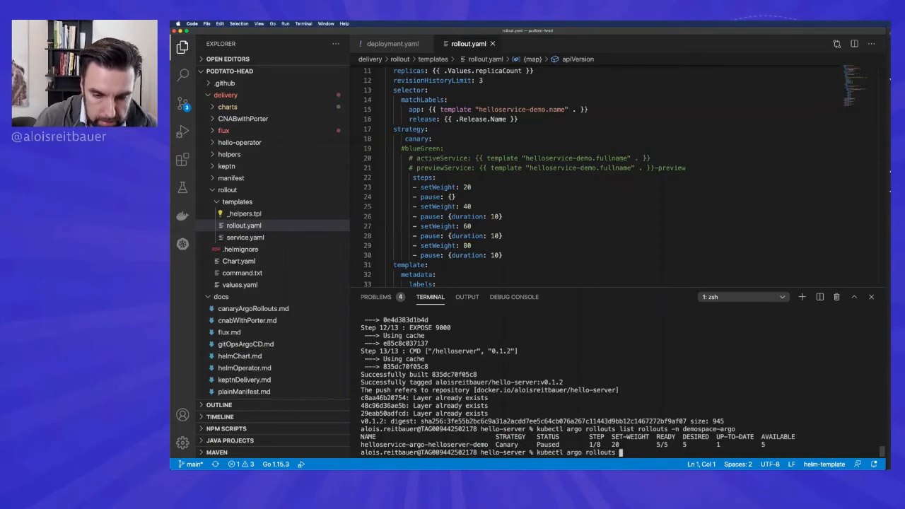
pyautogui.write('promote')
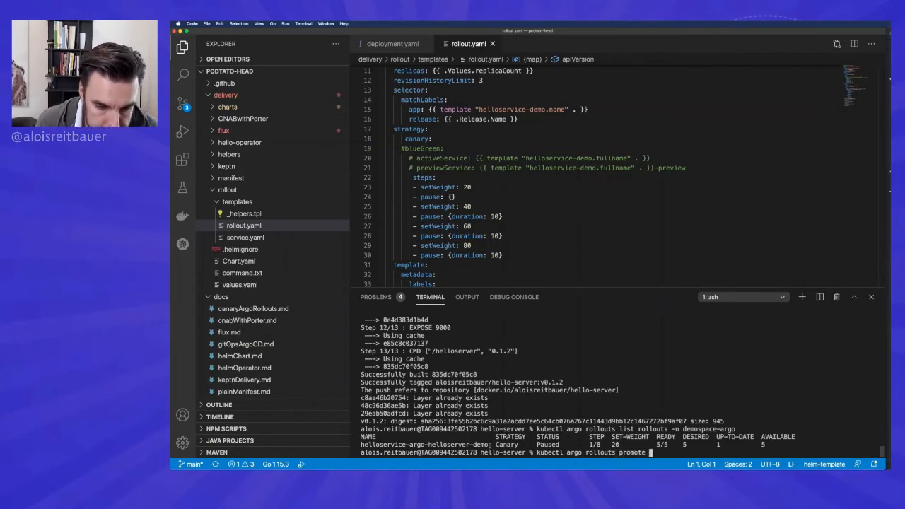
pyautogui.doubleClick(424, 444)
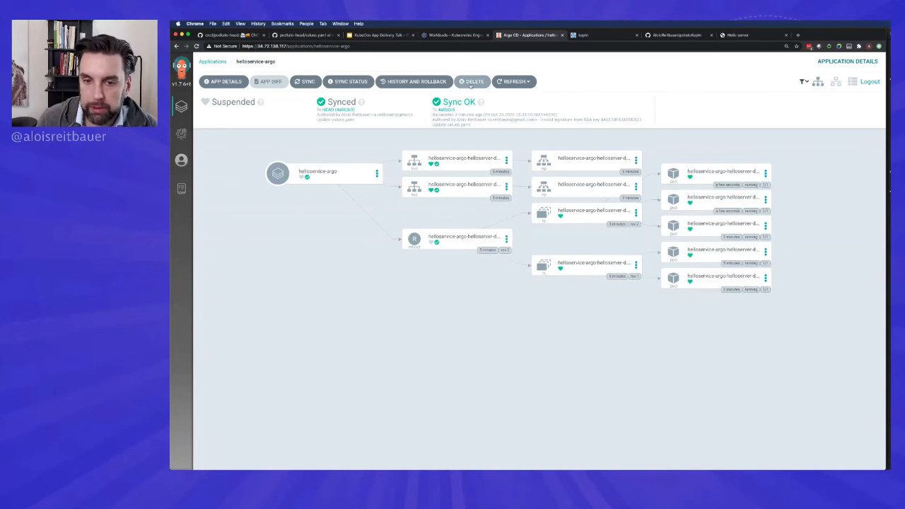
# Step: Delete the suspended helloservice-argo application with cascade enabled
pyautogui.click(473, 80)
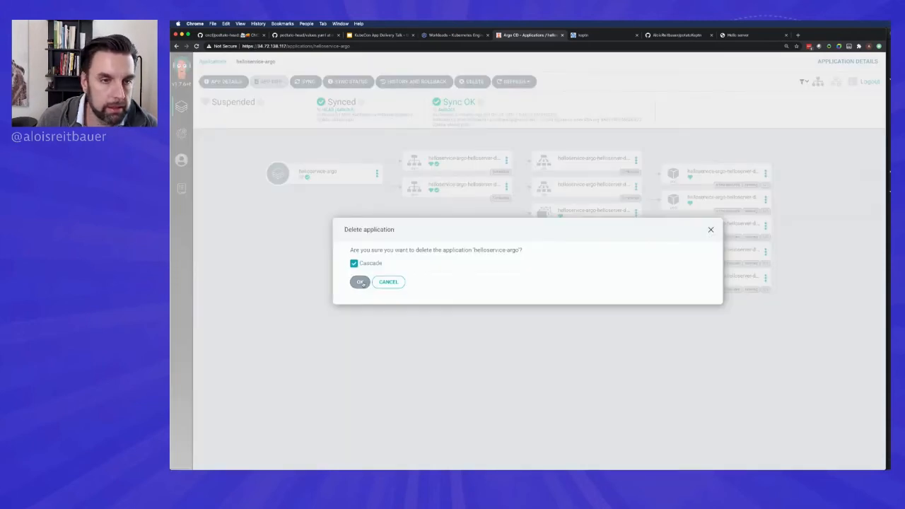
pyautogui.click(361, 282)
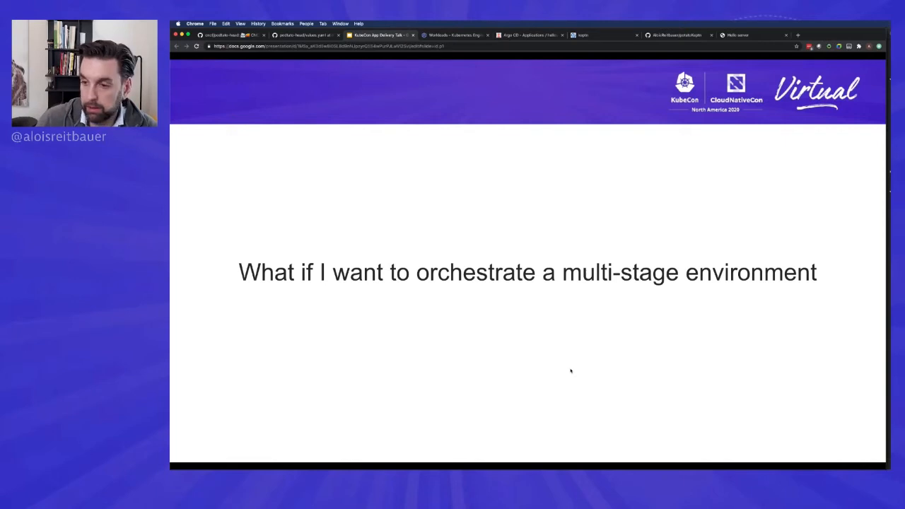
# Step: Advance to the slide on orchestrating a multi-stage environment
pyautogui.press('right')
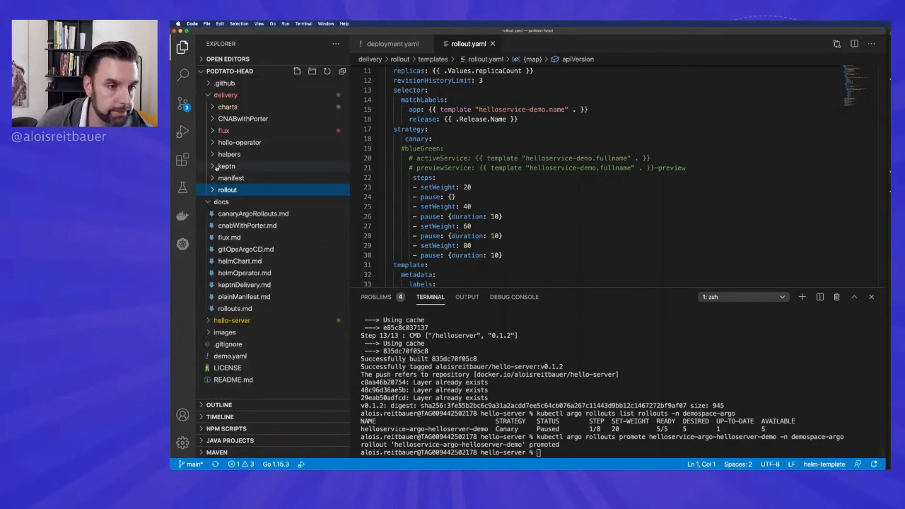
# Step: View keptn/shipyard.yaml stages, cd into delivery/keptn, and open initProject.sh
pyautogui.click(227, 165)
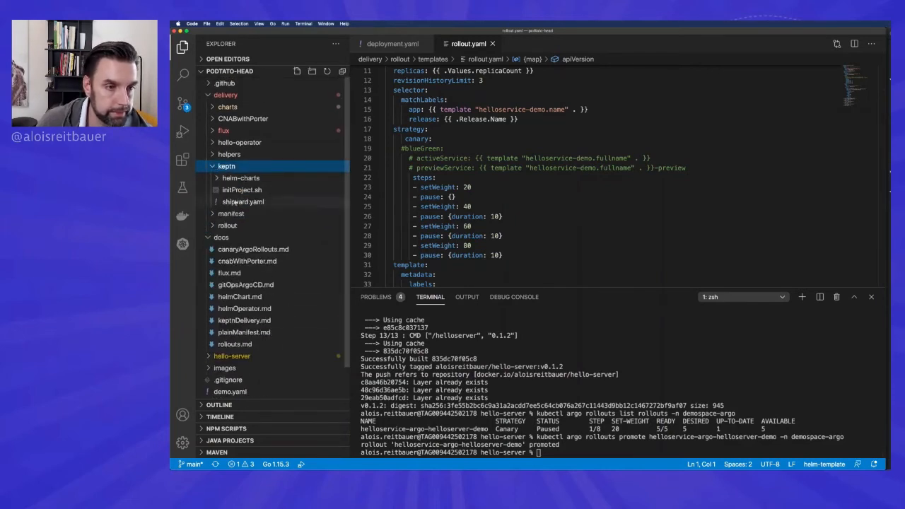
pyautogui.click(244, 201)
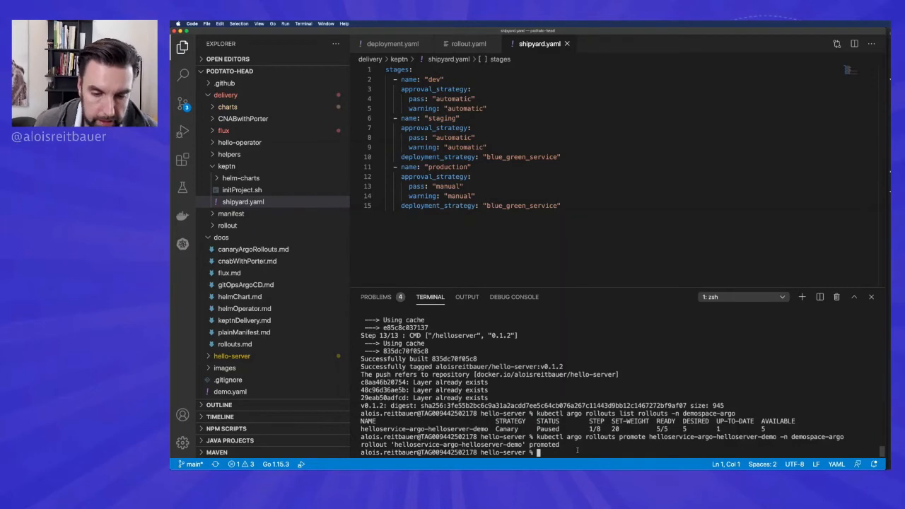
pyautogui.write('cd ..')
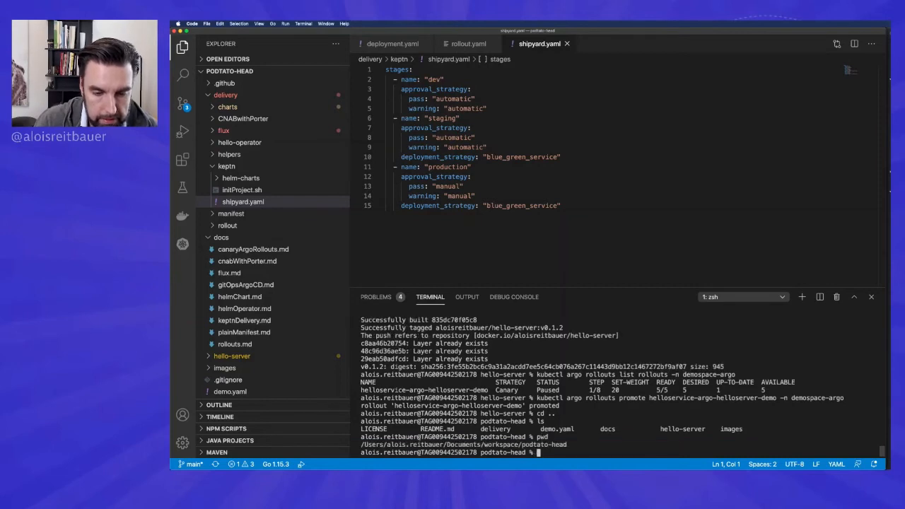
pyautogui.write('cd delivery')
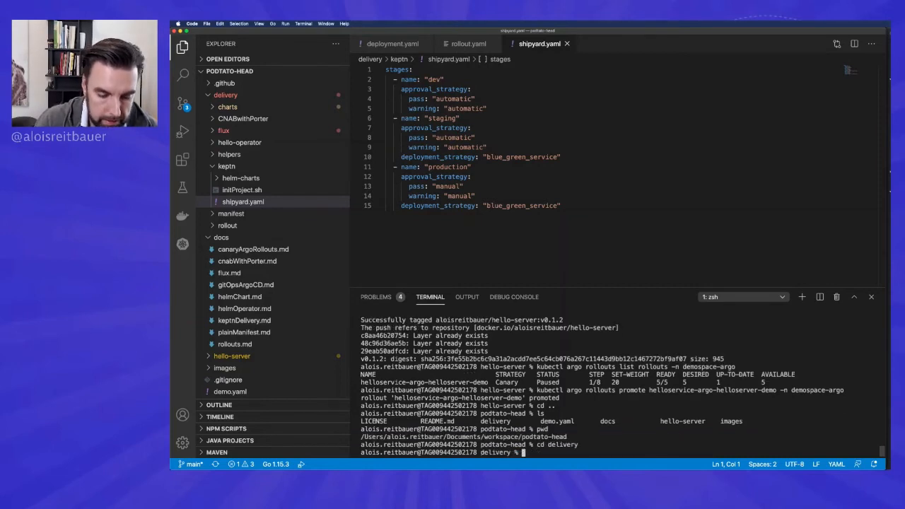
pyautogui.write('cd keptn')
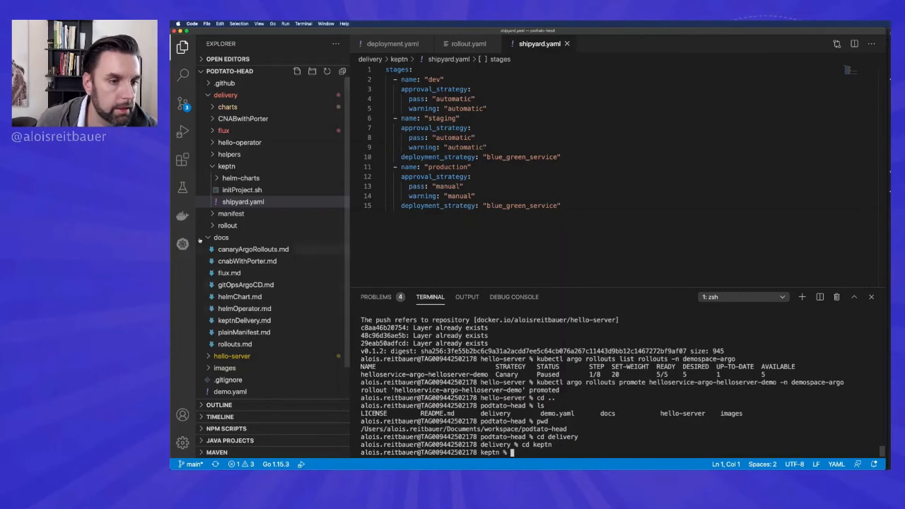
pyautogui.click(242, 189)
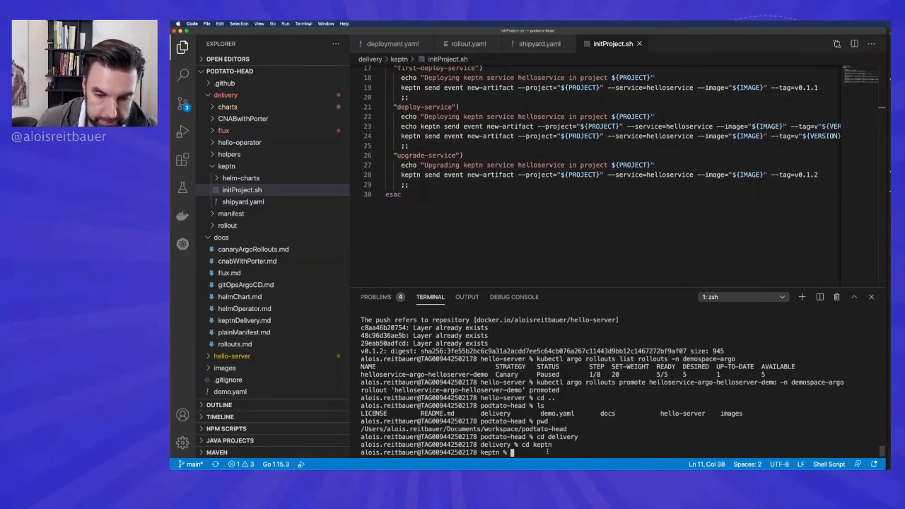
pyautogui.write('./i')
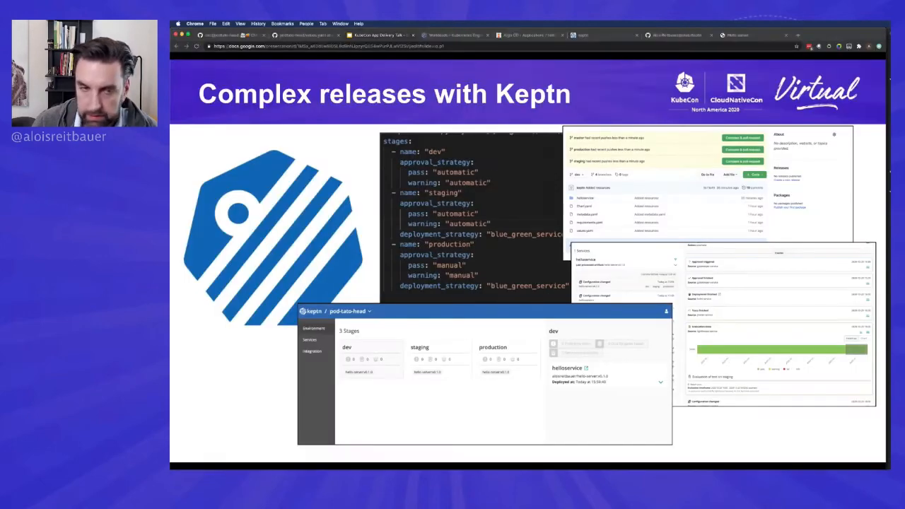
# Step: Reload Keptn Bridge projects and view pod-tato-head's dev, staging and production environment stages
pyautogui.click(601, 34)
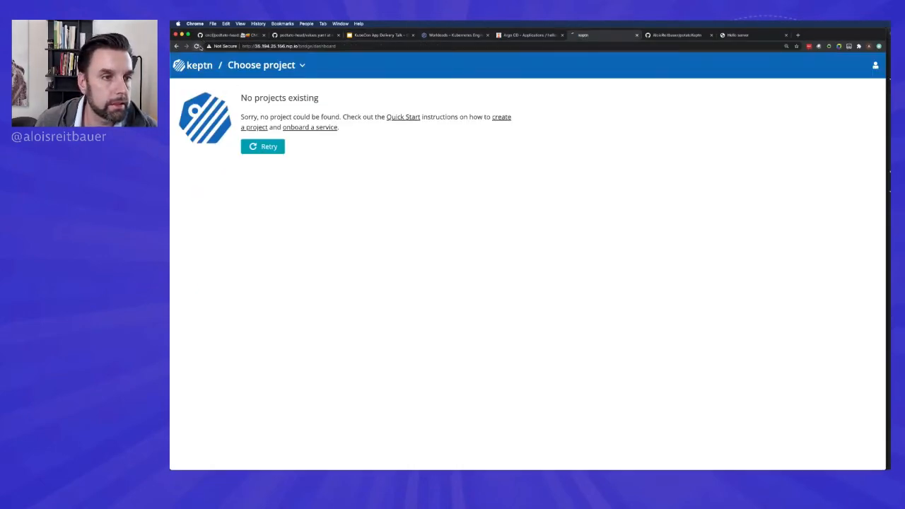
pyautogui.click(263, 146)
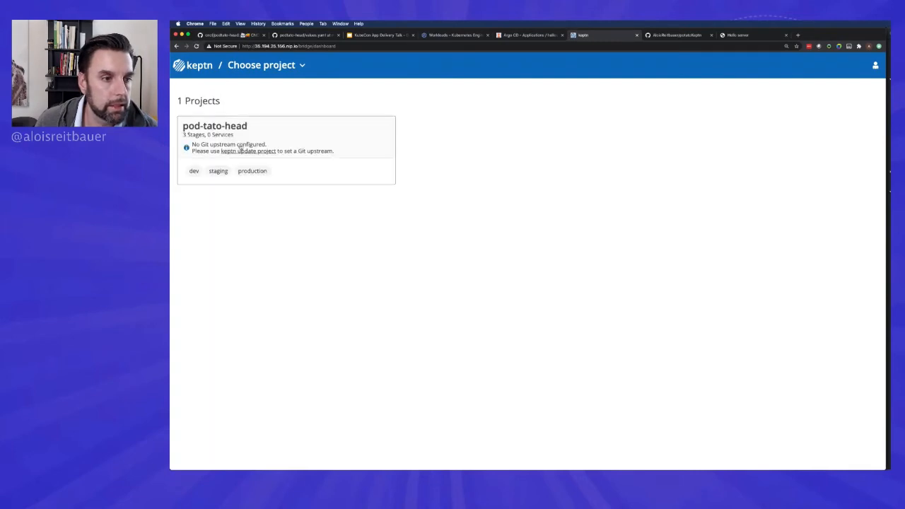
pyautogui.click(215, 139)
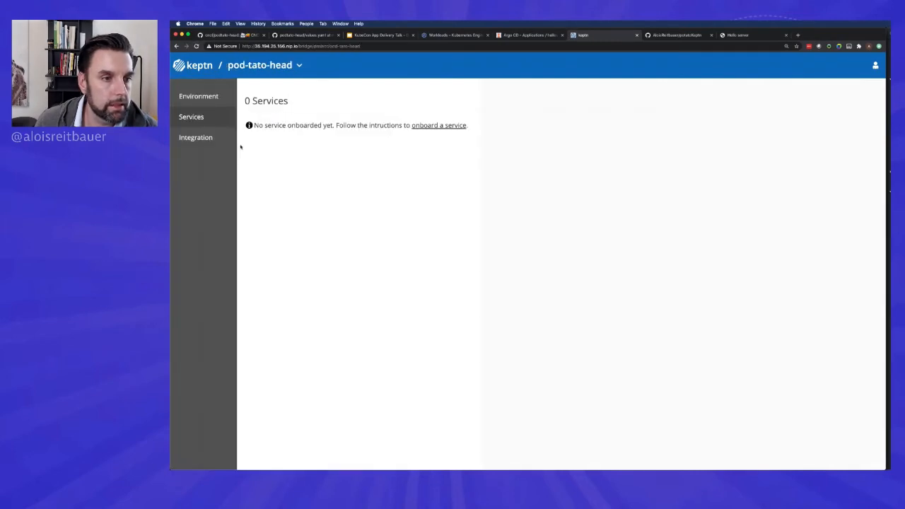
pyautogui.click(198, 96)
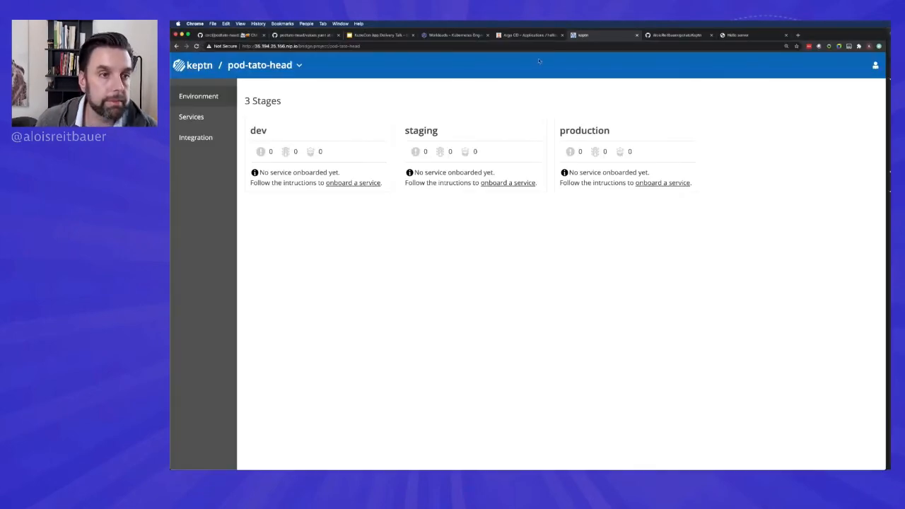
pyautogui.click(304, 34)
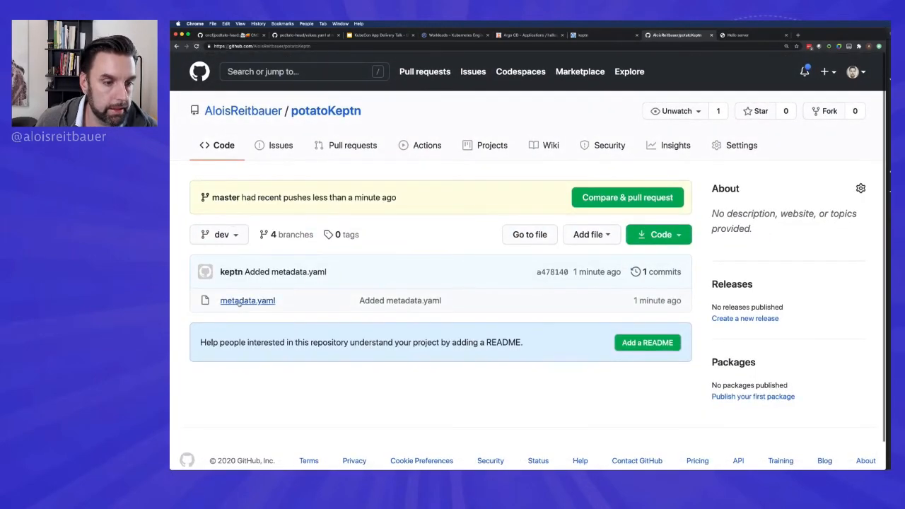
# Step: List the potatoKeptn repository's dev, master, production and staging branches
pyautogui.click(217, 235)
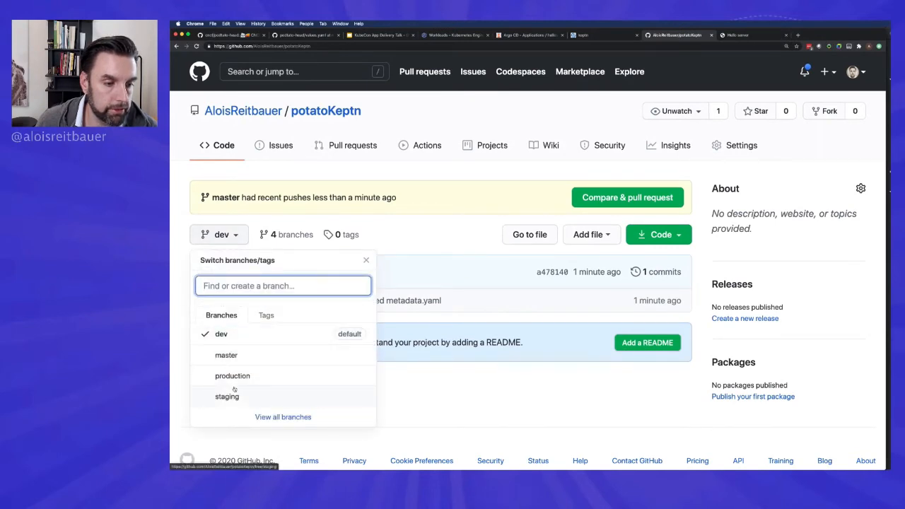
pyautogui.click(226, 355)
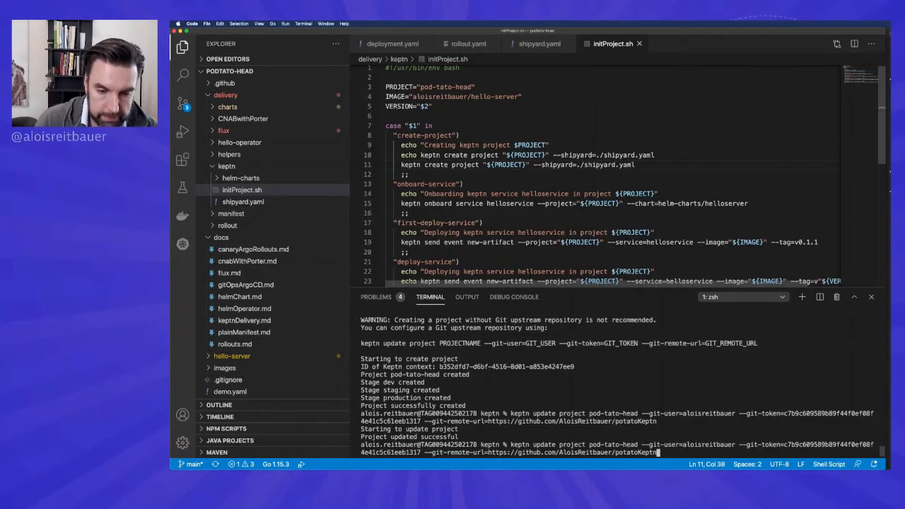
# Step: Run ./initProject.sh to onboard helloservice into dev, staging and production
pyautogui.write('./initProject.sh create-p')
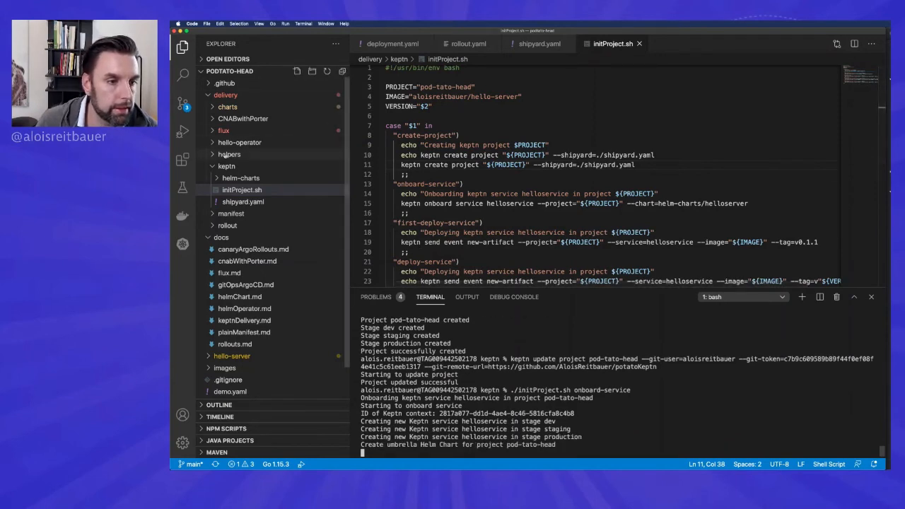
# Step: Review the helloserver chart's values.yaml and templates/deployment.yaml
pyautogui.click(240, 178)
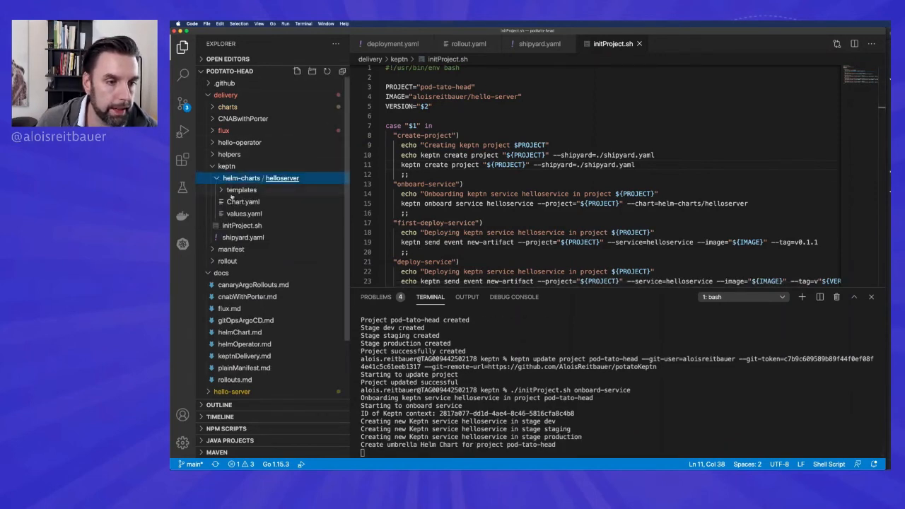
pyautogui.click(243, 212)
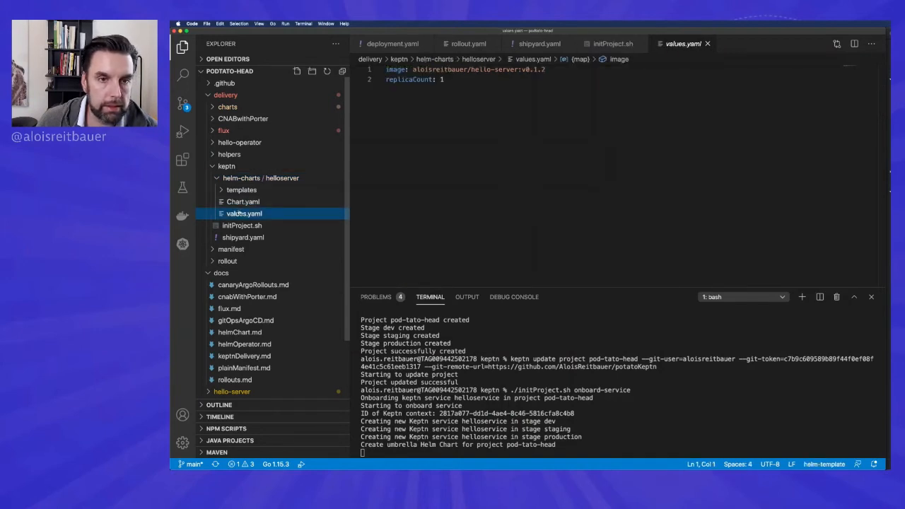
pyautogui.click(240, 189)
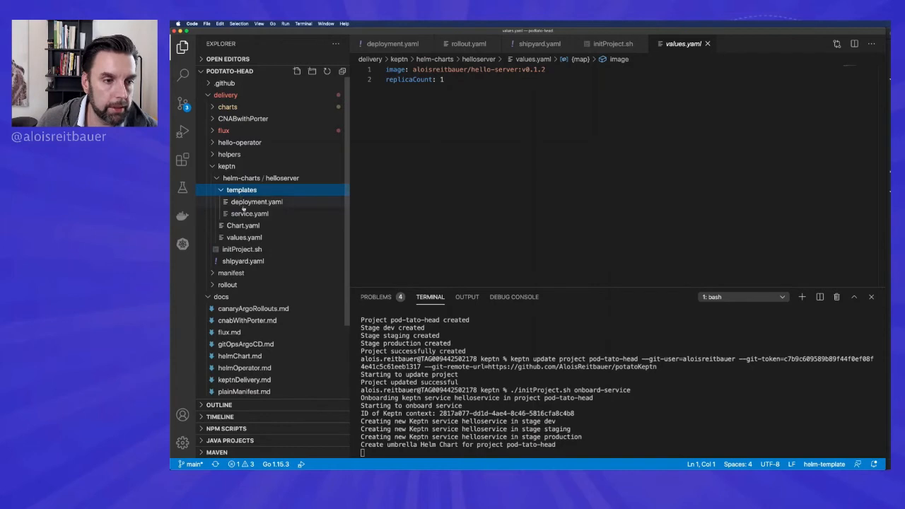
pyautogui.click(256, 201)
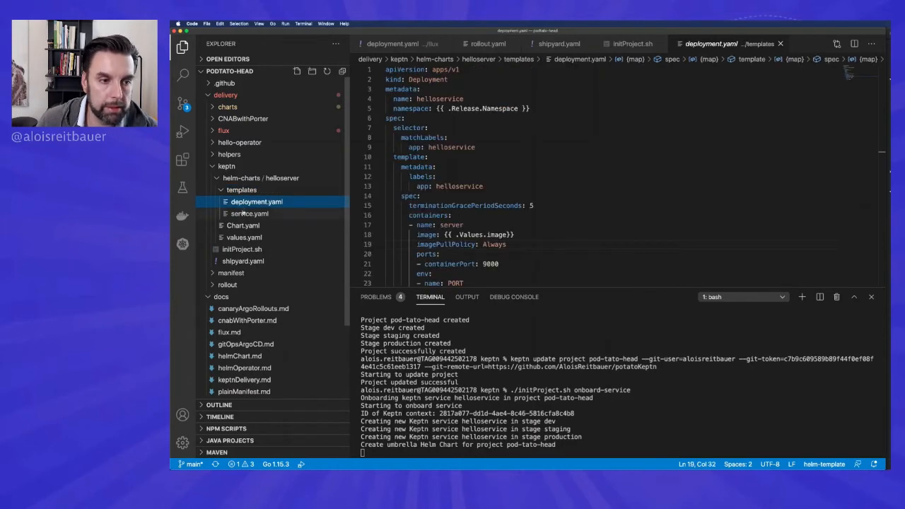
pyautogui.click(249, 212)
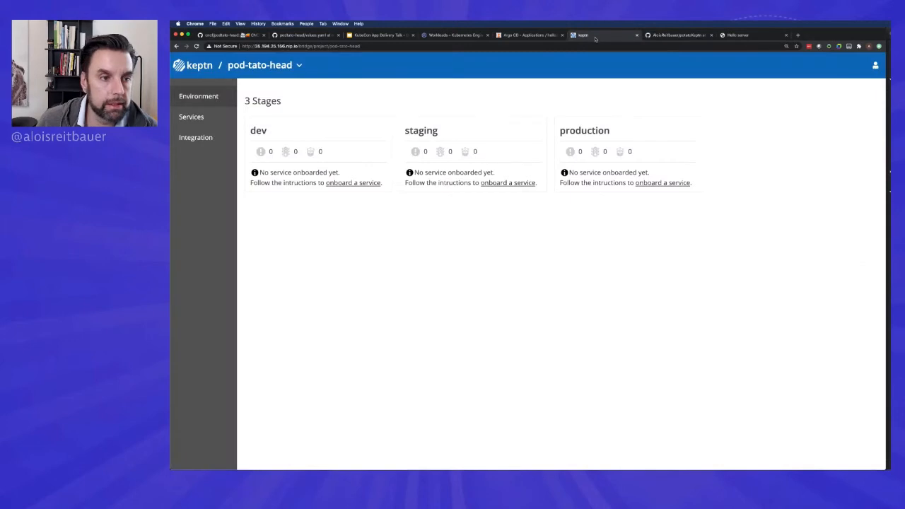
# Step: View helloservice under Services in Keptn Bridge, then go to the potatoKeptn repository
pyautogui.click(191, 116)
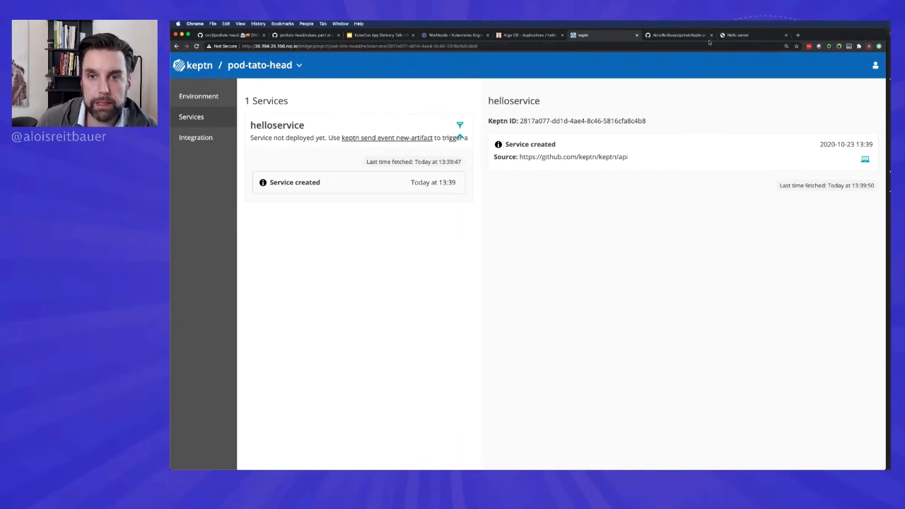
pyautogui.moveTo(677, 34)
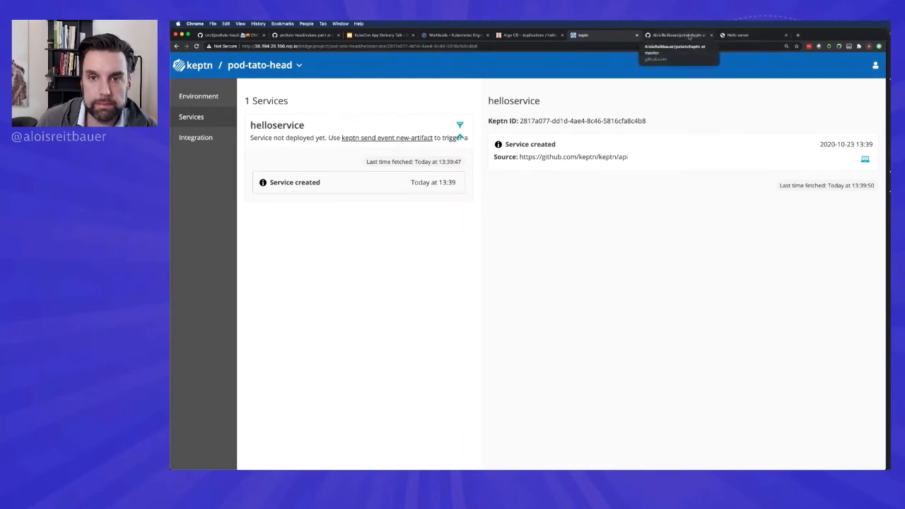
pyautogui.click(676, 33)
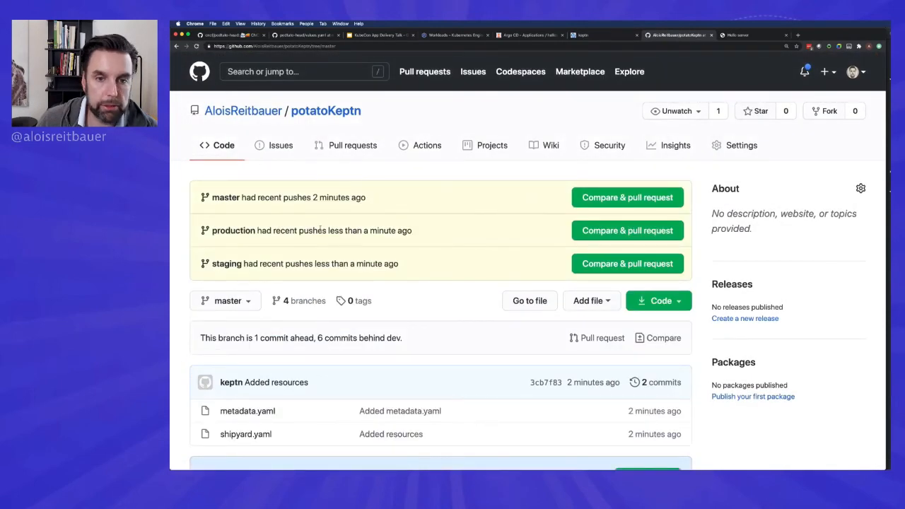
# Step: Scroll the potatoKeptn repository to see shipyard.yaml and the recent branch pushes
pyautogui.scroll(-3)
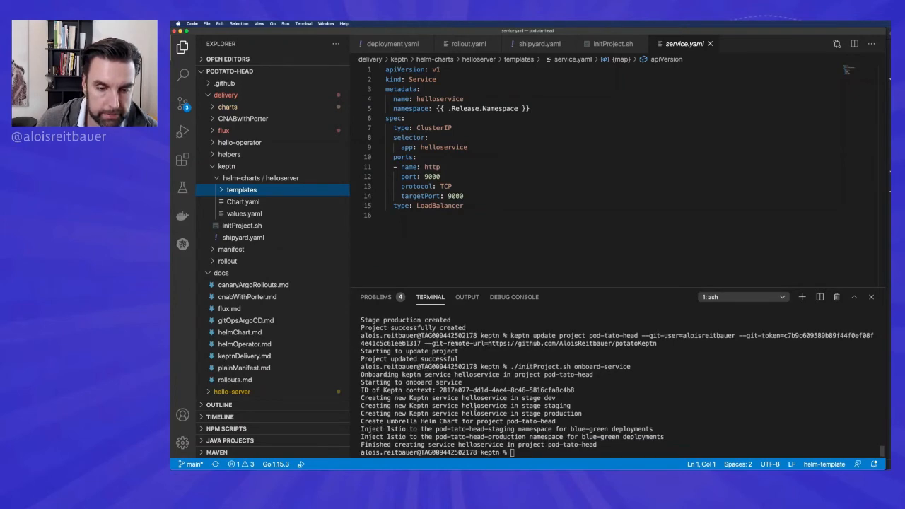
# Step: Run ./initProject.sh first-deploy-service and return to the Keptn Bridge dashboard
pyautogui.click(243, 201)
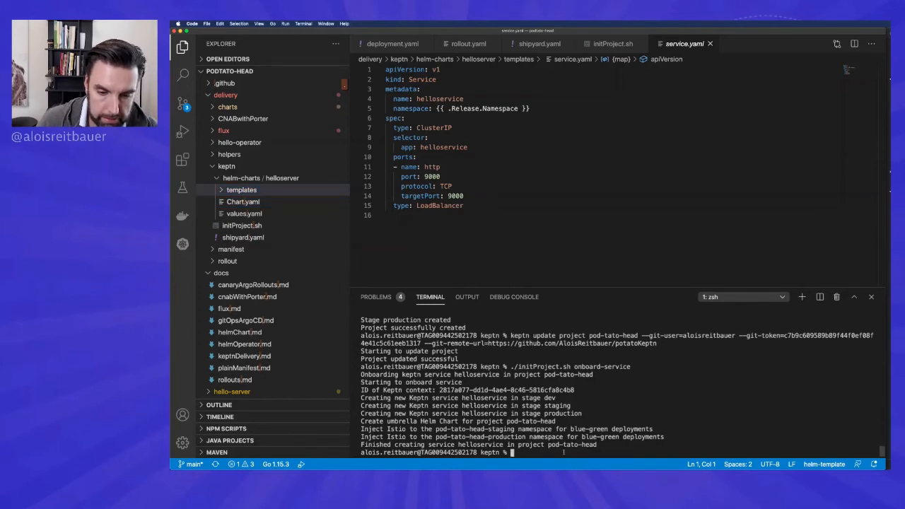
pyautogui.write('./')
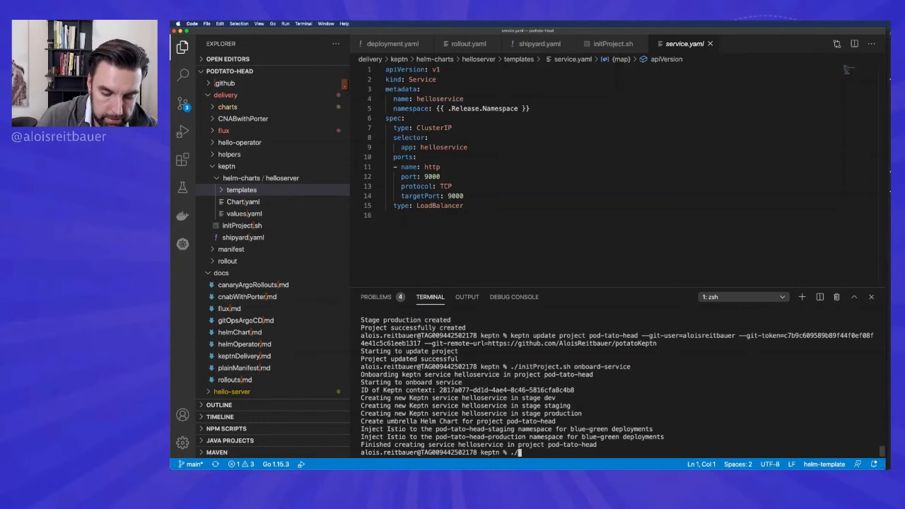
pyautogui.write('./initProject.sh')
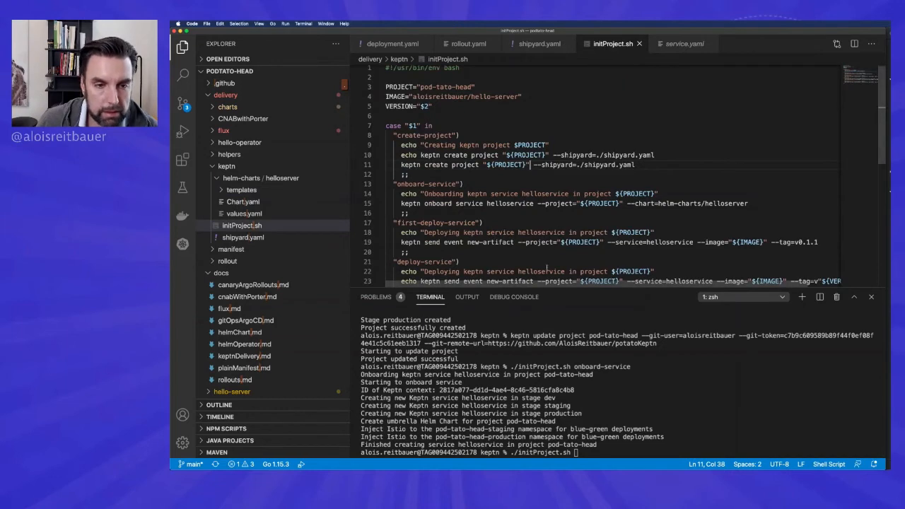
pyautogui.write('fi')
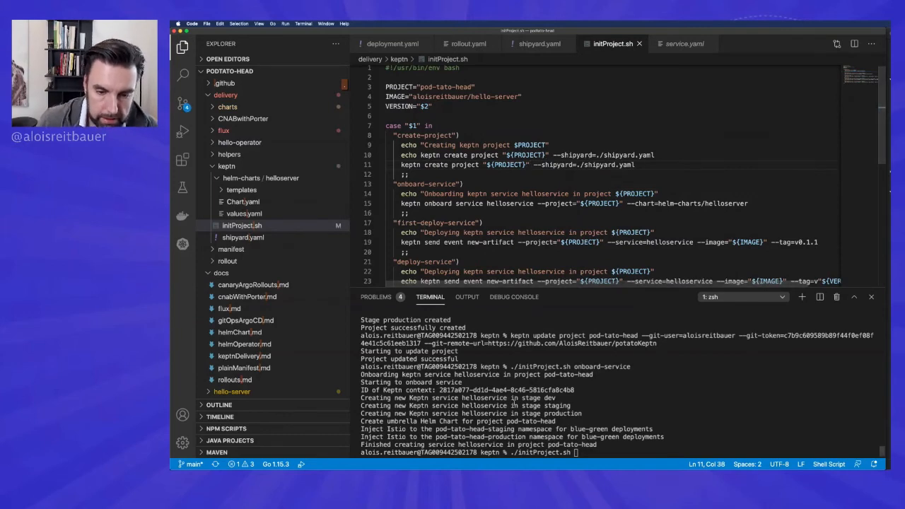
pyautogui.write('first')
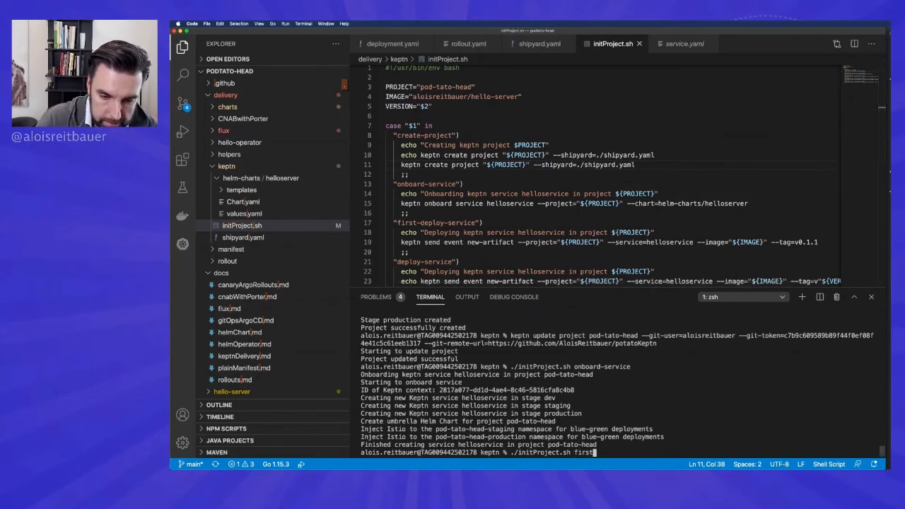
pyautogui.write('-deploy')
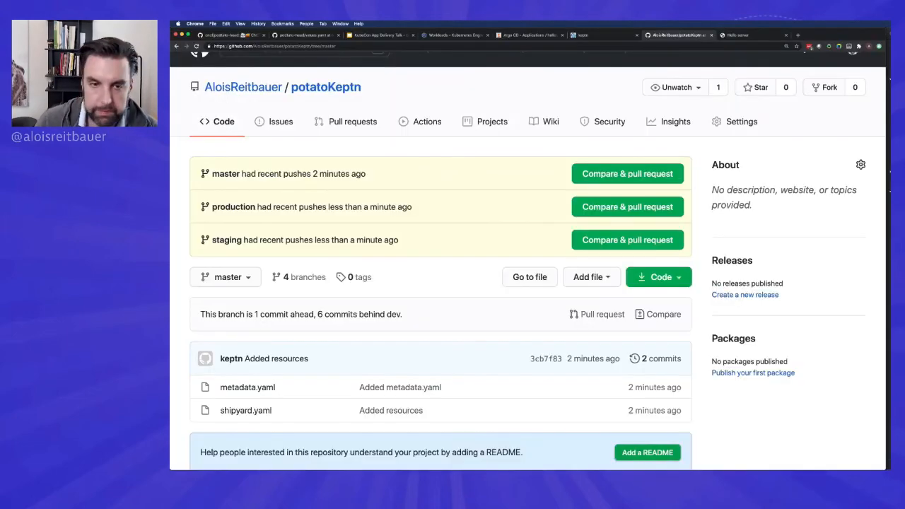
pyautogui.click(581, 34)
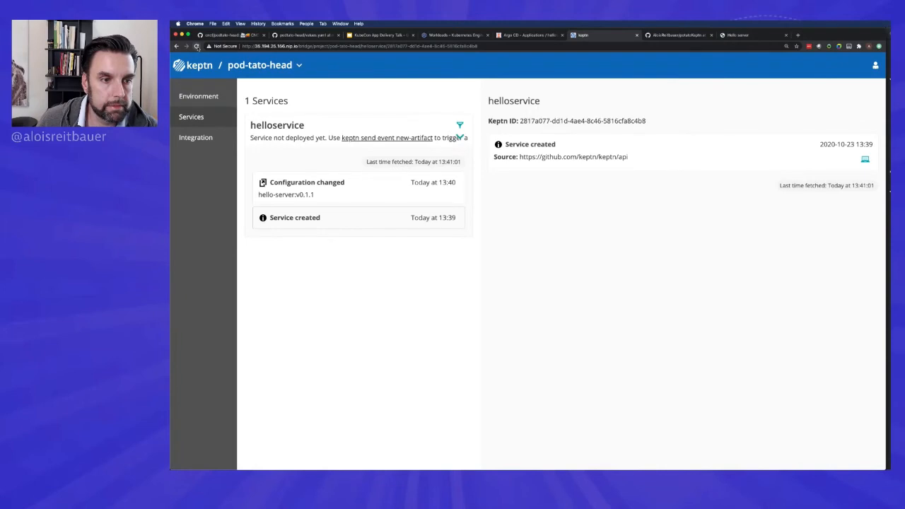
# Step: Follow the helloservice configuration-change events until dev shows hello-server:v0.1.1 deployed
pyautogui.click(307, 181)
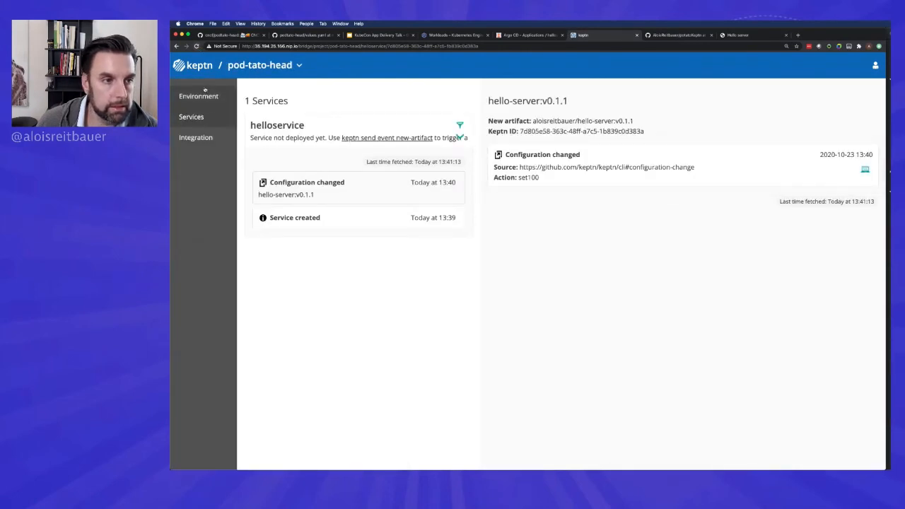
pyautogui.click(198, 96)
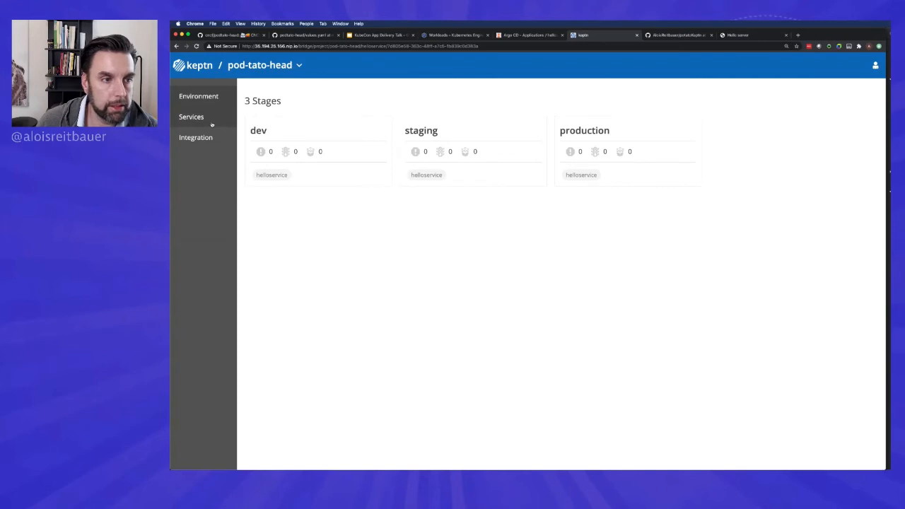
pyautogui.click(191, 116)
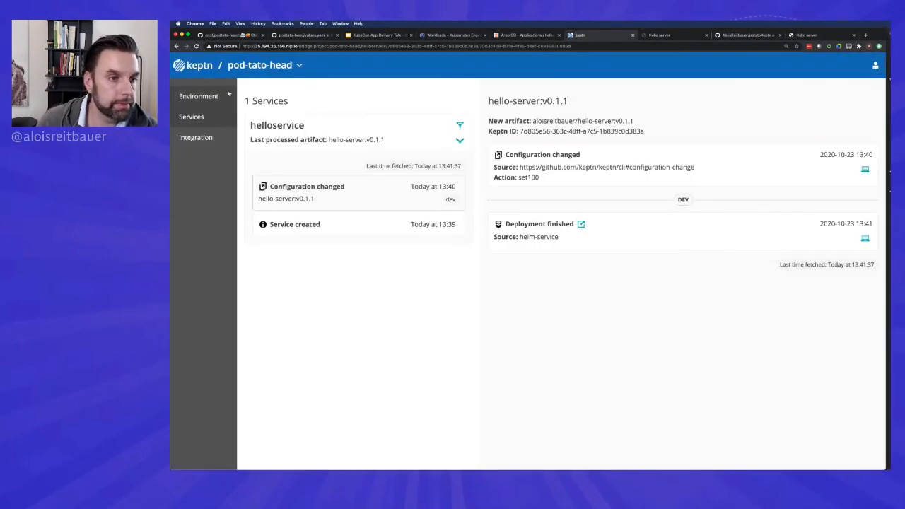
pyautogui.click(198, 96)
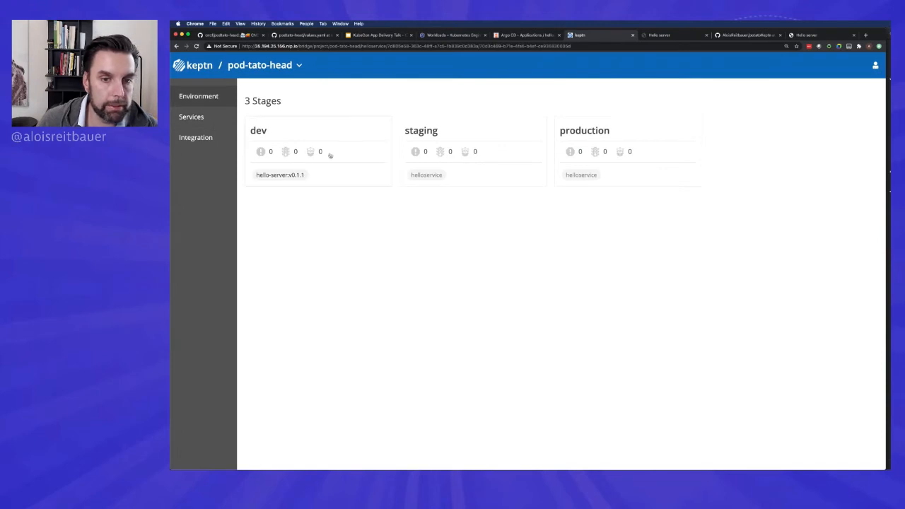
pyautogui.moveTo(456, 161)
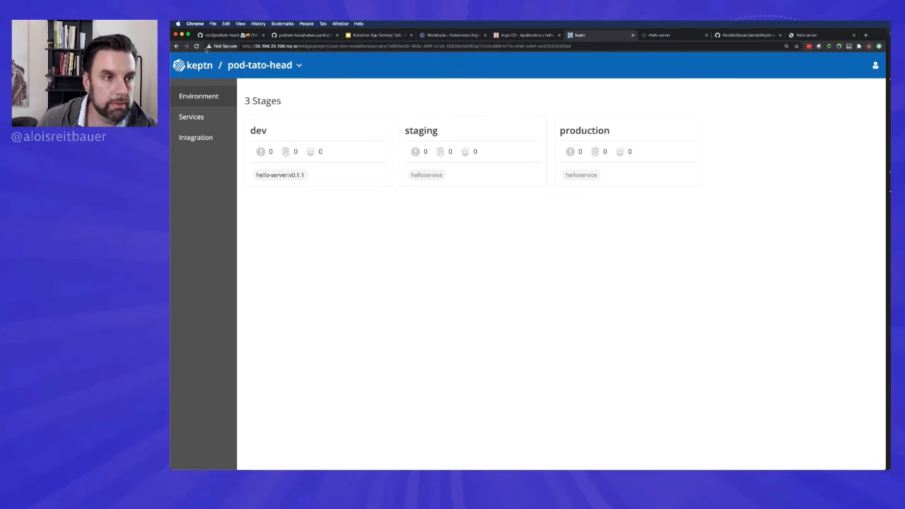
# Step: Scroll helloservice events through dev evaluation and promotion, then view the staging stage
pyautogui.click(191, 116)
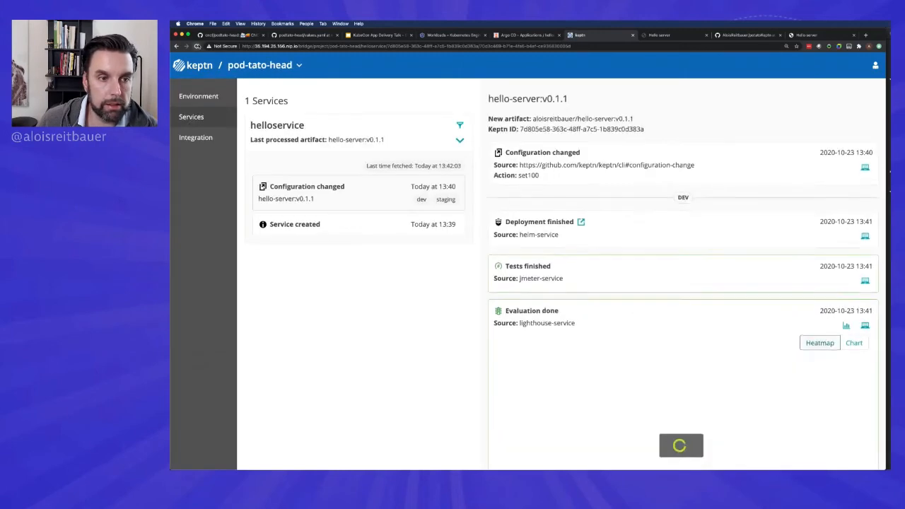
pyautogui.scroll(-3)
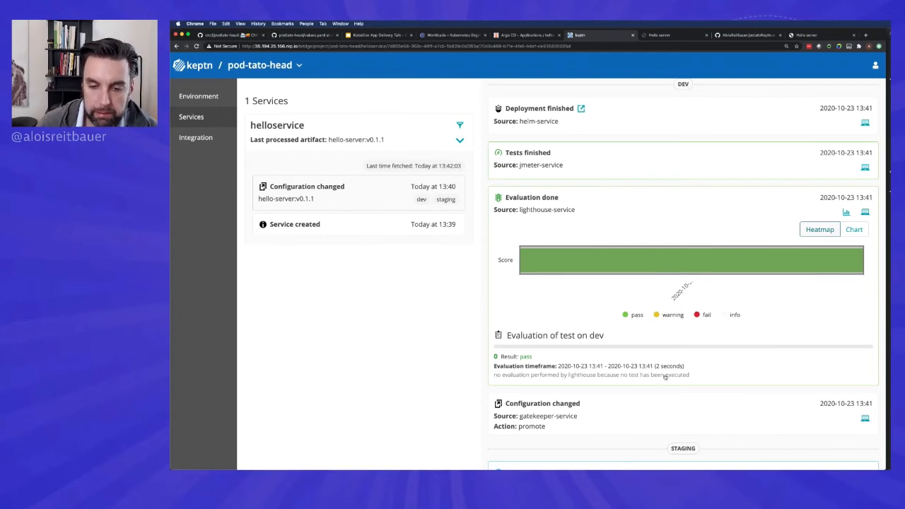
pyautogui.scroll(-3)
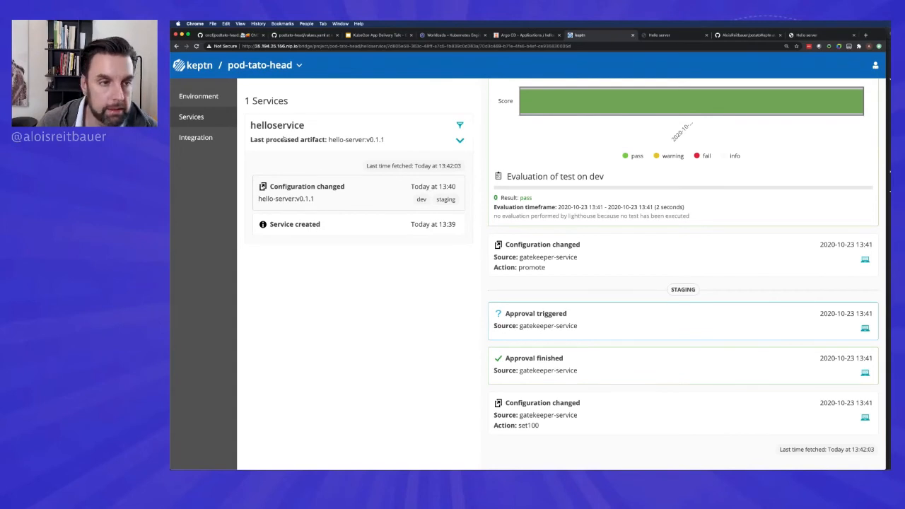
pyautogui.click(198, 97)
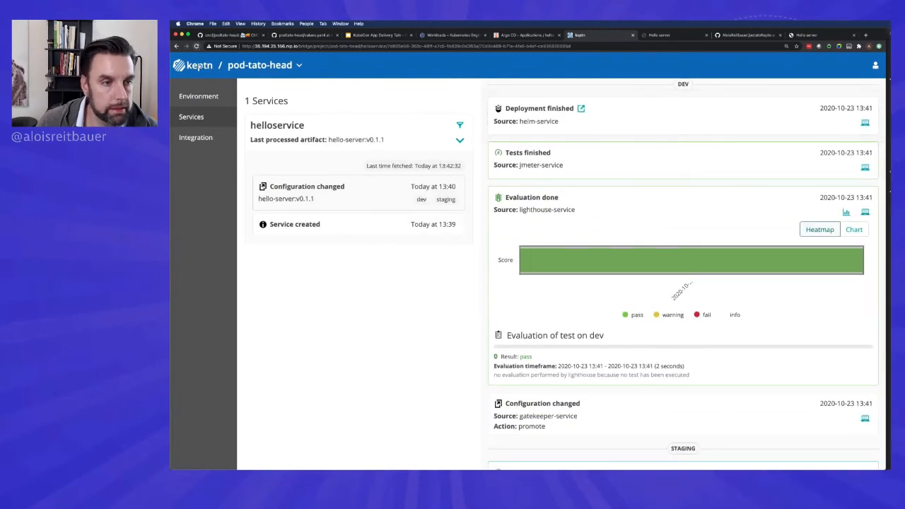
pyautogui.click(198, 96)
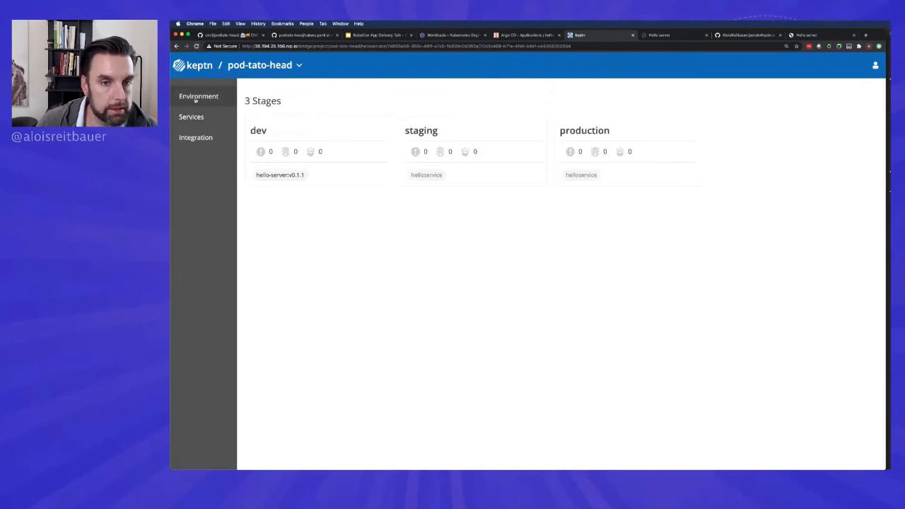
pyautogui.click(439, 150)
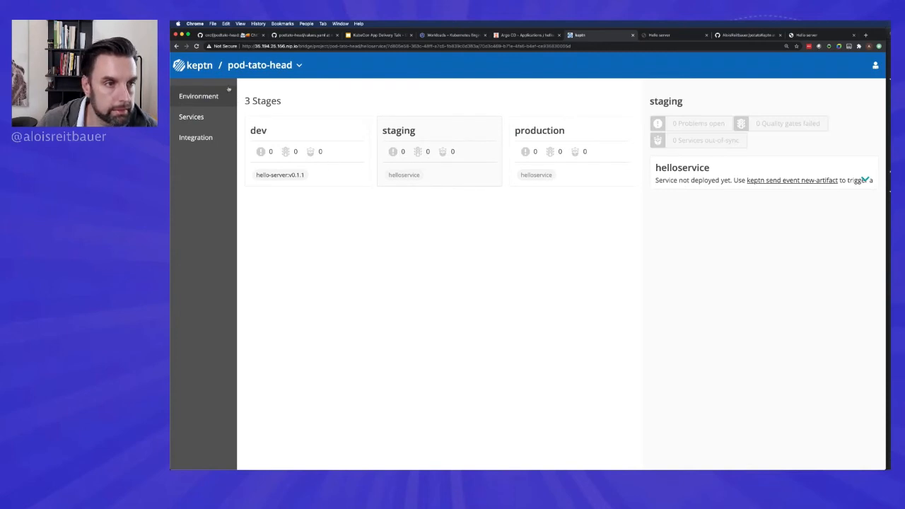
# Step: Scroll helloservice events to the staging approval, then view the dev stage details
pyautogui.click(191, 116)
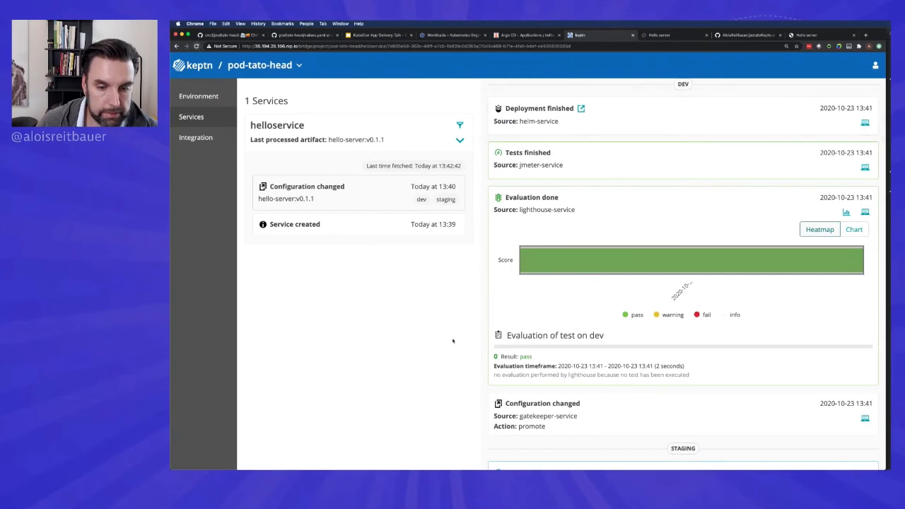
pyautogui.scroll(-3)
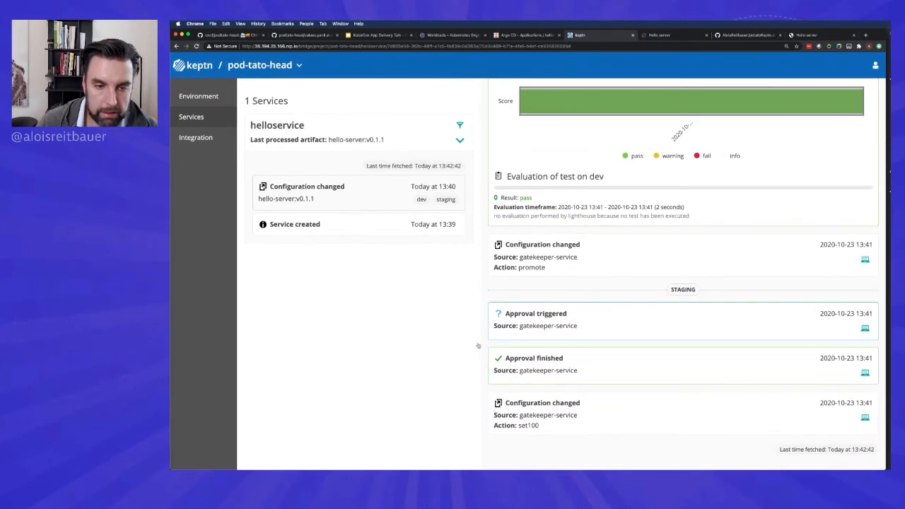
pyautogui.moveTo(405, 435)
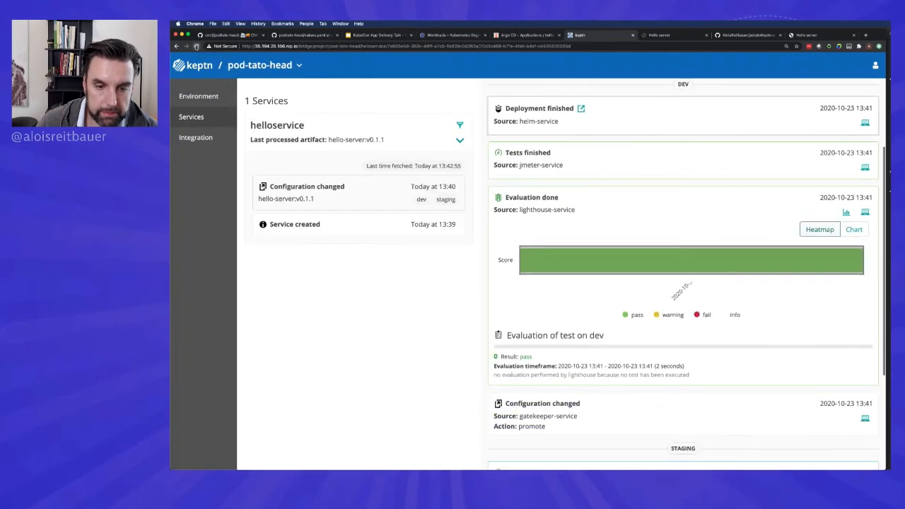
pyautogui.scroll(-3)
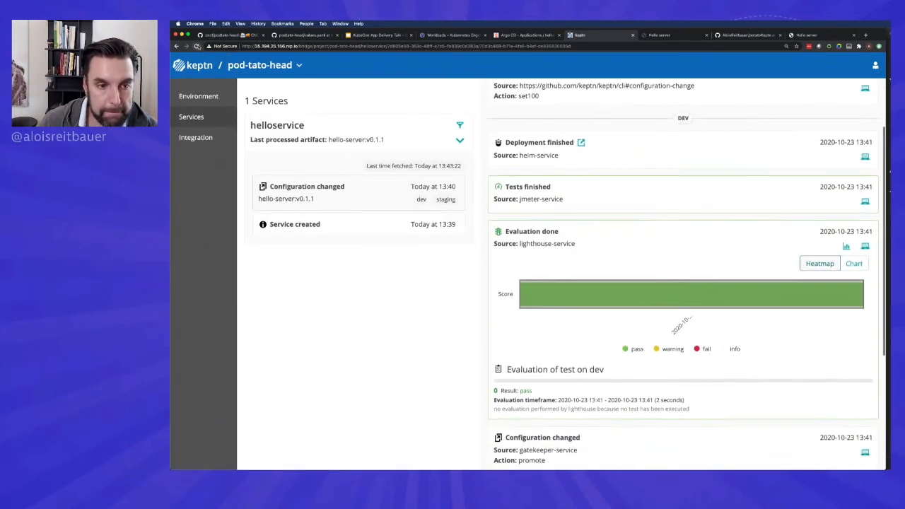
pyautogui.scroll(-3)
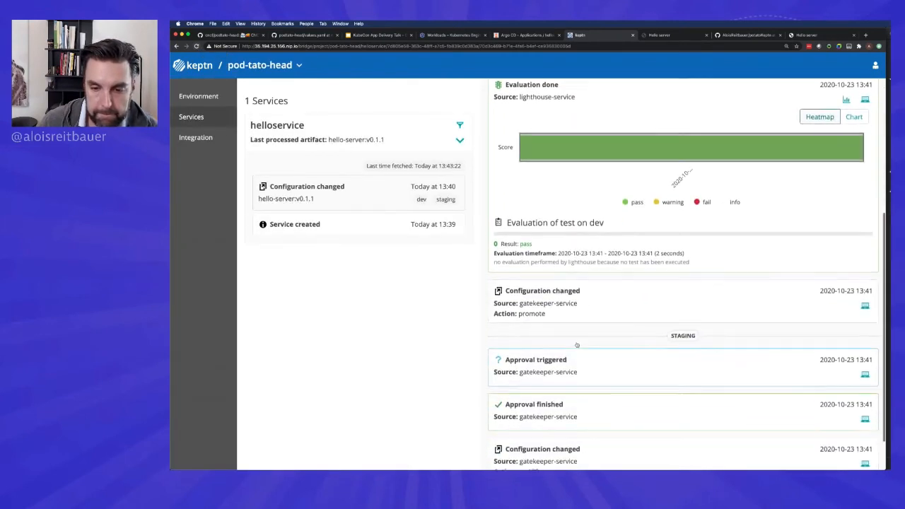
pyautogui.scroll(-3)
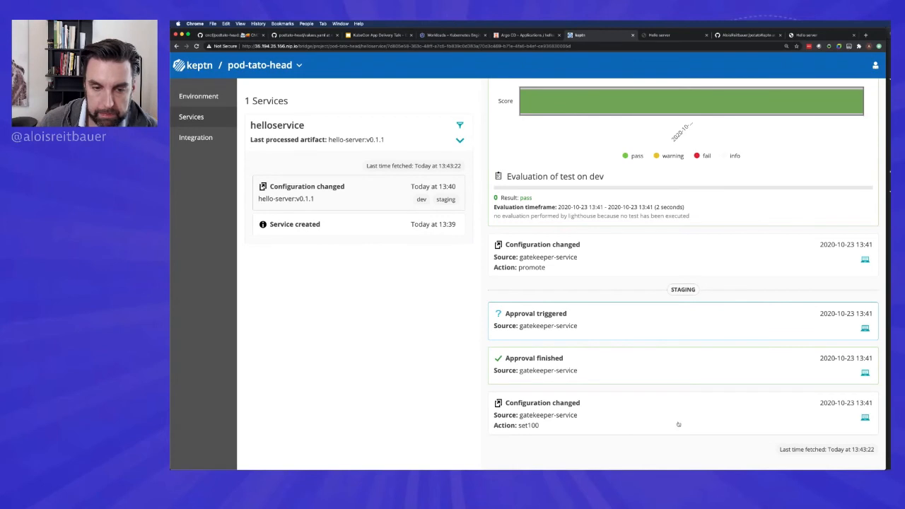
pyautogui.click(198, 96)
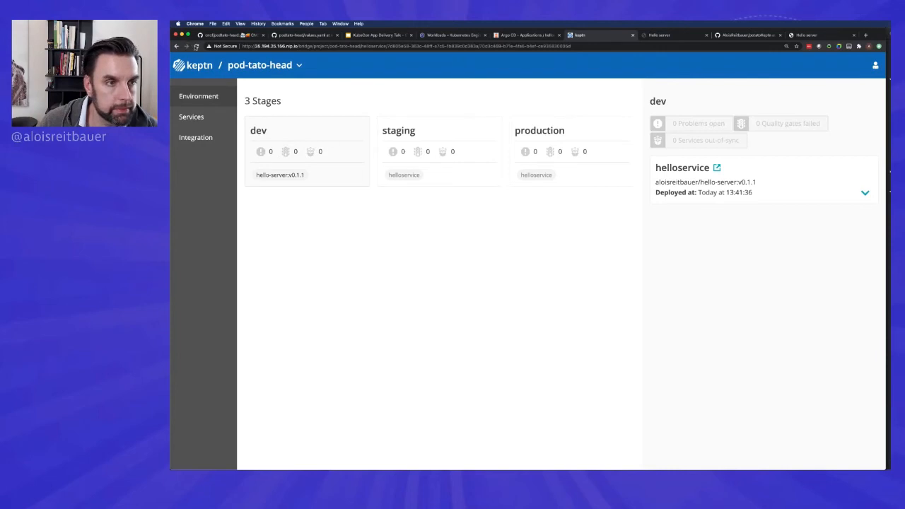
# Step: Scroll to the staging evaluation and respond to the production approval for hello-server:v0.1.1
pyautogui.click(191, 116)
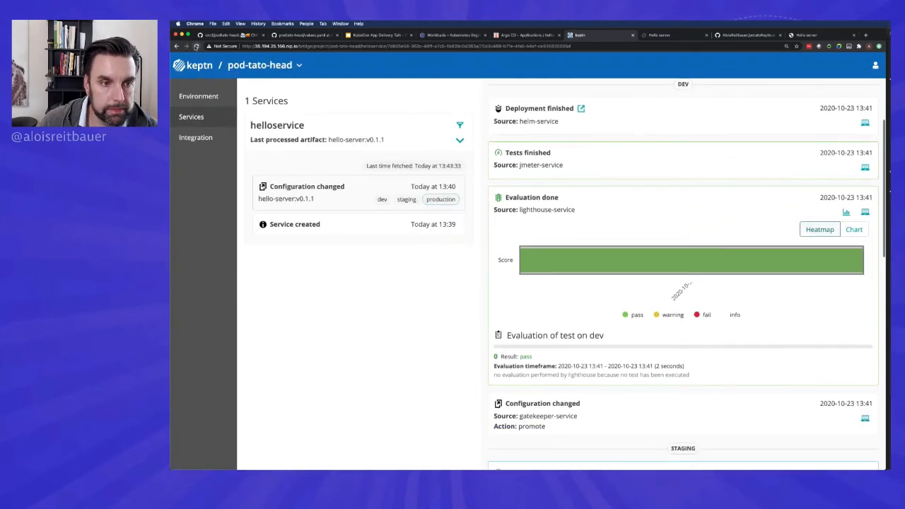
pyautogui.scroll(-3)
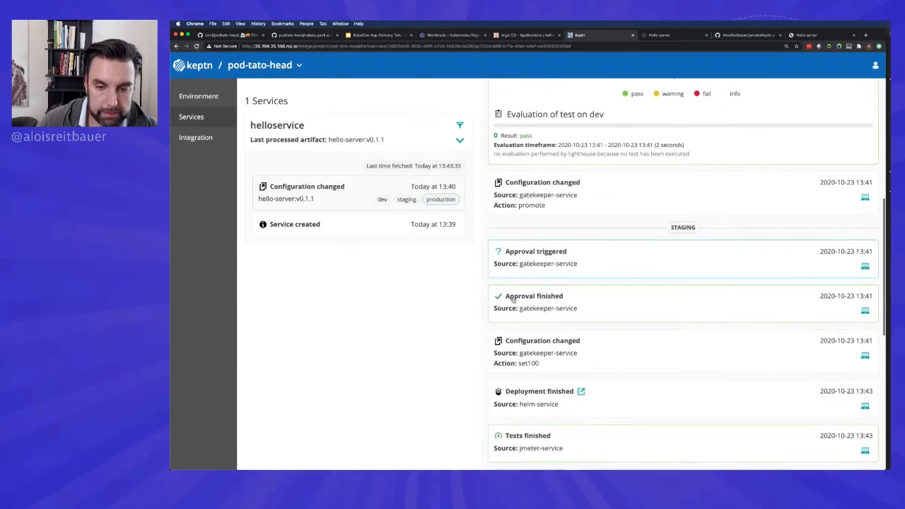
pyautogui.scroll(-3)
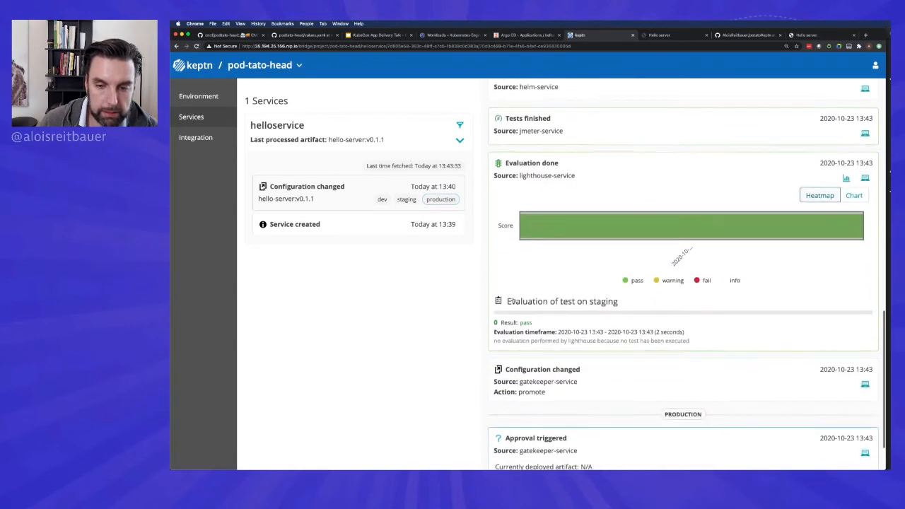
pyautogui.scroll(-3)
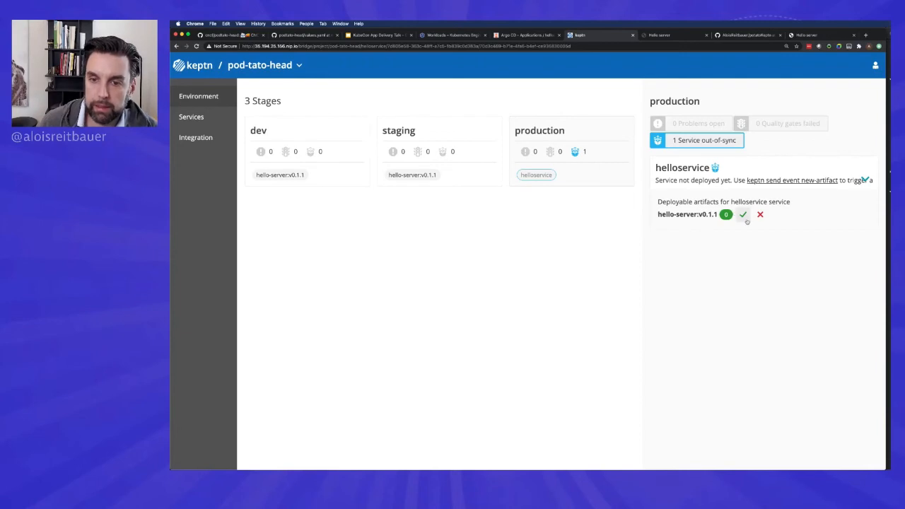
pyautogui.click(744, 215)
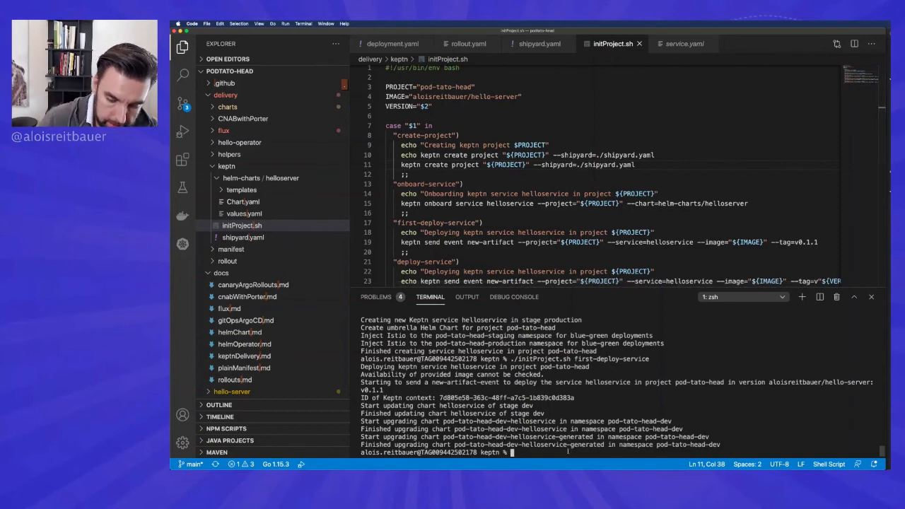
# Step: Run ./initProject.sh deploy-service with the new hello-server 0.1.x version
pyautogui.write('./initProject.sh')
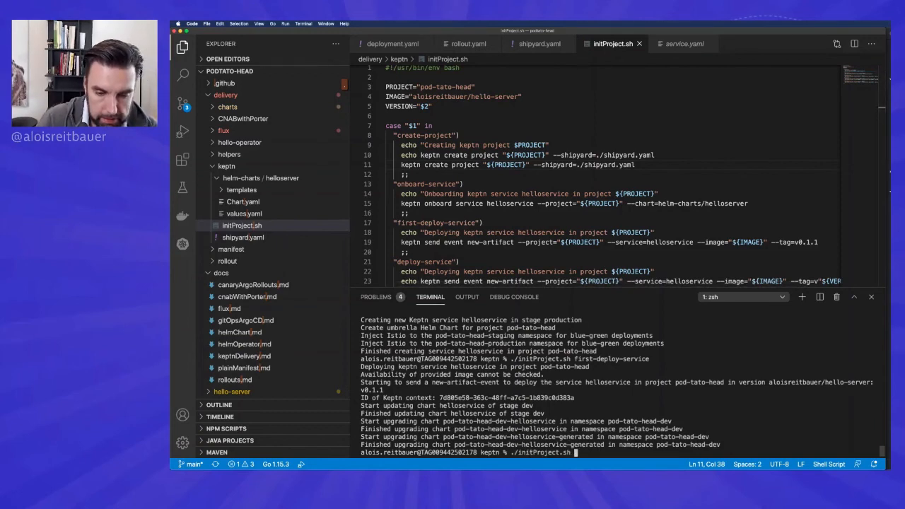
pyautogui.write('deploy-serv')
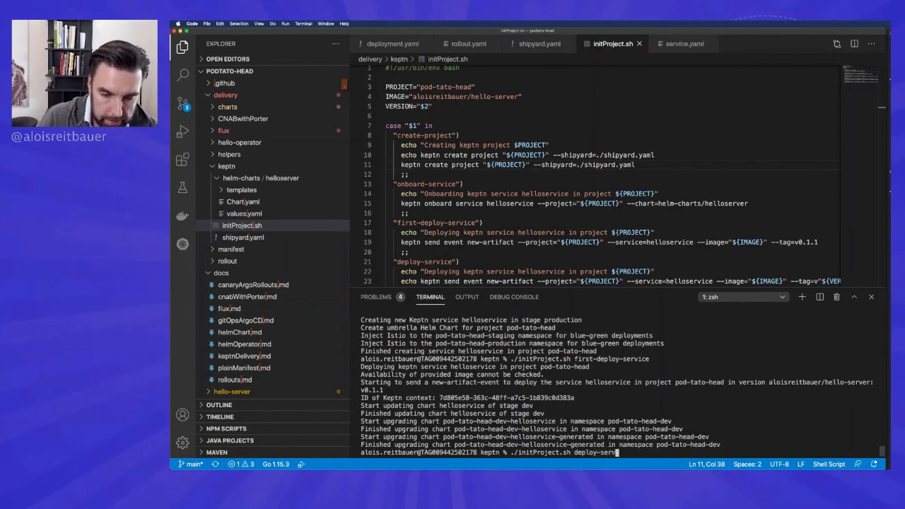
pyautogui.write('ice')
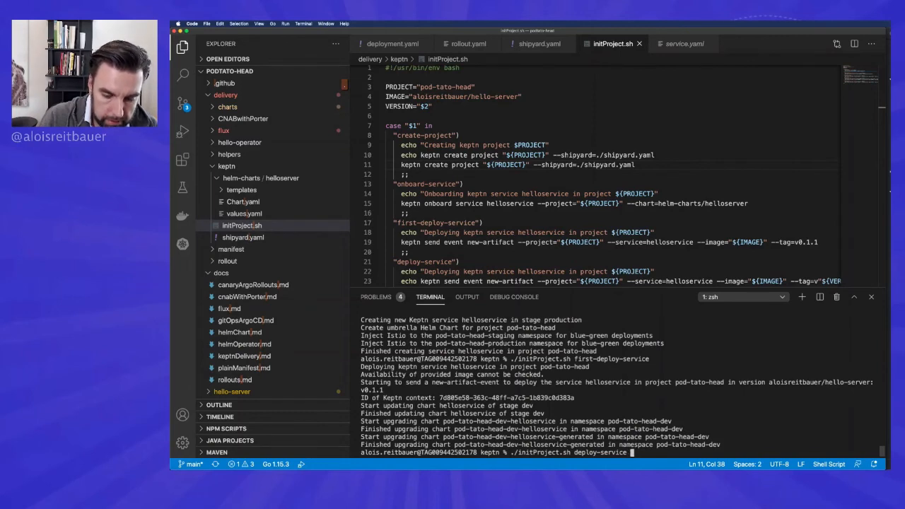
pyautogui.write('0.1.')
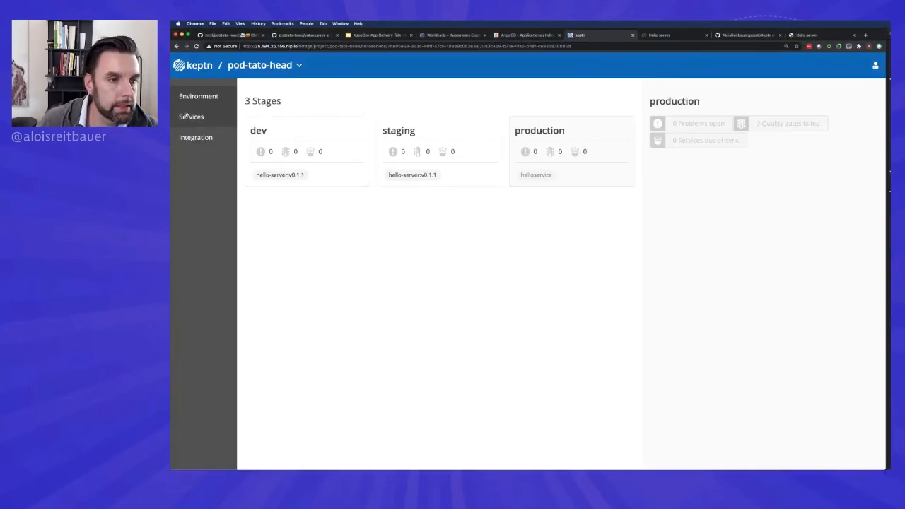
# Step: Check the v0.1.2 configuration-changed event and confirm dev runs v0.1.2 while staging stays at v0.1.1
pyautogui.click(191, 116)
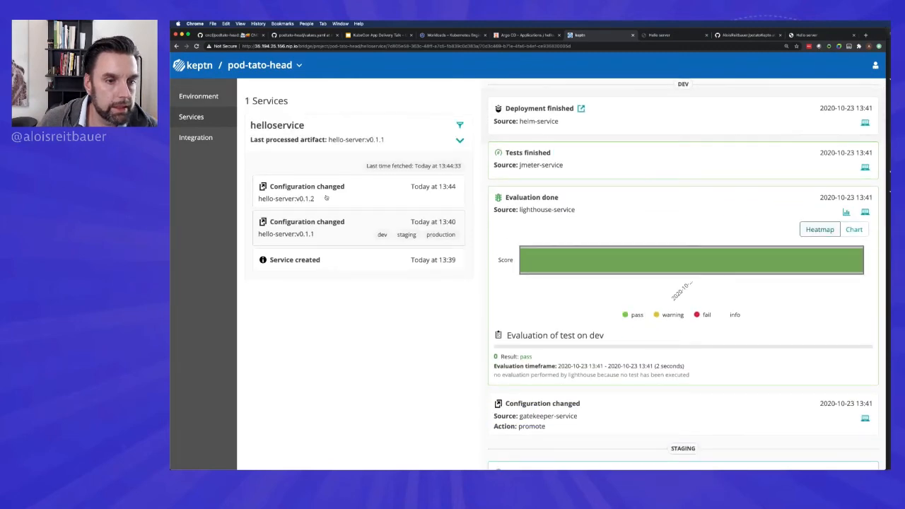
pyautogui.click(307, 192)
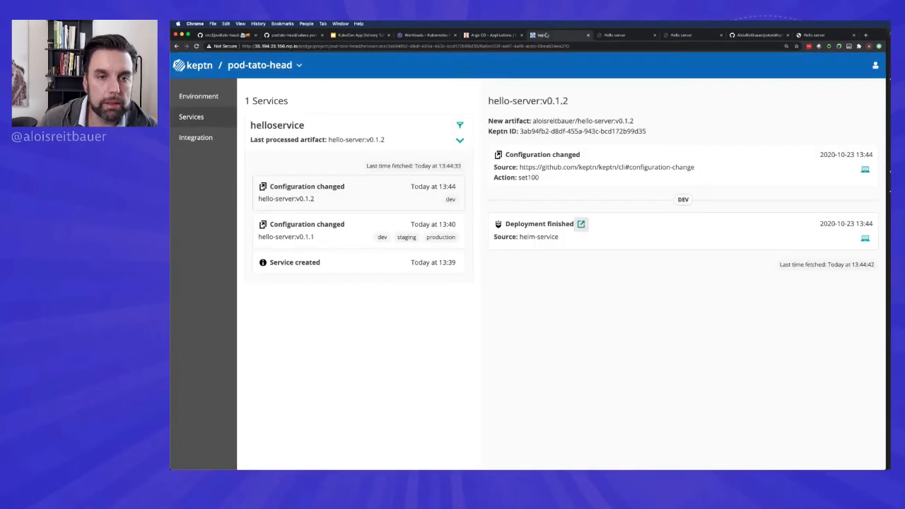
pyautogui.click(198, 96)
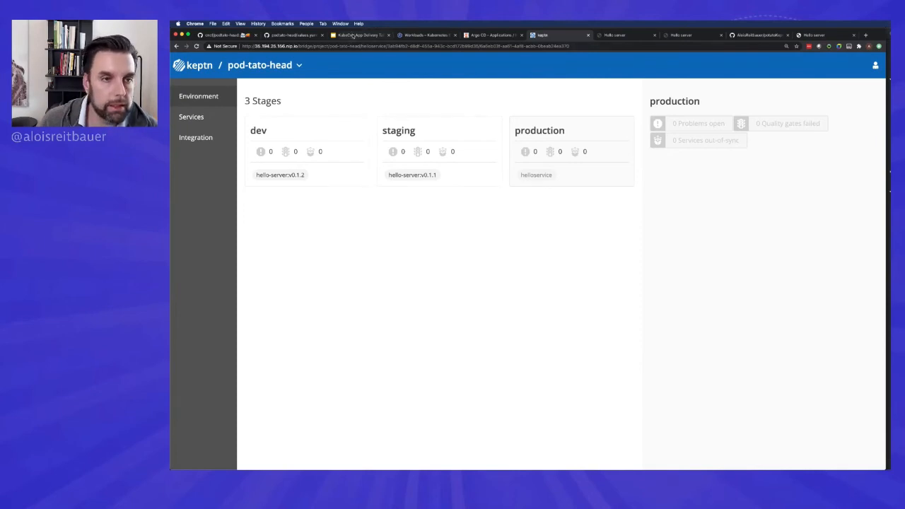
pyautogui.click(360, 34)
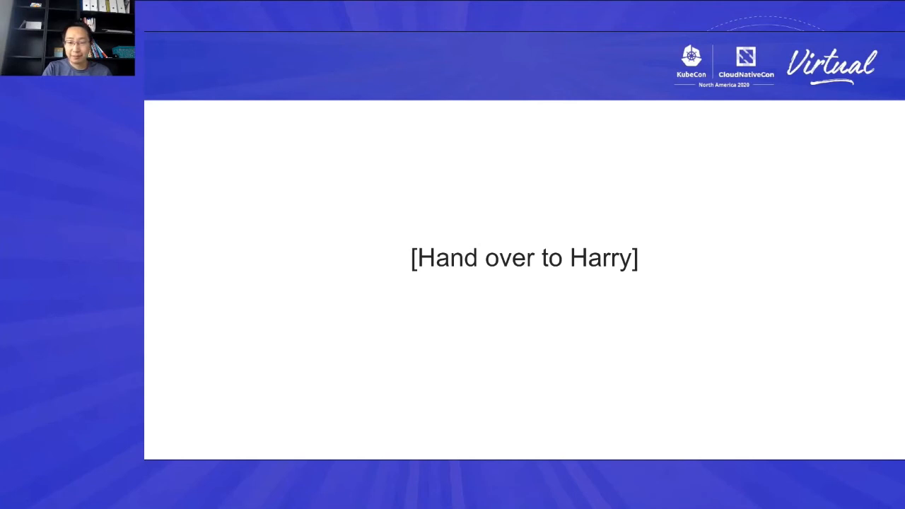
pyautogui.moveTo(558, 246)
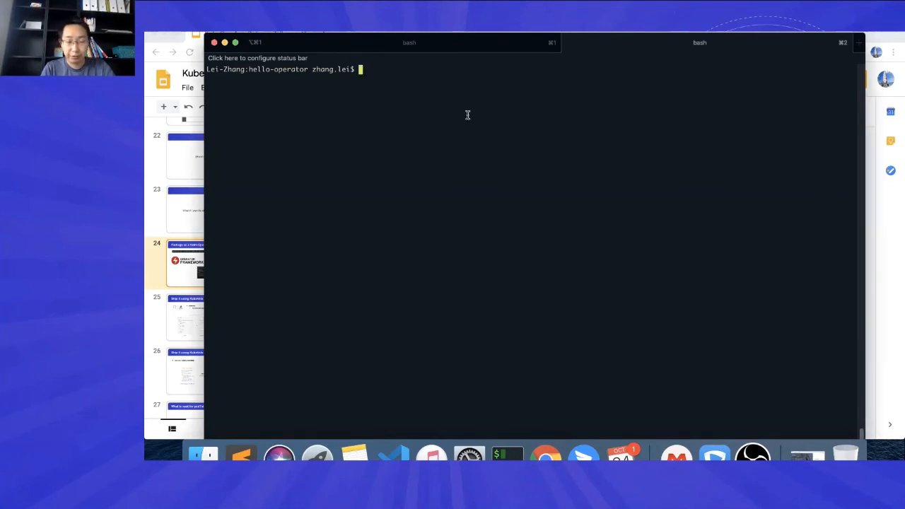
pyautogui.write('operator-sdk init --plugins=helm --domain=helloservice --group=helloservice-demo --version=v1alpha1 --helm-chart ../charts/')
pyautogui.write('make deploy IMG=aloisreitbauer/helloperator:latest')
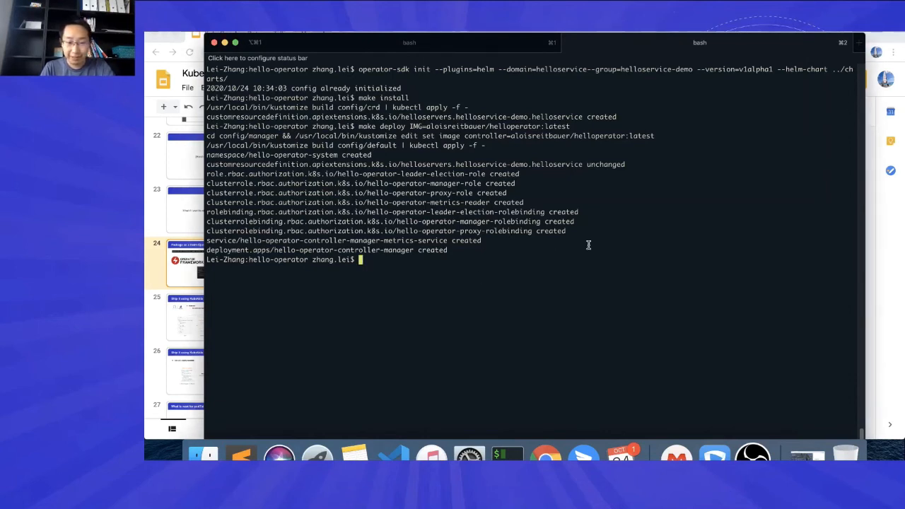
pyautogui.write('./config/samples/helloservice-demo_v1alpha1_helloserver.yaml')
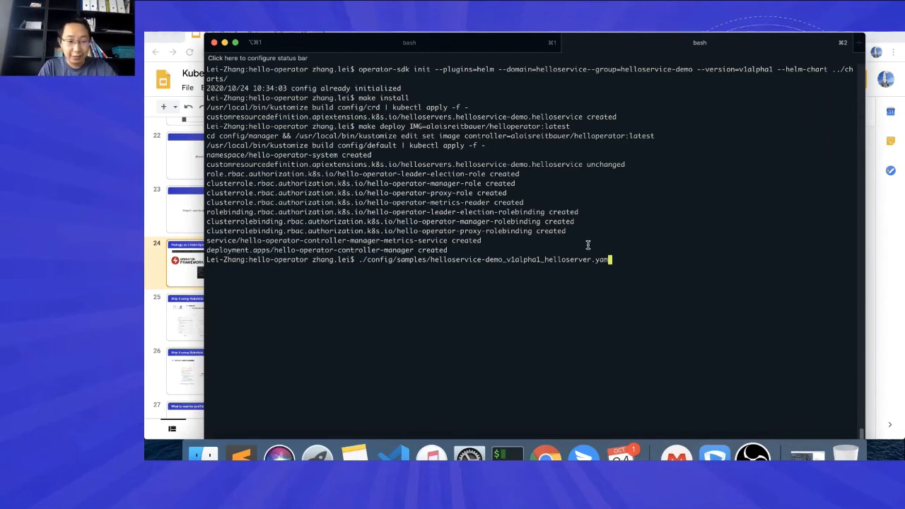
pyautogui.write('vi')
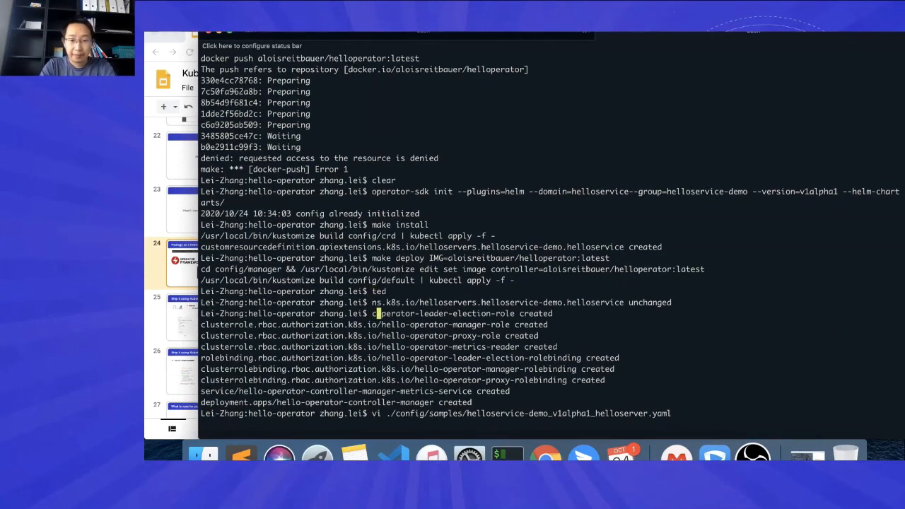
pyautogui.write('clear')
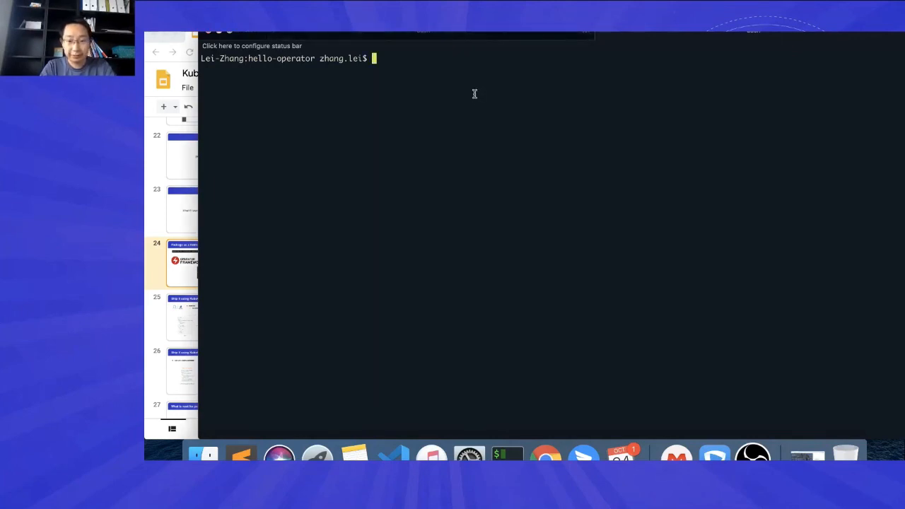
# Step: Apply the helloserver sample YAML and confirm the helloservice deployment and LoadBalancer service with kubectl get
pyautogui.write('kubectl apply -f ./config/samples/helloservice-demo_v1alpha1_helloserver.yaml')
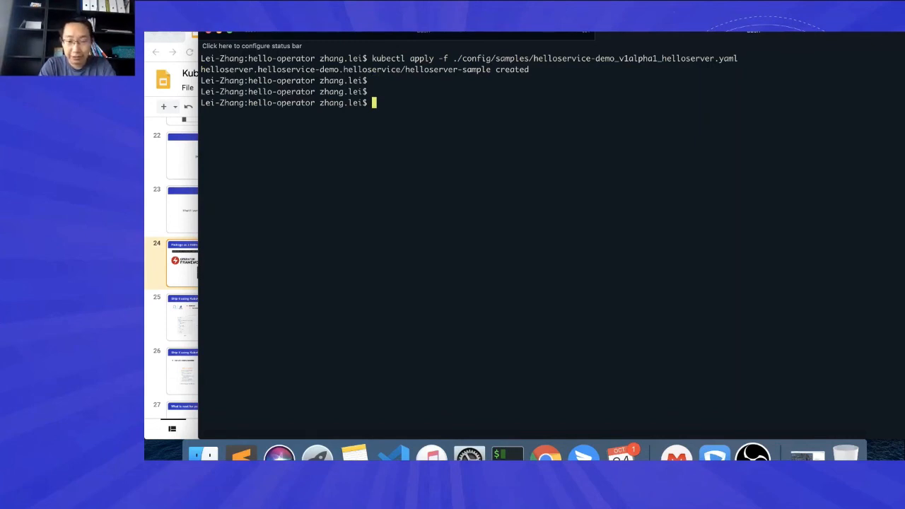
pyautogui.write('kubectl get deploy')
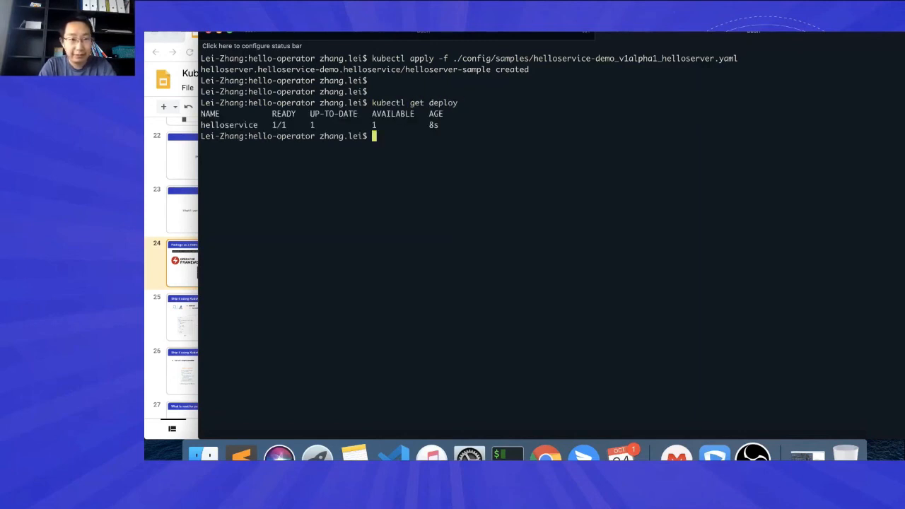
pyautogui.doubleClick(229, 125)
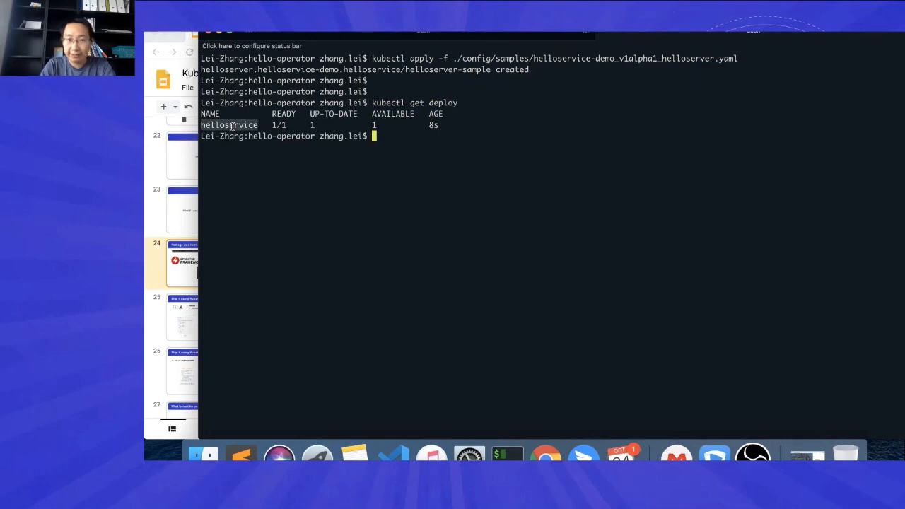
pyautogui.write('kubectl get d')
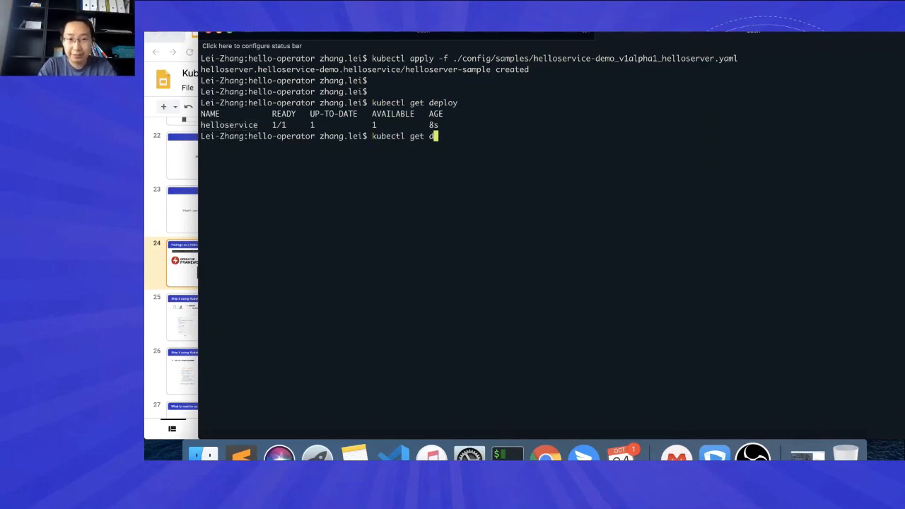
pyautogui.press('Return')
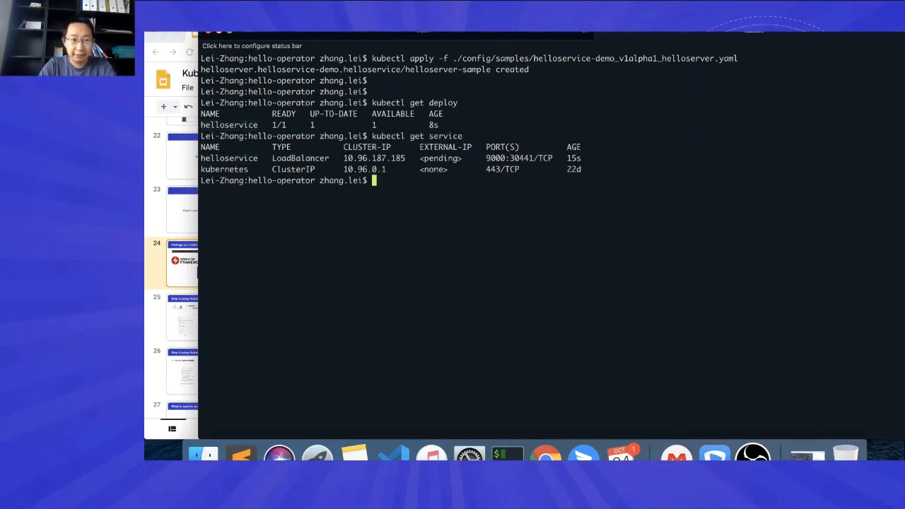
pyautogui.doubleClick(229, 159)
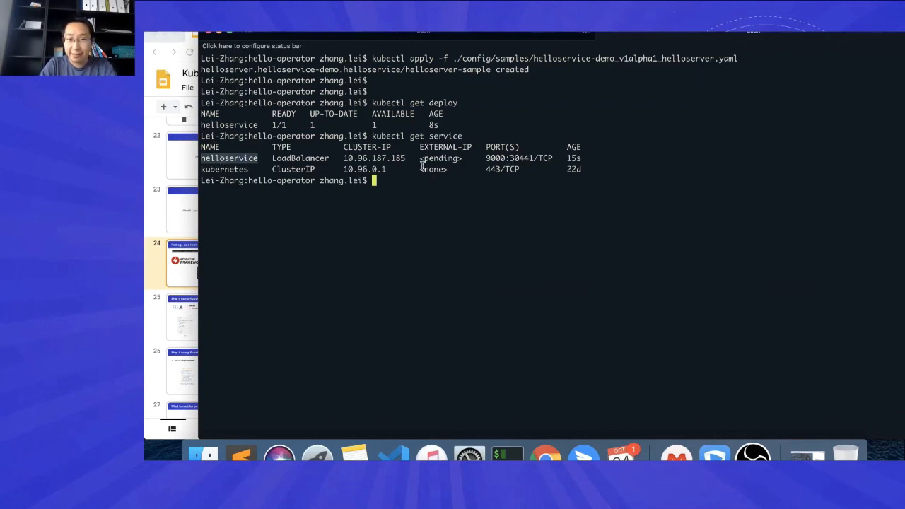
# Step: Start the minikube service command for helloservice
pyautogui.write('minikube service')
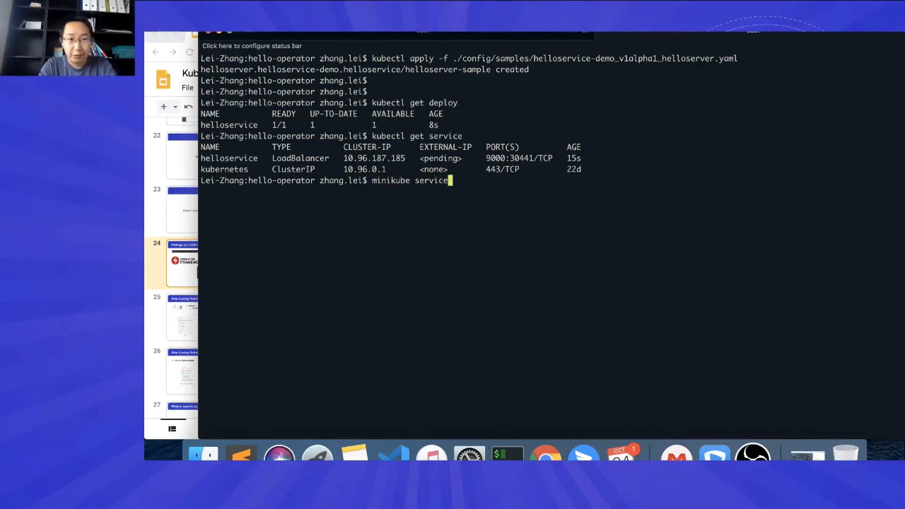
pyautogui.write('helloserv')
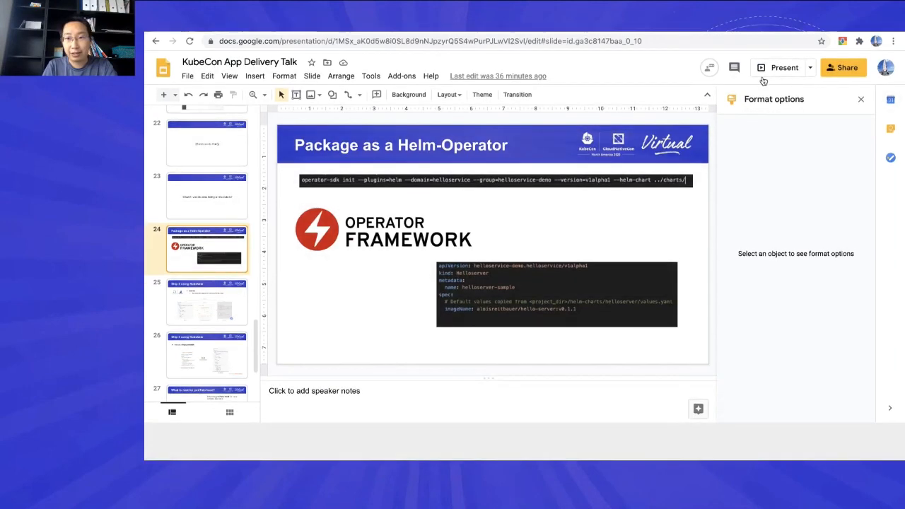
# Step: Start presenting the KubeCon App Delivery Talk full-screen at the Heroku-on-Kubernetes slide
pyautogui.click(783, 67)
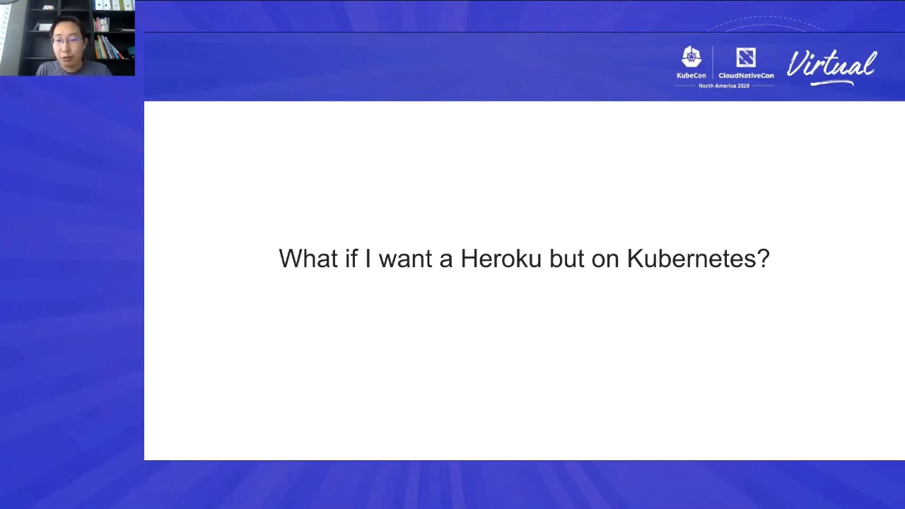
# Step: Advance to the Ship app using KubeVela slide with its Appfile, OAM and Kubernetes diagram
pyautogui.press('right')
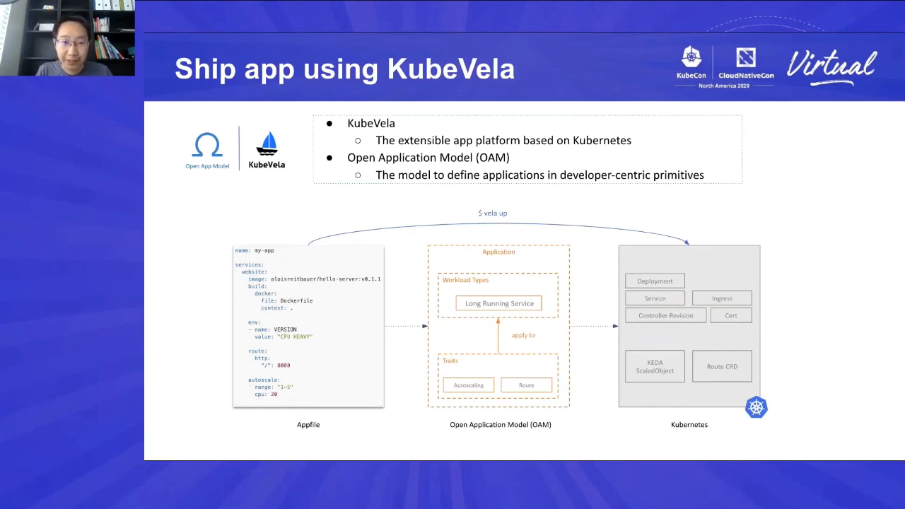
pyautogui.moveTo(713, 225)
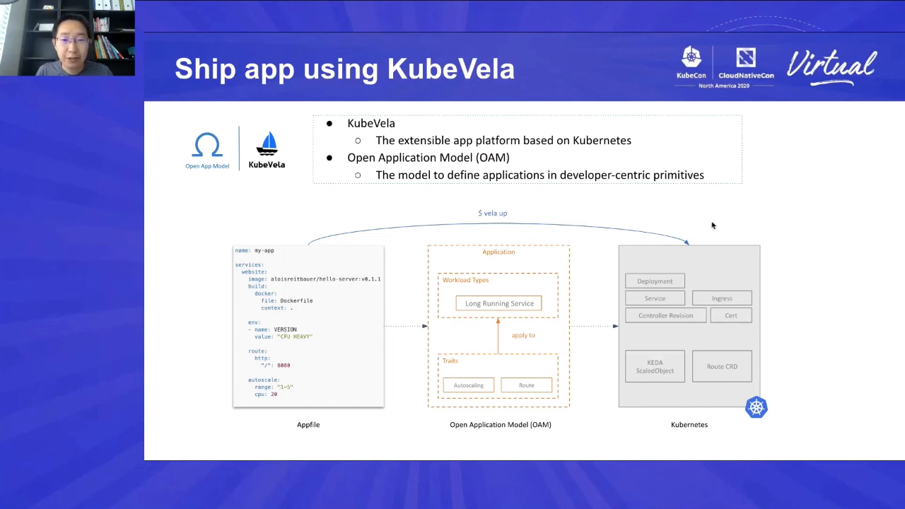
pyautogui.moveTo(337, 384)
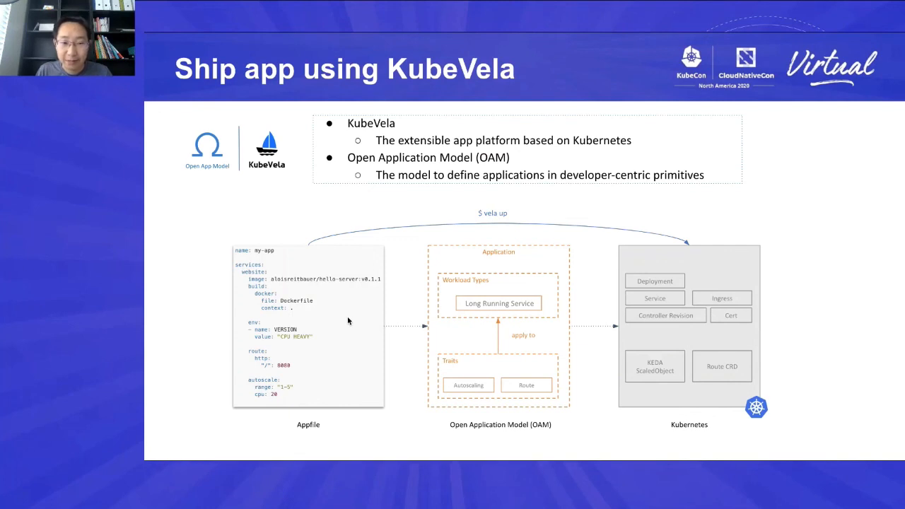
pyautogui.moveTo(286, 312)
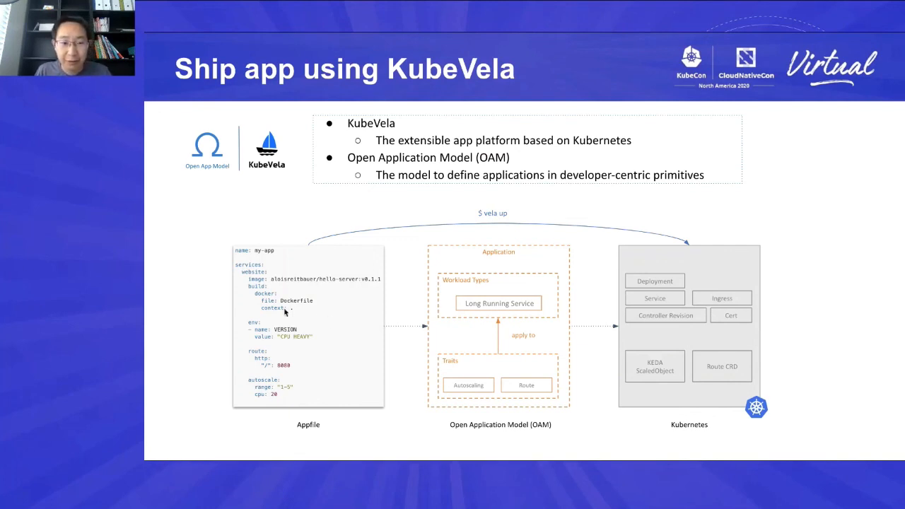
pyautogui.moveTo(274, 368)
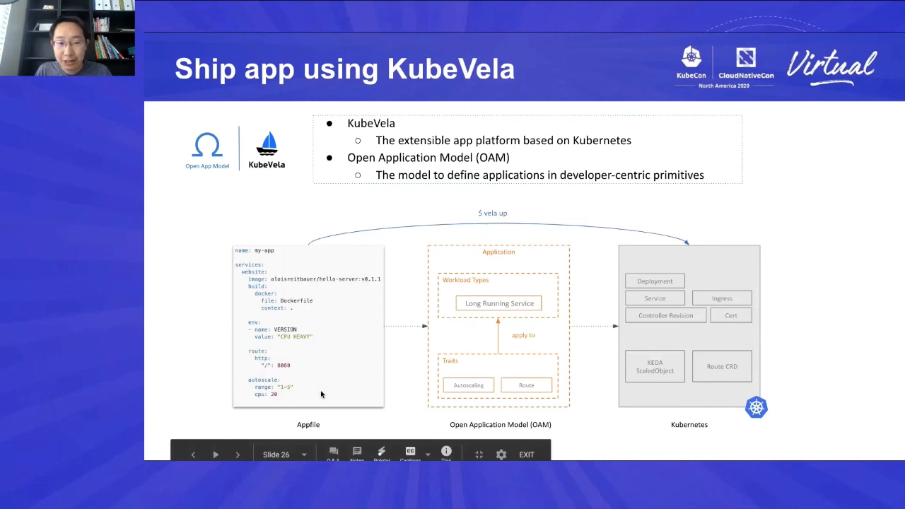
pyautogui.moveTo(573, 399)
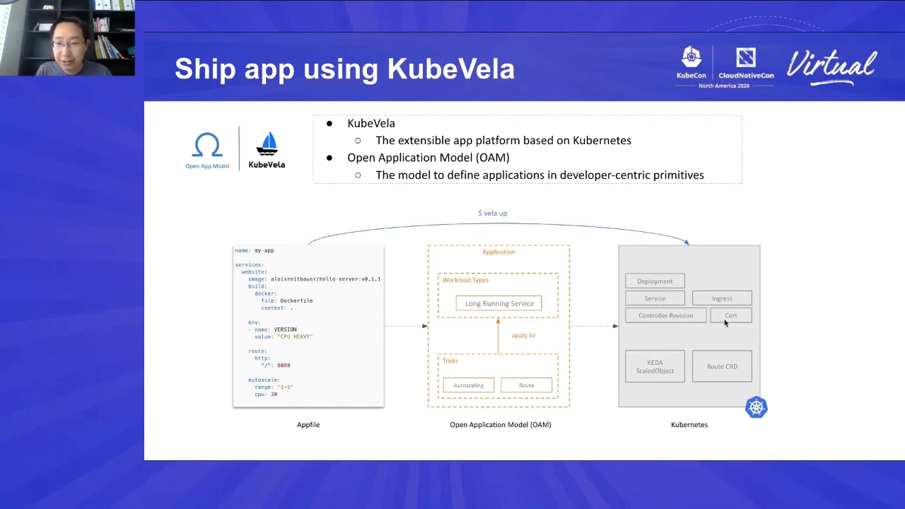
pyautogui.moveTo(670, 376)
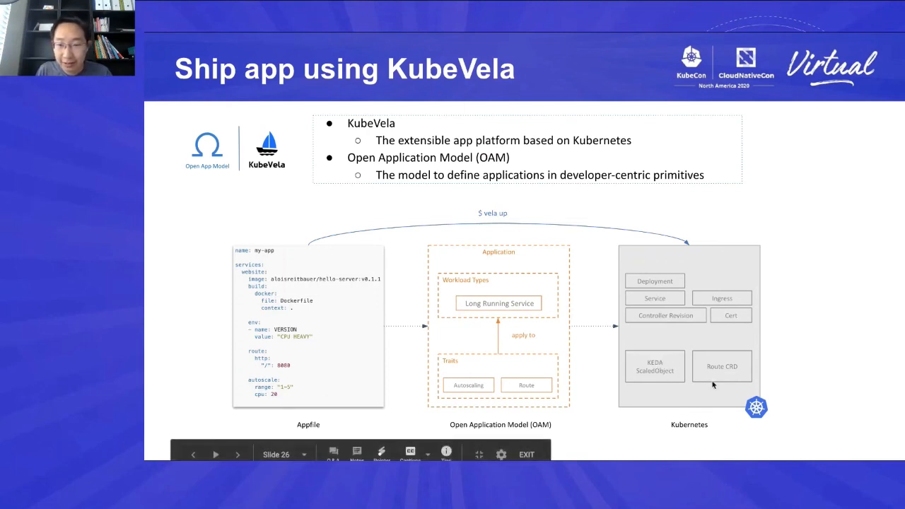
pyautogui.moveTo(268, 362)
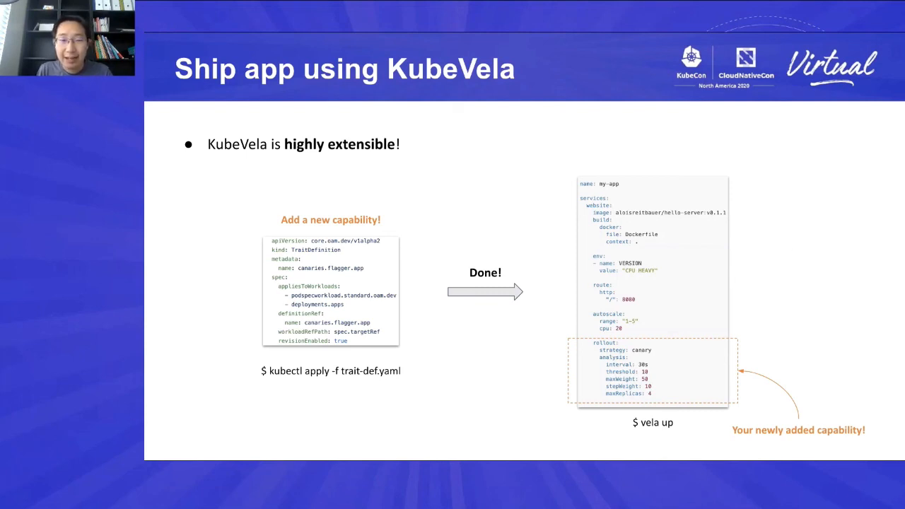
pyautogui.moveTo(532, 254)
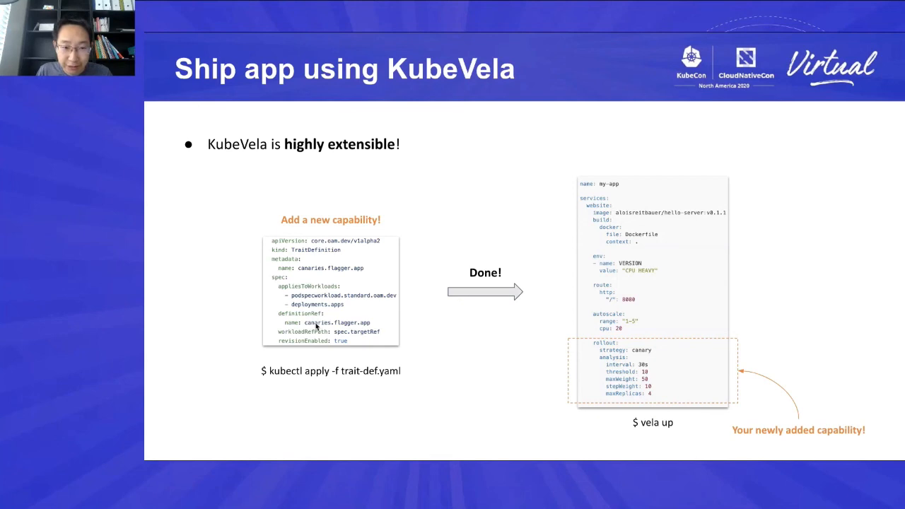
pyautogui.moveTo(354, 328)
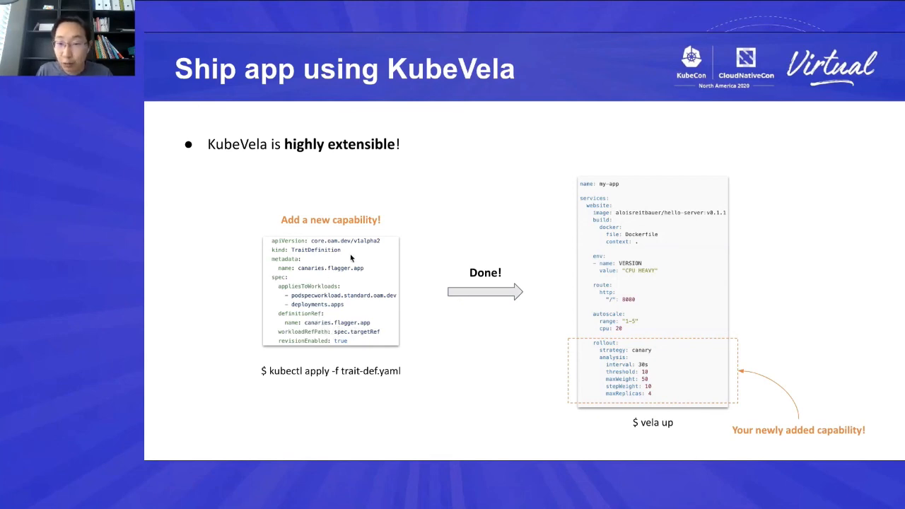
pyautogui.moveTo(397, 303)
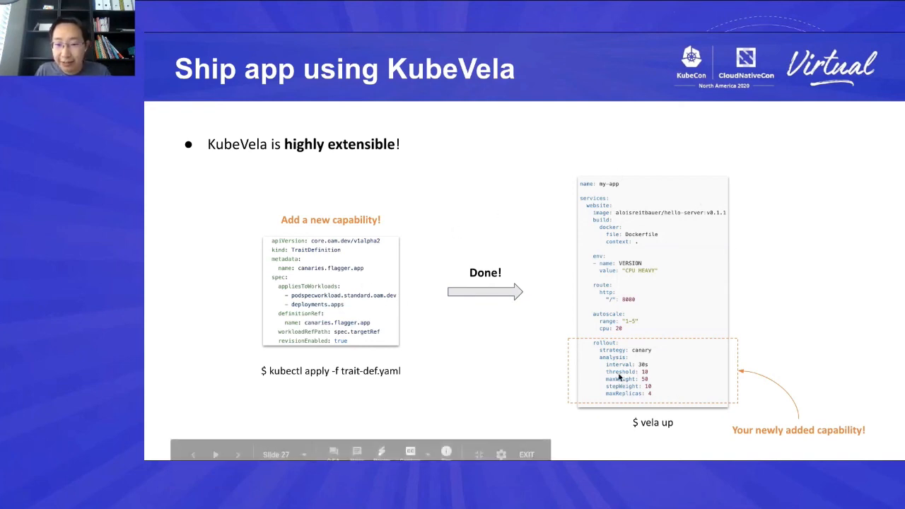
pyautogui.moveTo(594, 334)
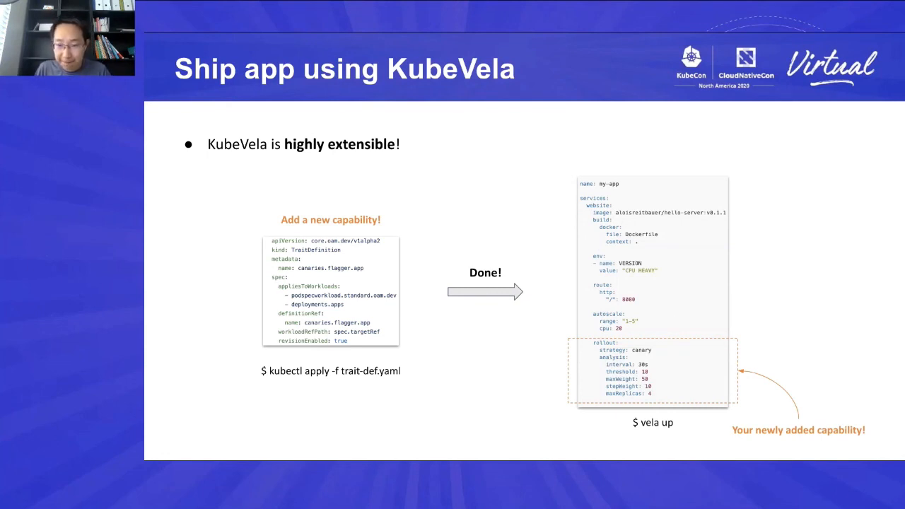
pyautogui.moveTo(755, 291)
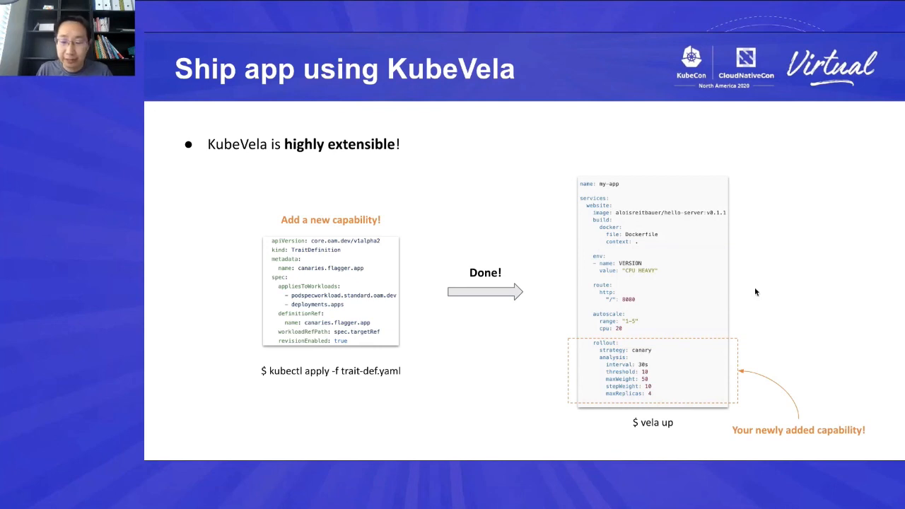
# Step: Advance past the KubeVela extensibility slide to the SIG App Delivery plans slide
pyautogui.press('Right')
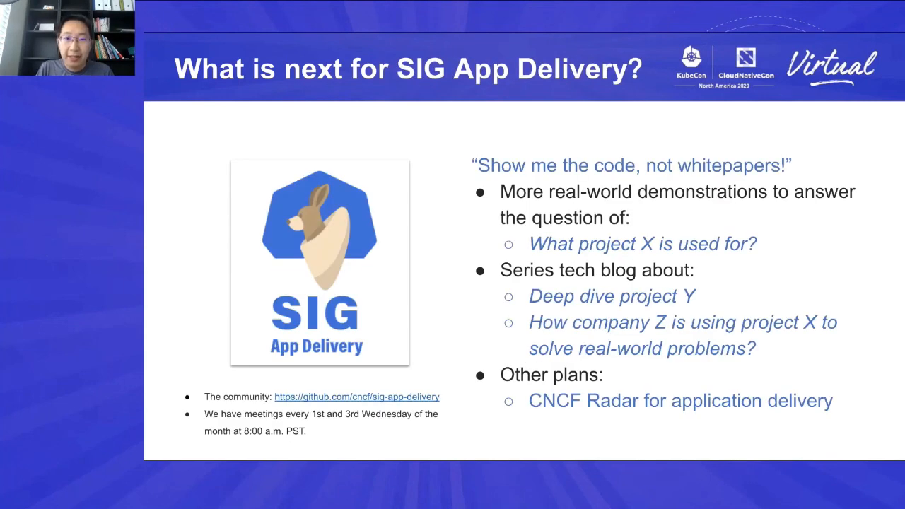